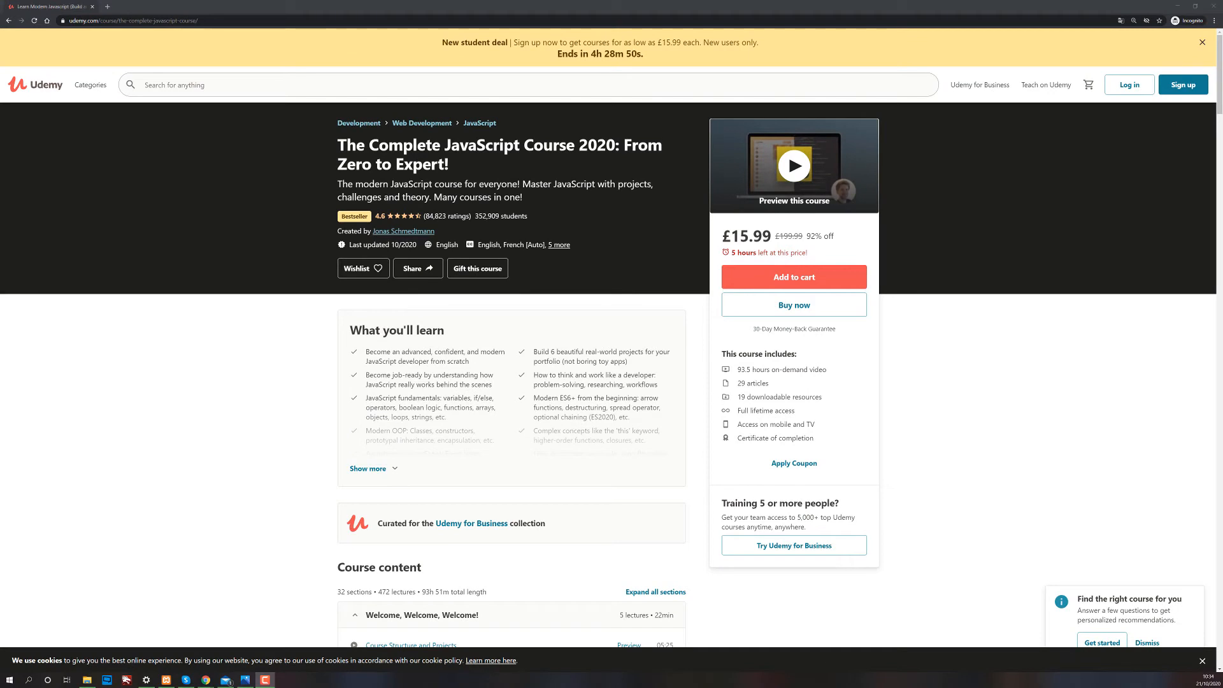
mouse_move(594, 479)
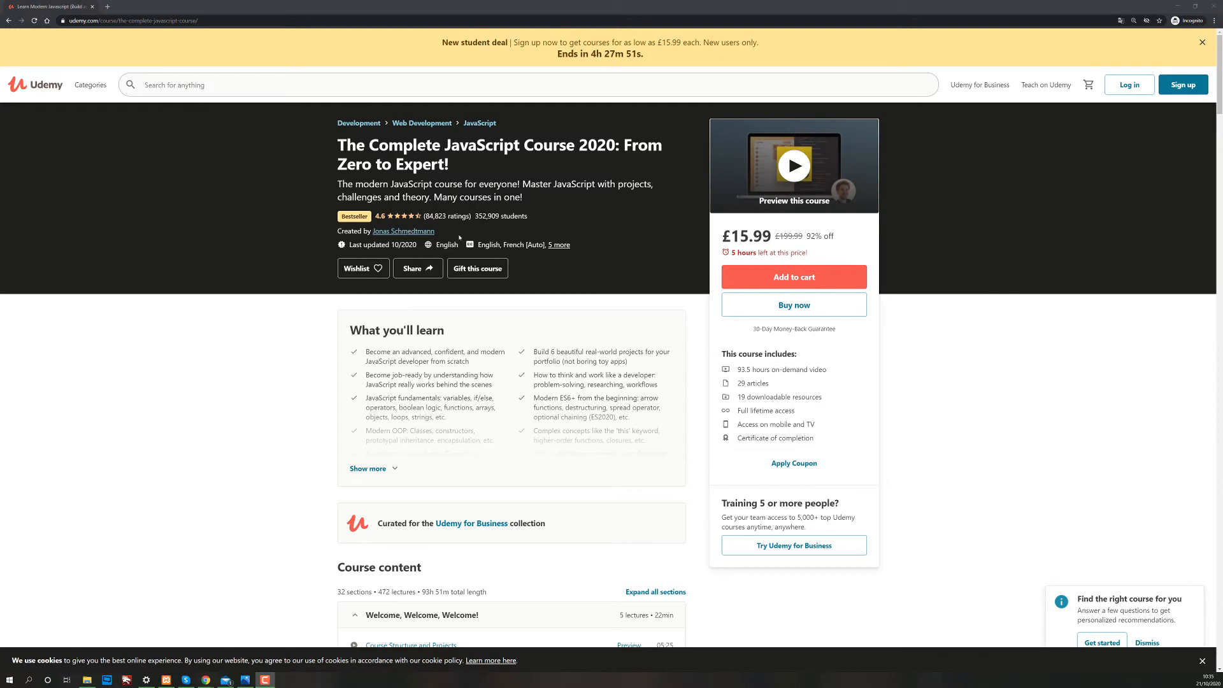
Browse File Explorer's Complete JS folders and open 2 JS-Basics with Code.
double_click(741, 369)
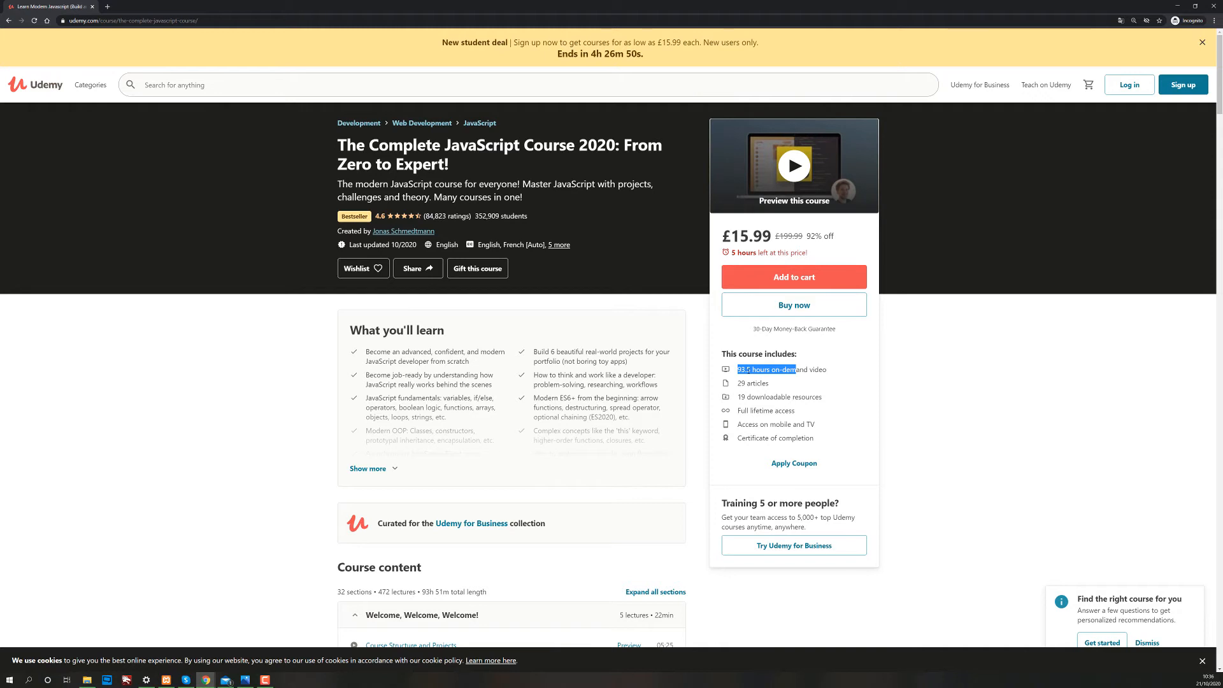
mouse_move(654, 419)
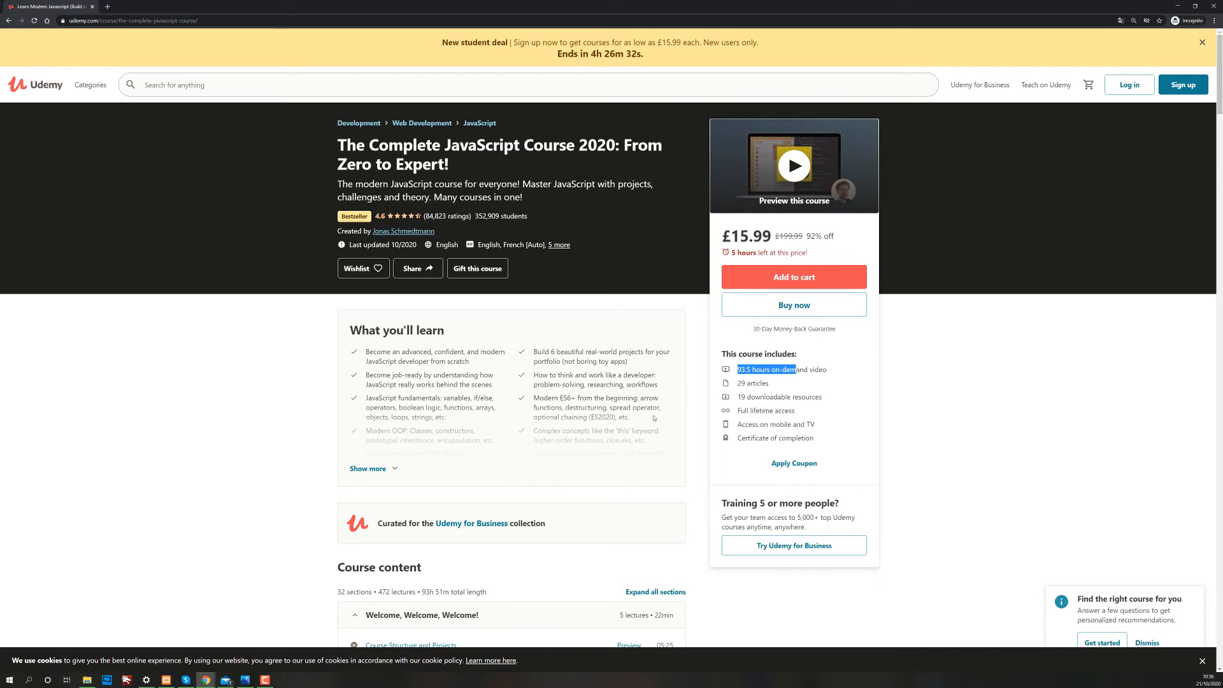
mouse_move(145, 637)
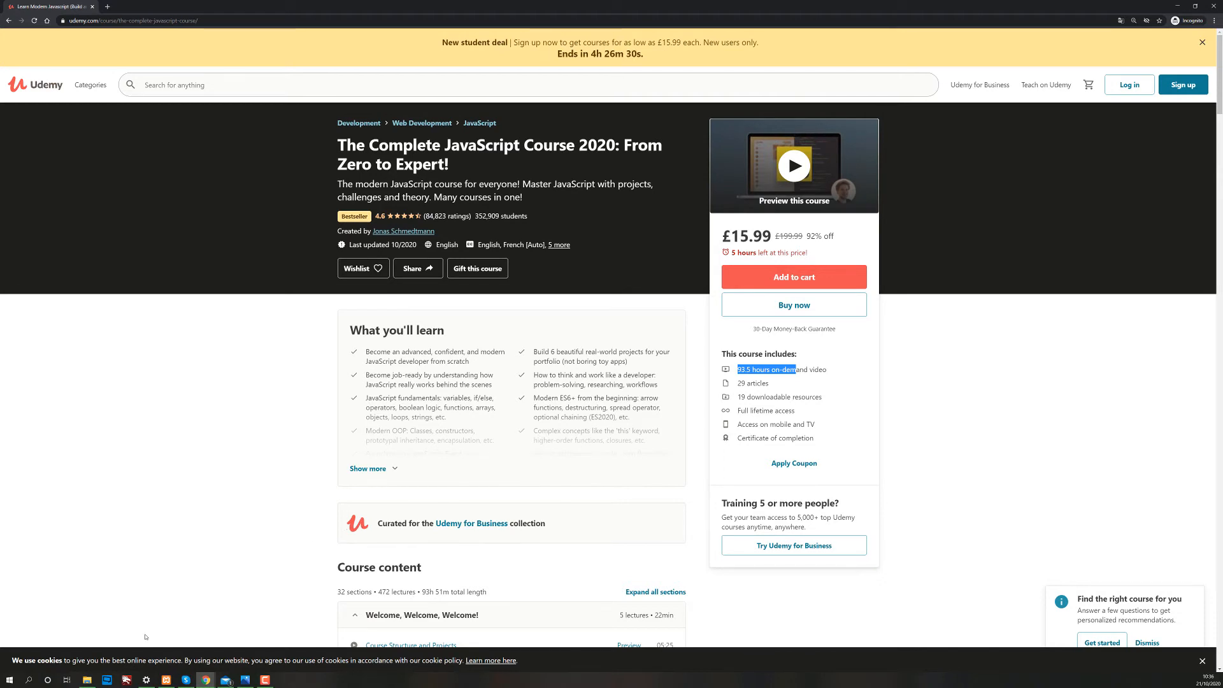
left_click(86, 679)
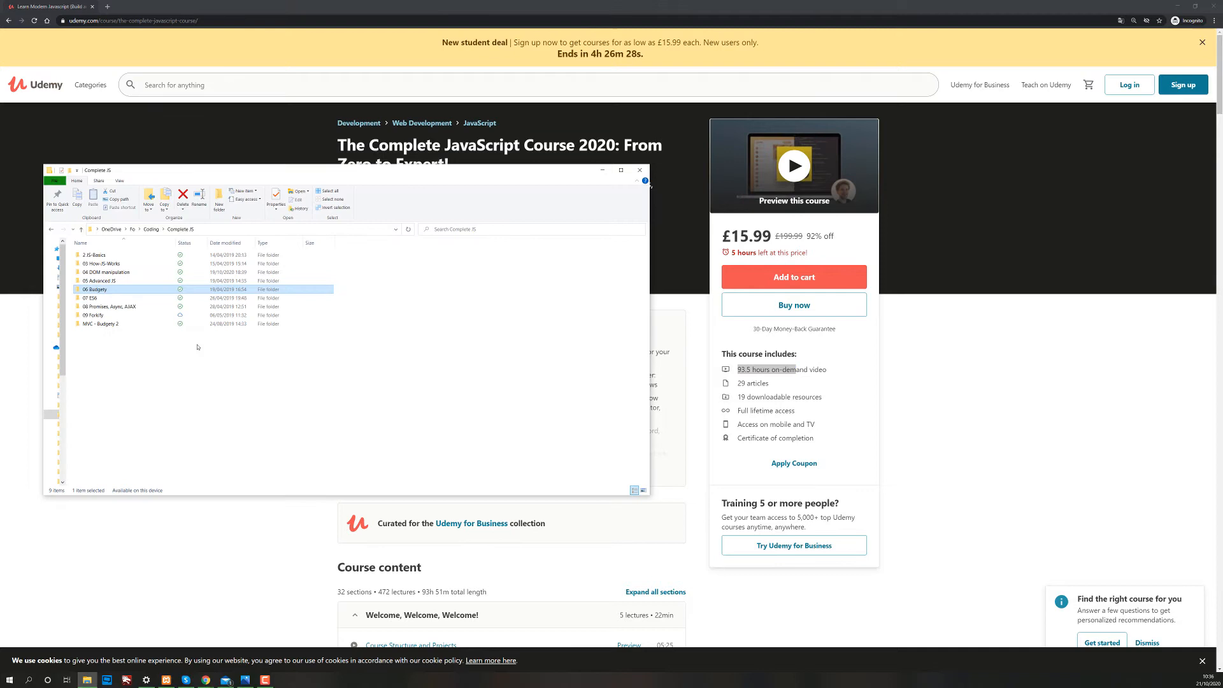
mouse_move(117, 271)
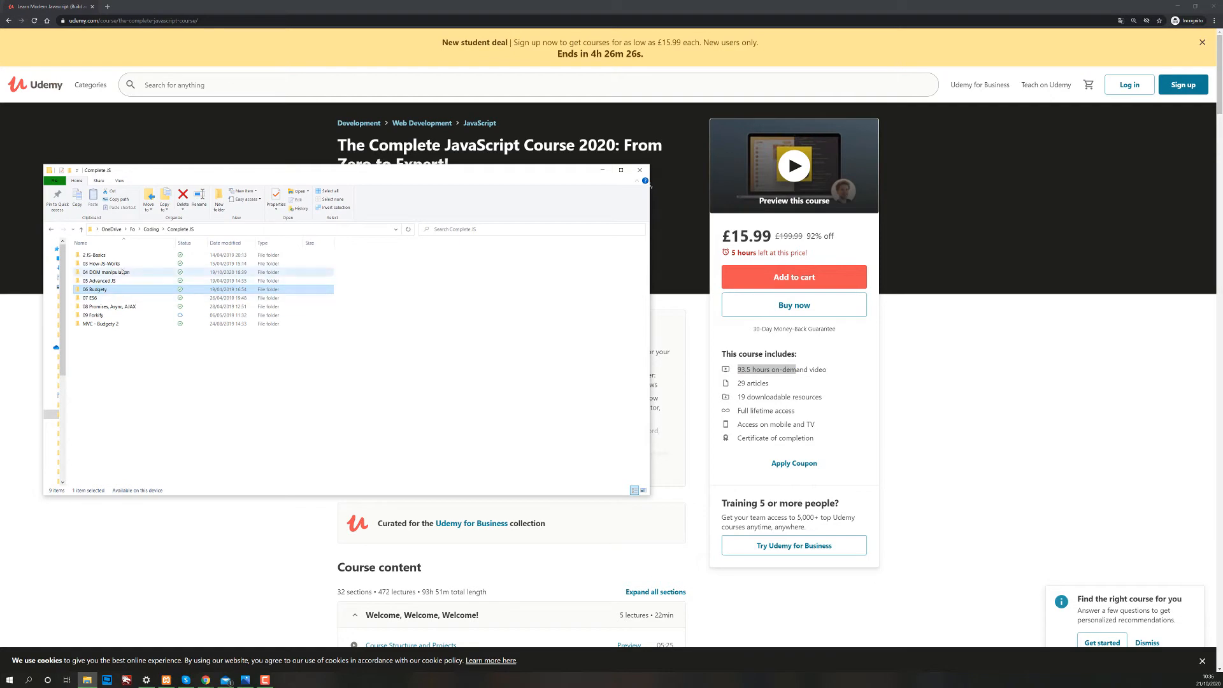
mouse_move(153, 255)
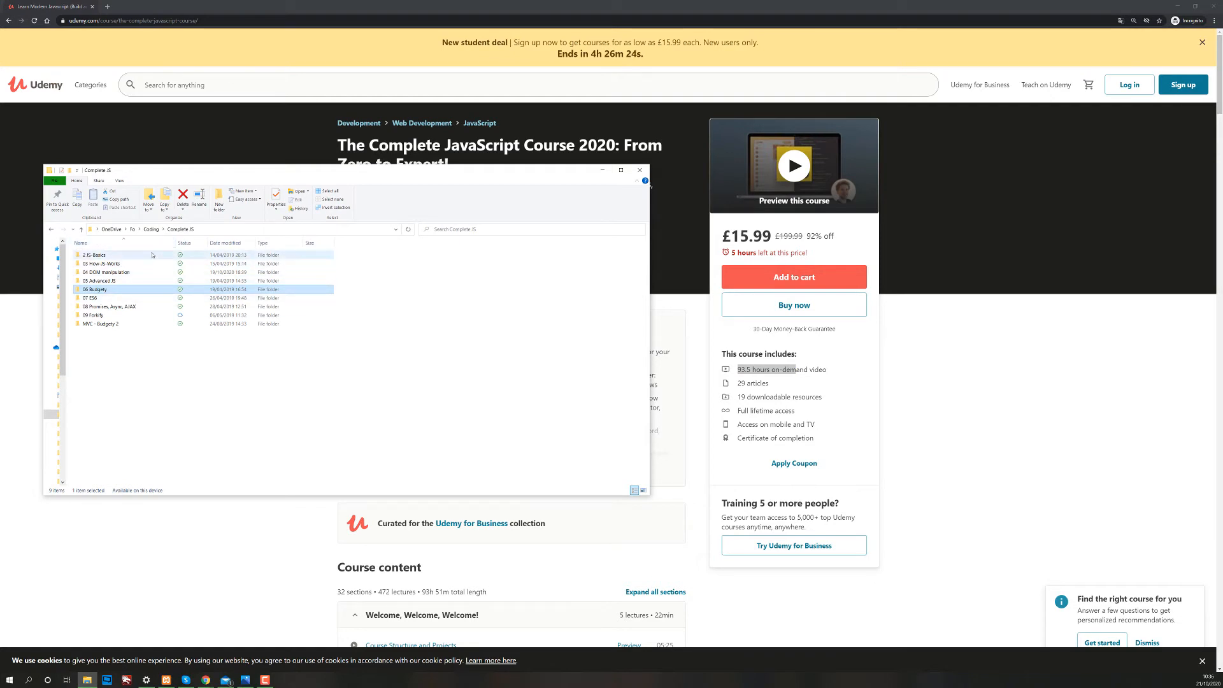
mouse_move(94, 255)
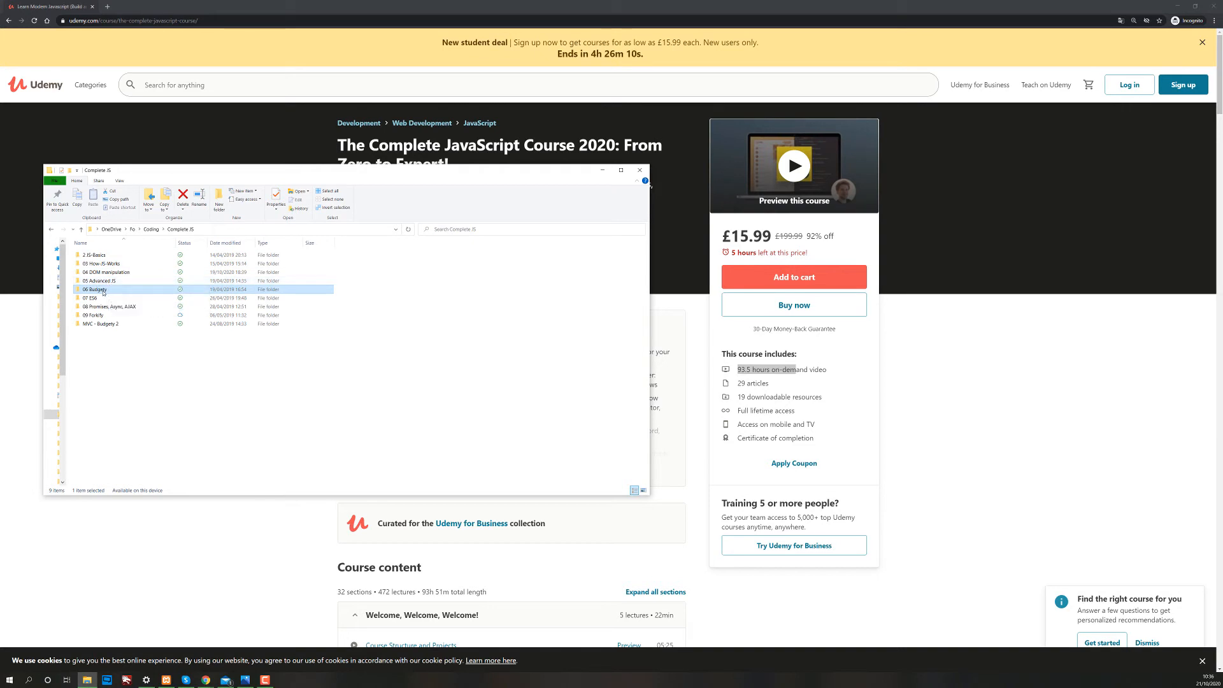
left_click(118, 298)
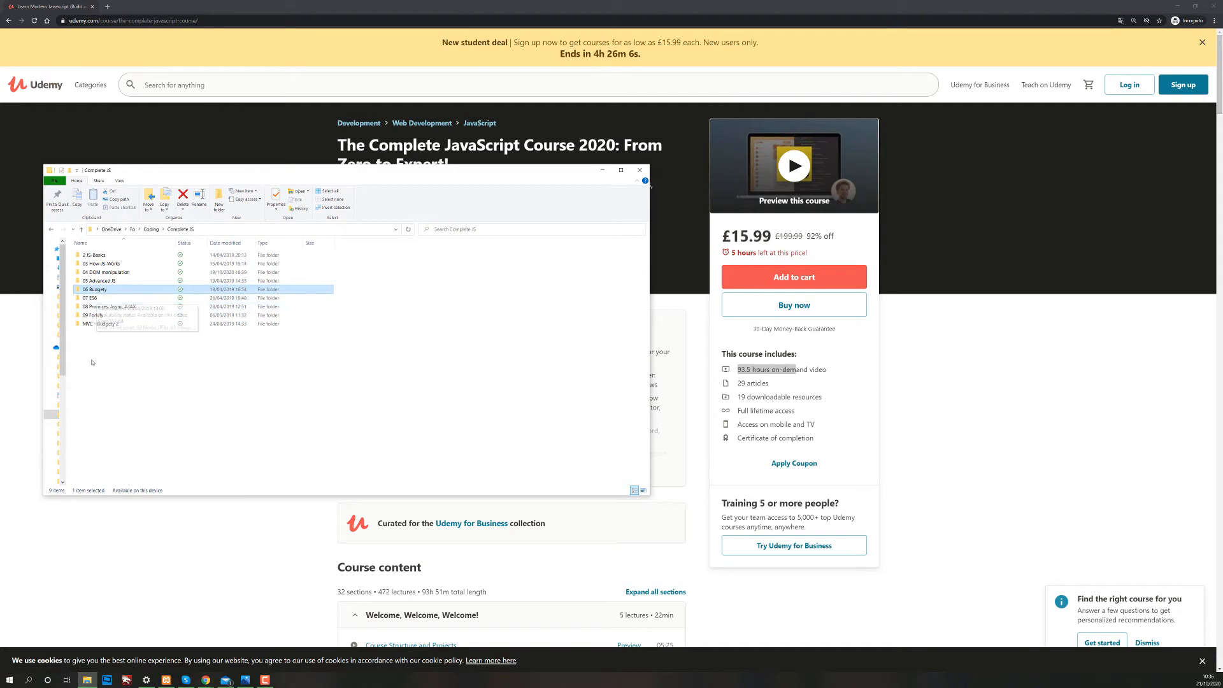
mouse_move(113, 305)
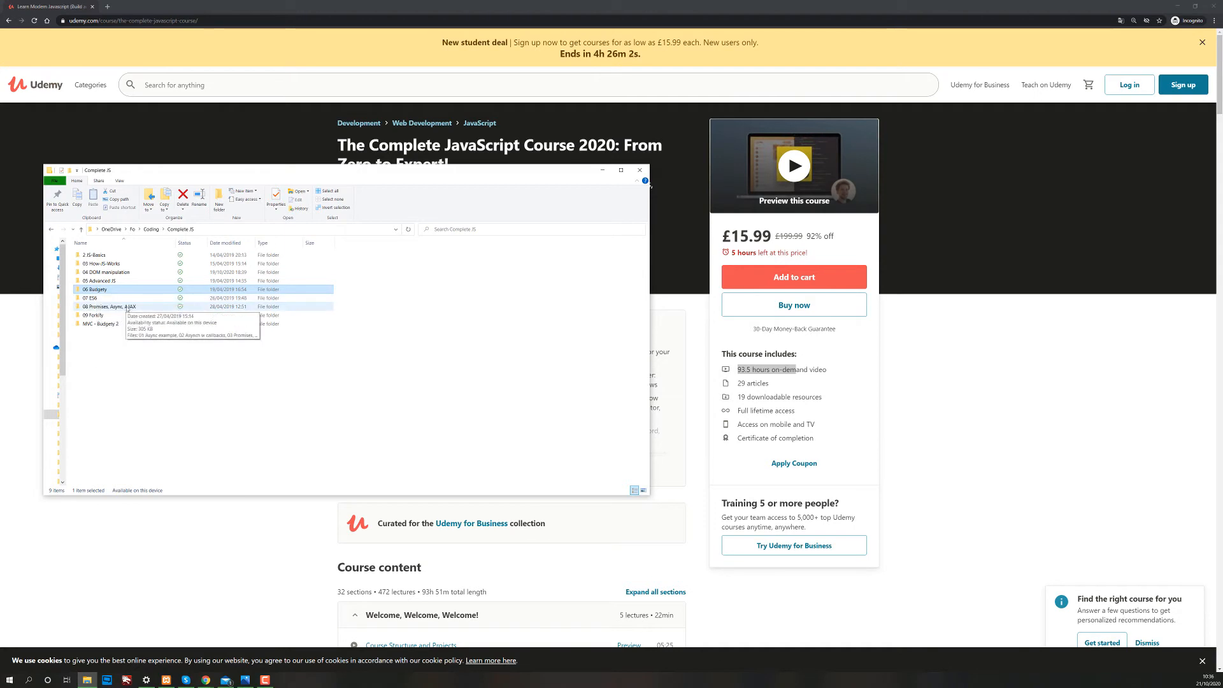
left_click(93, 316)
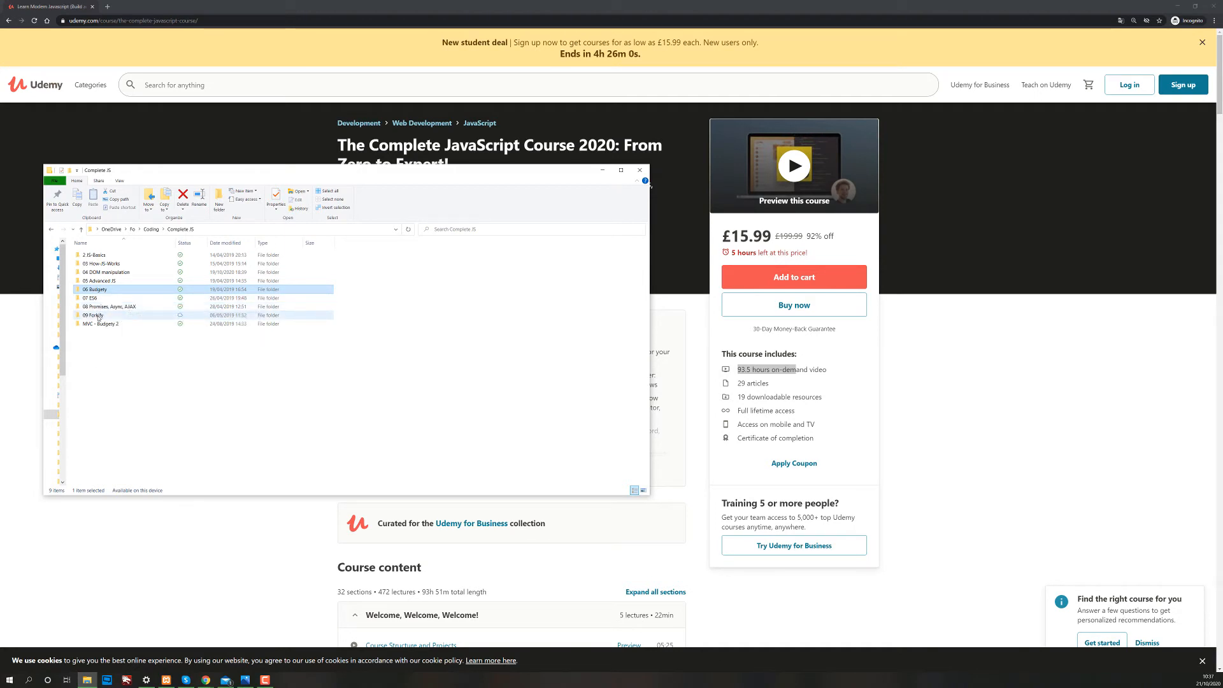
mouse_move(94, 315)
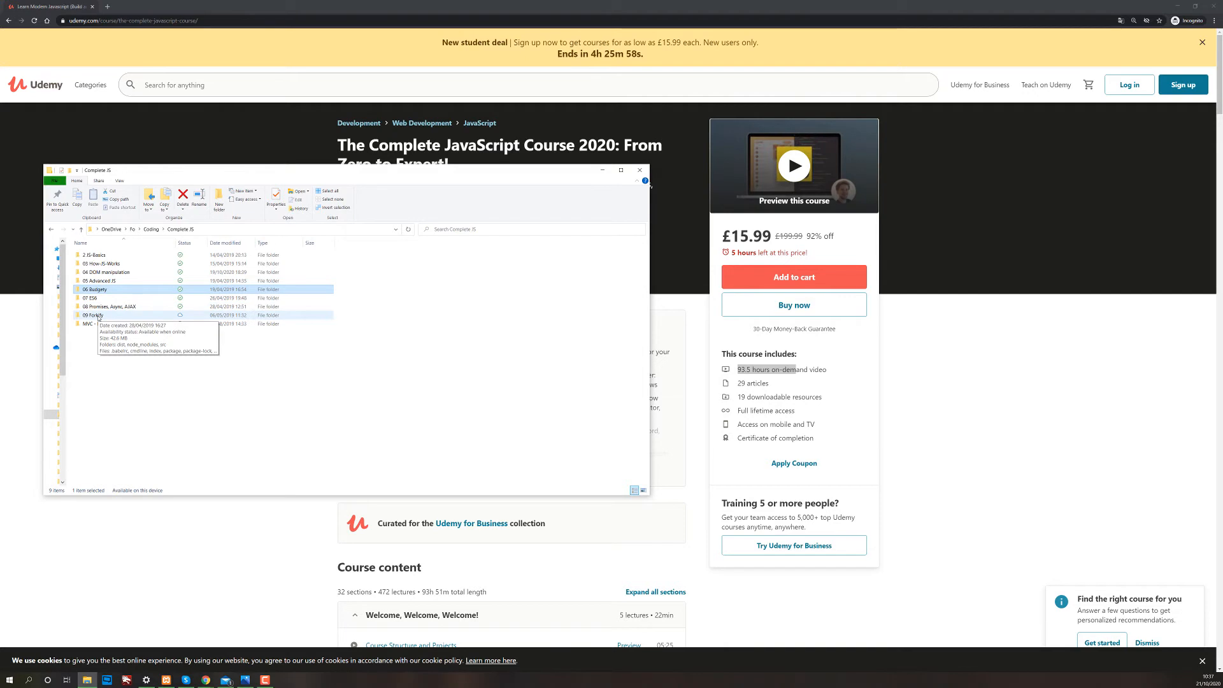
left_click(125, 323)
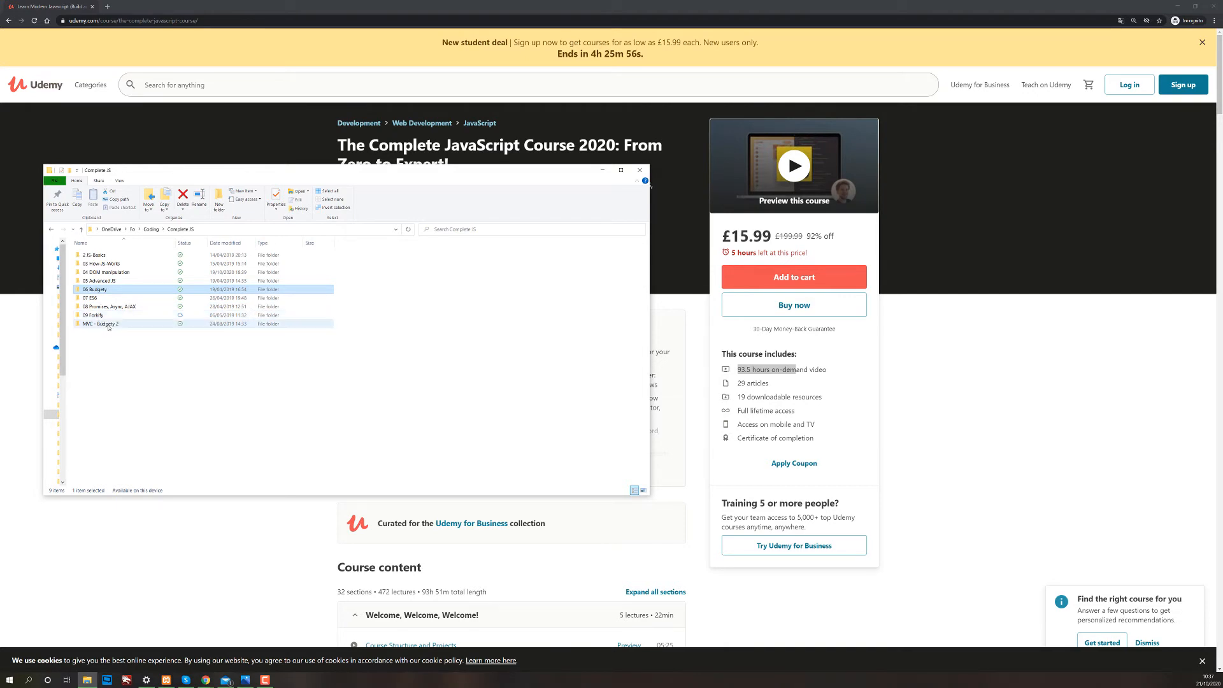
mouse_move(100, 323)
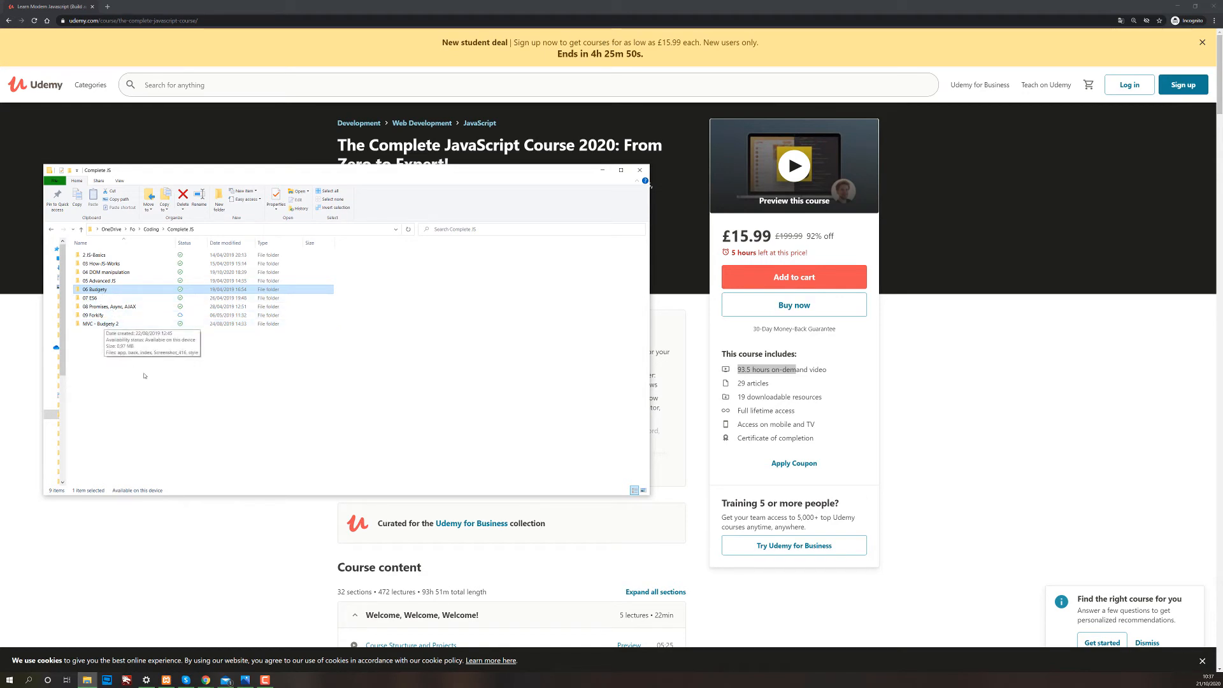
mouse_move(110, 331)
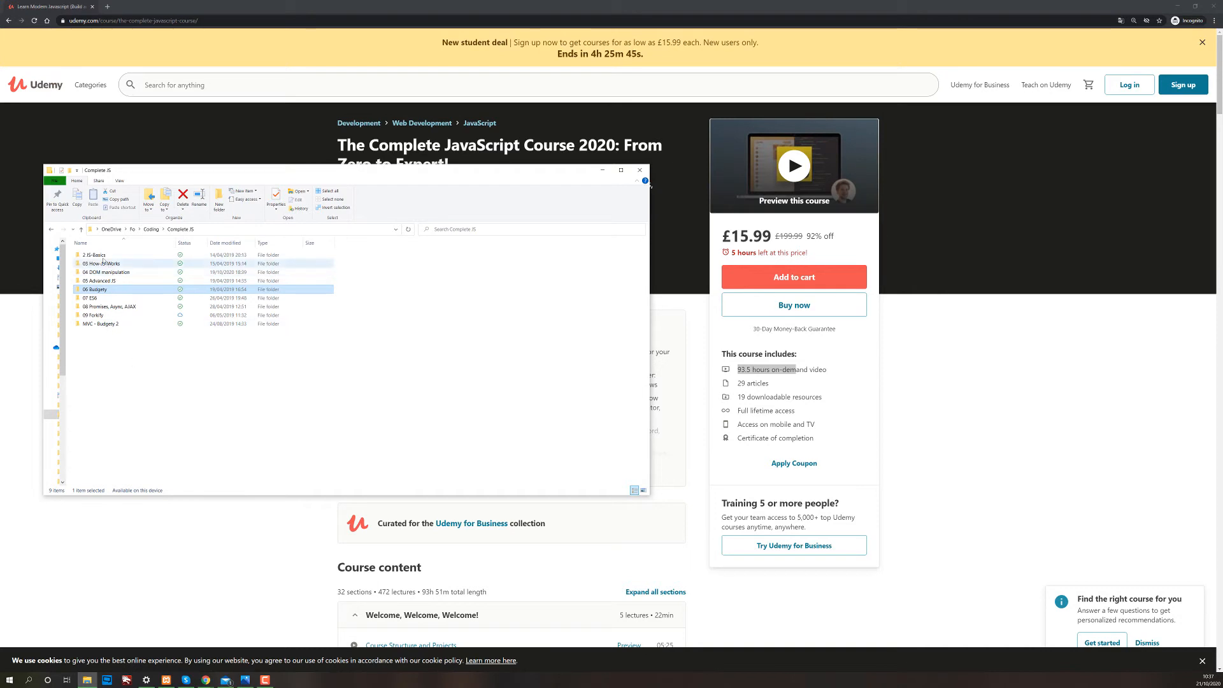
right_click(93, 255)
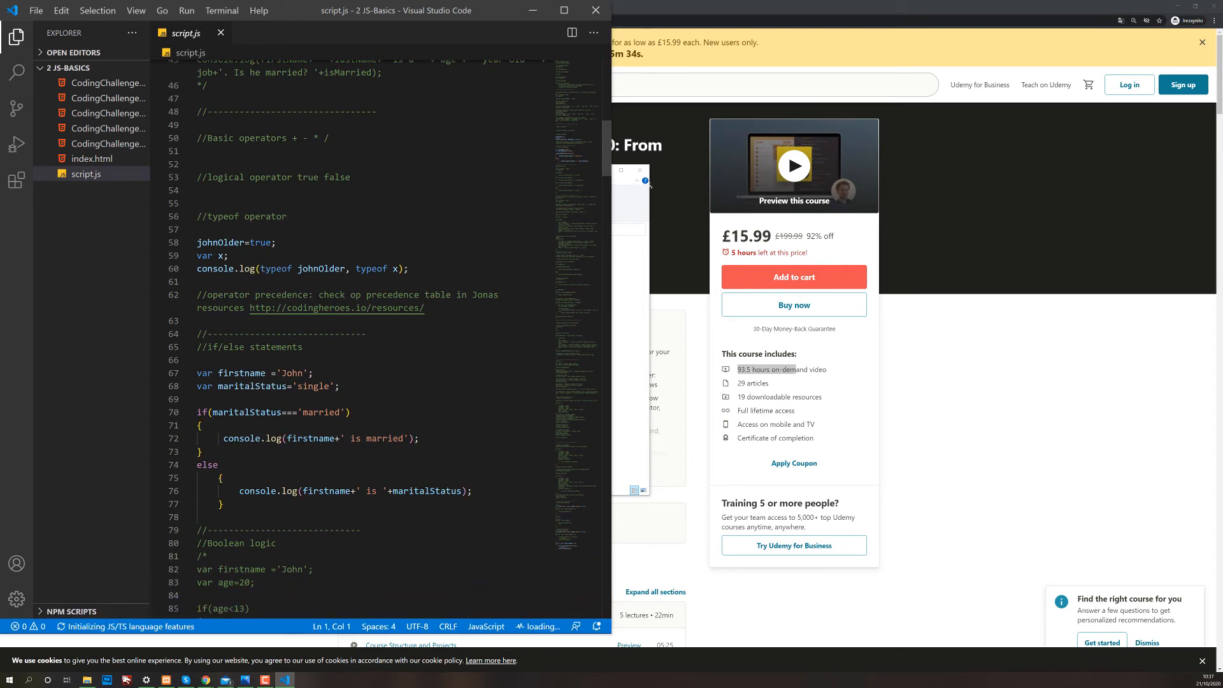
Scroll through script.js, from if/else and Boolean logic down to objects and loops.
scroll("down", 3)
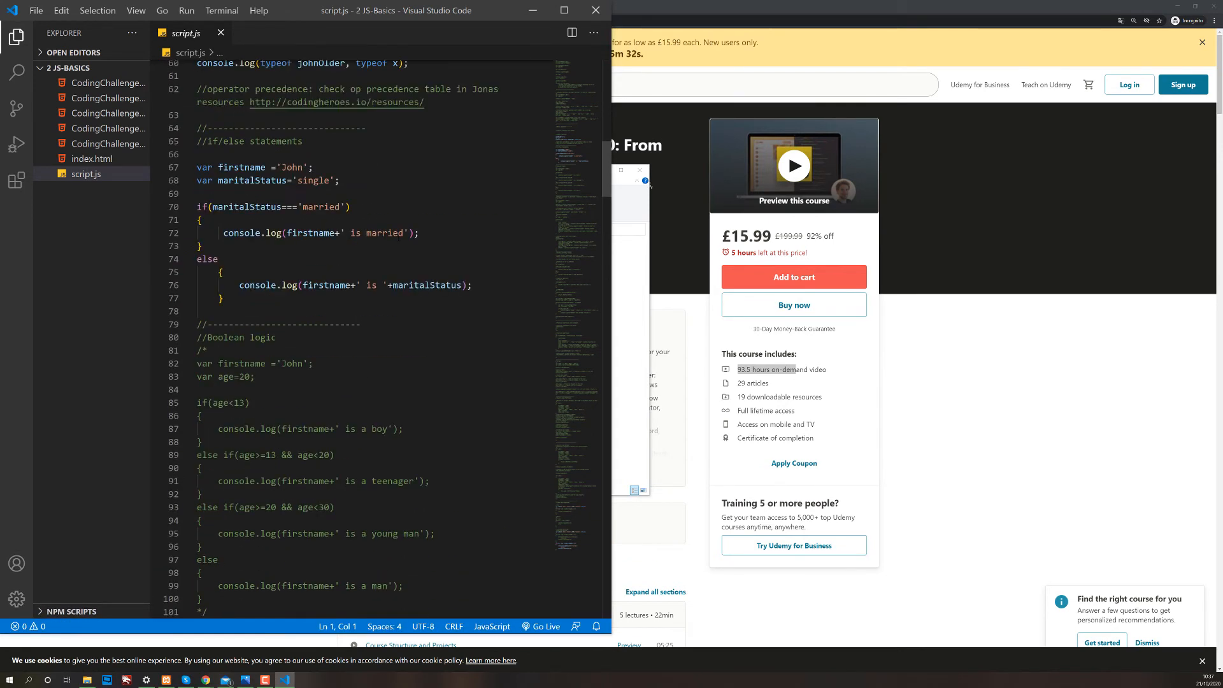
scroll("down", 3)
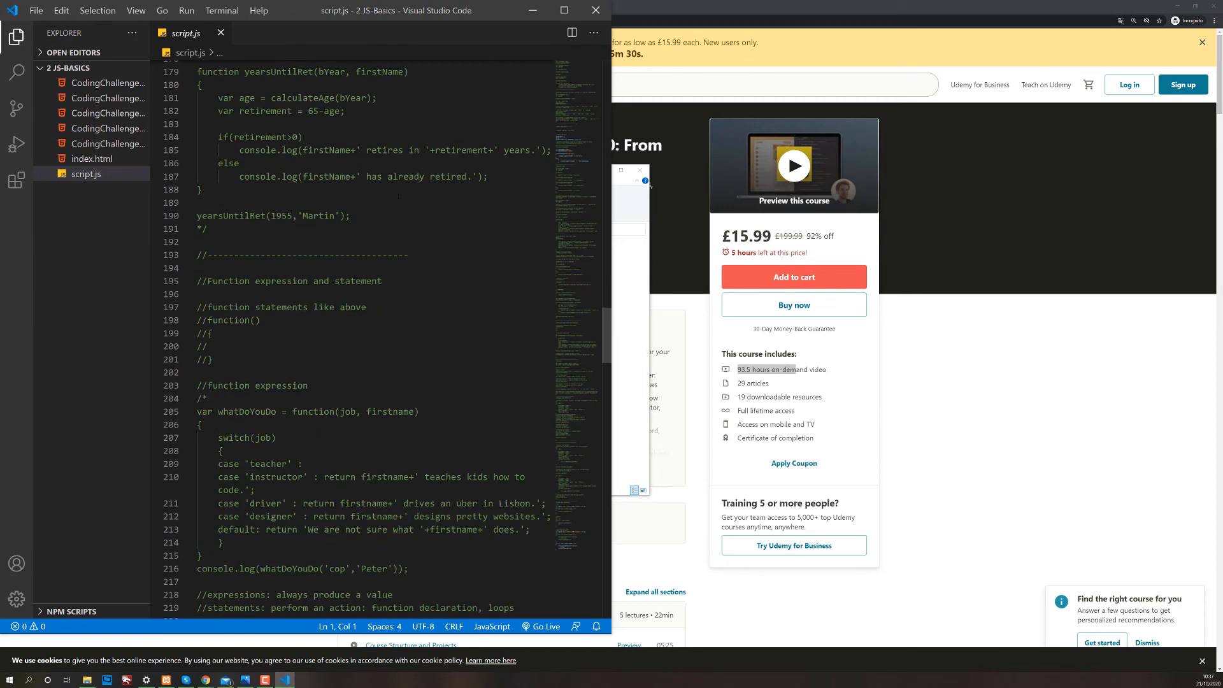
scroll("down", 3)
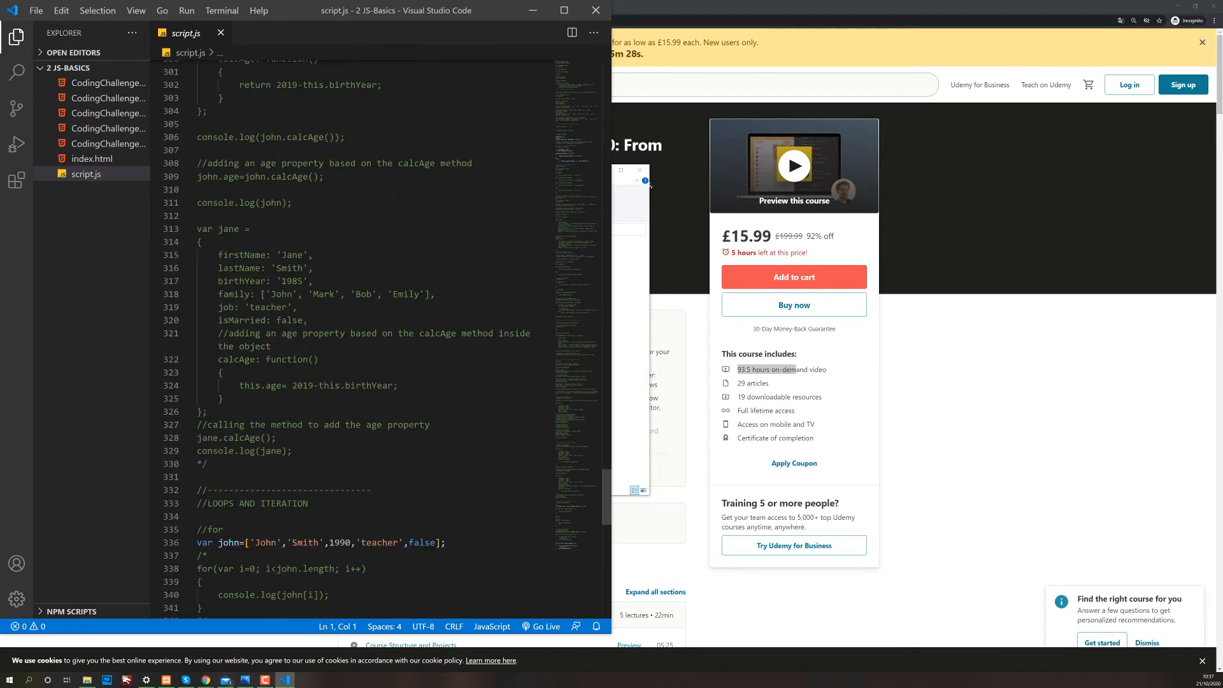
scroll("up", 3)
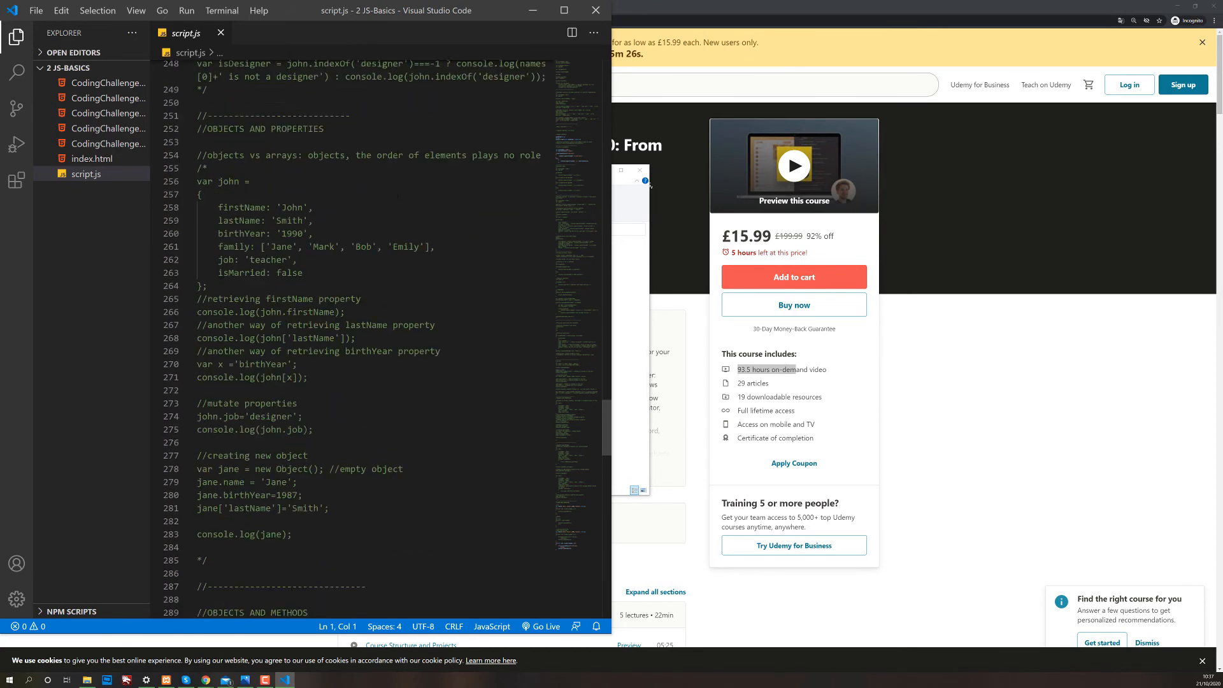
scroll("up", 3)
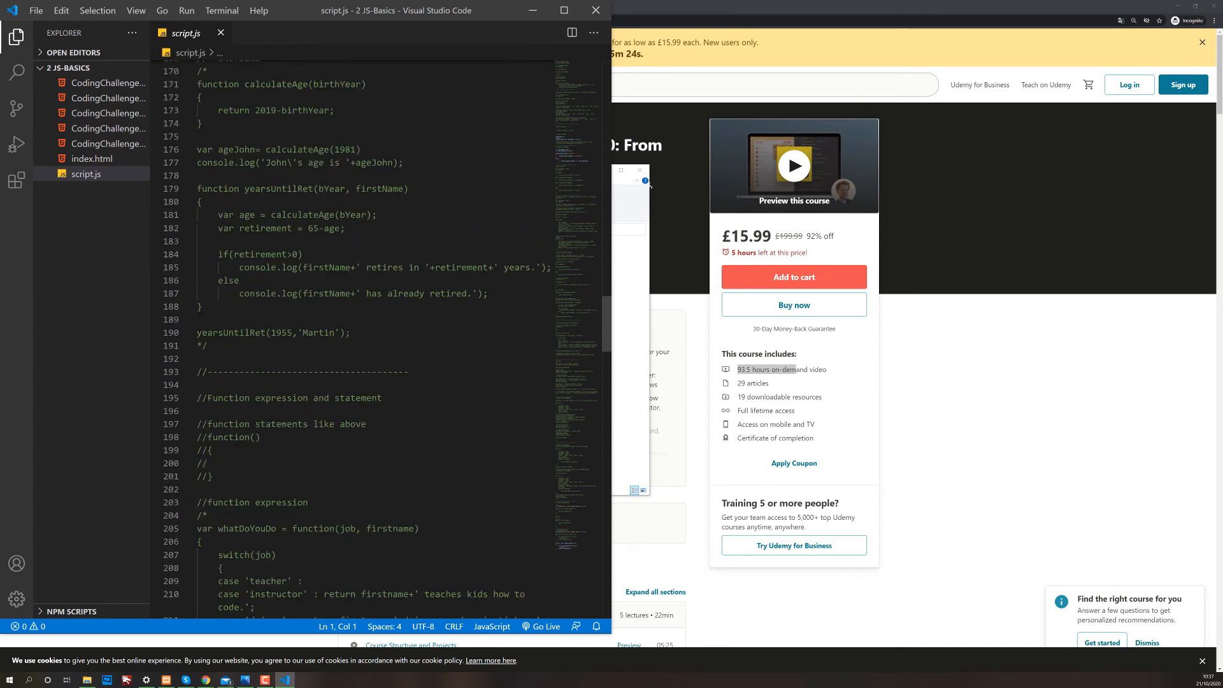
scroll("up", 3)
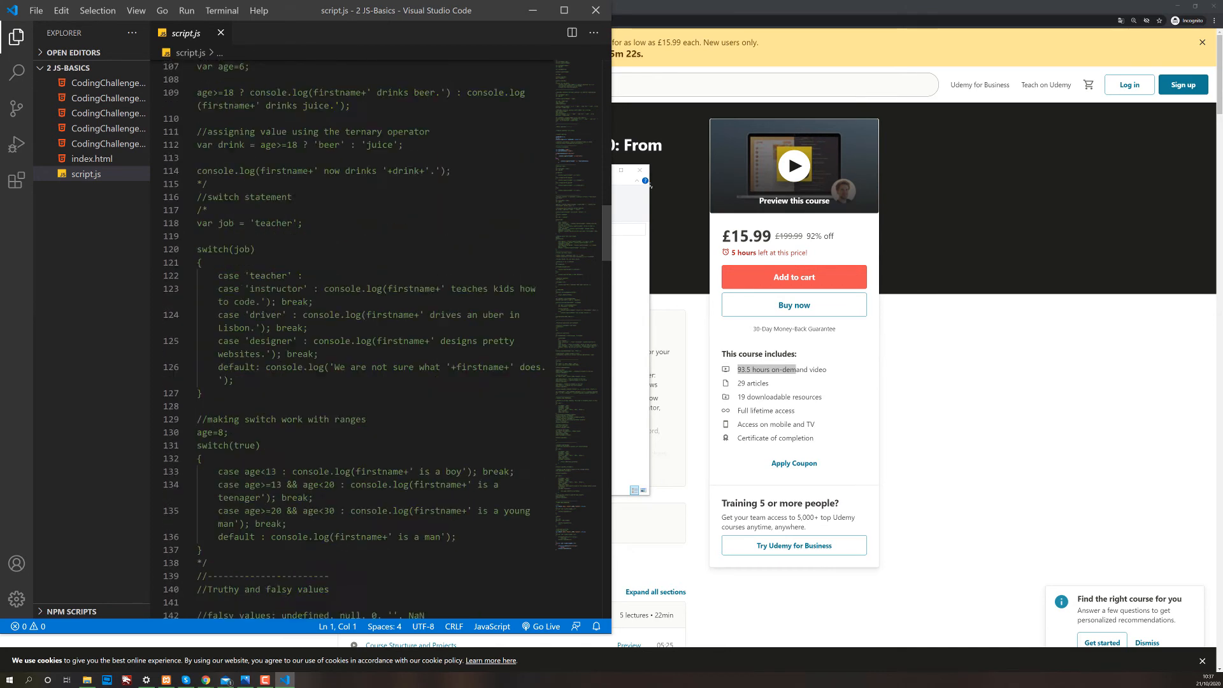
scroll("up", 3)
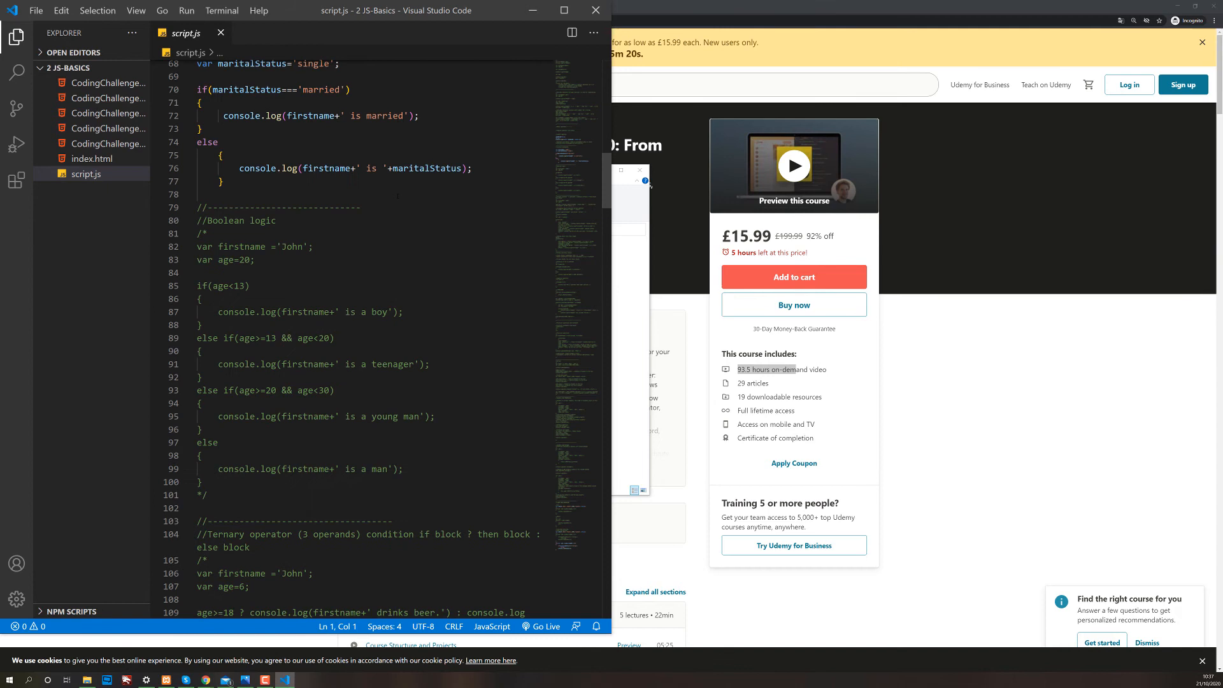
mouse_move(594, 11)
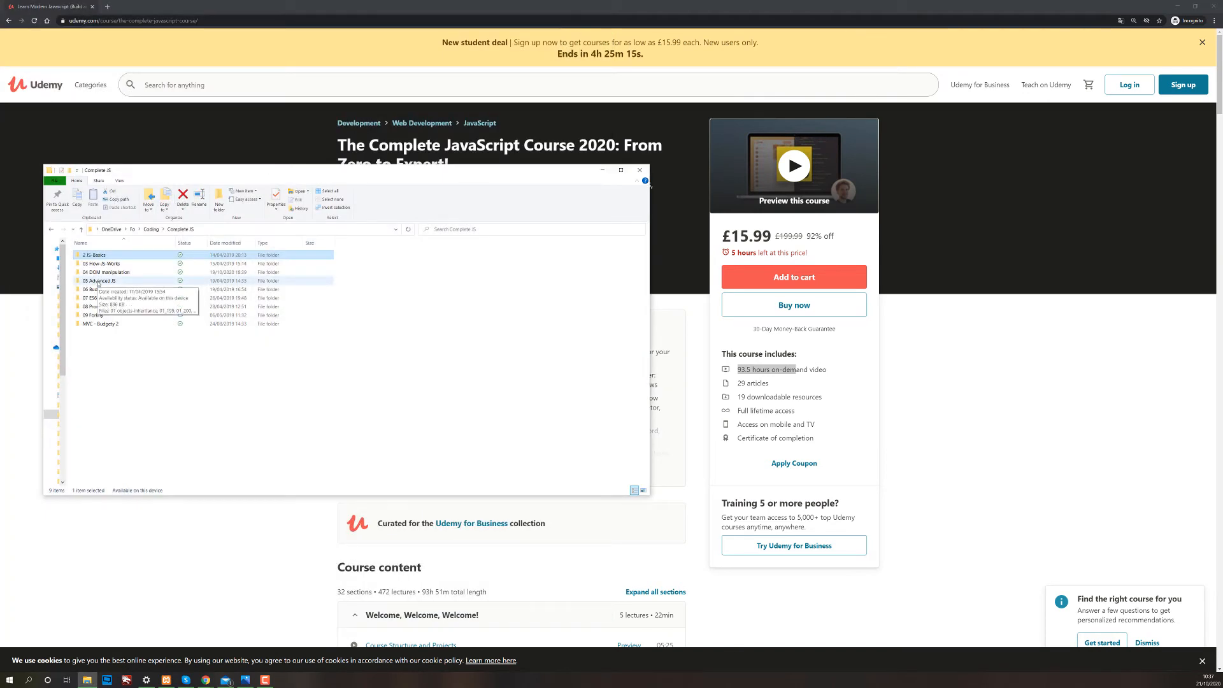
Browse the course folders, peeking into 05 Advanced JS and 2 JS Basics.
double_click(99, 281)
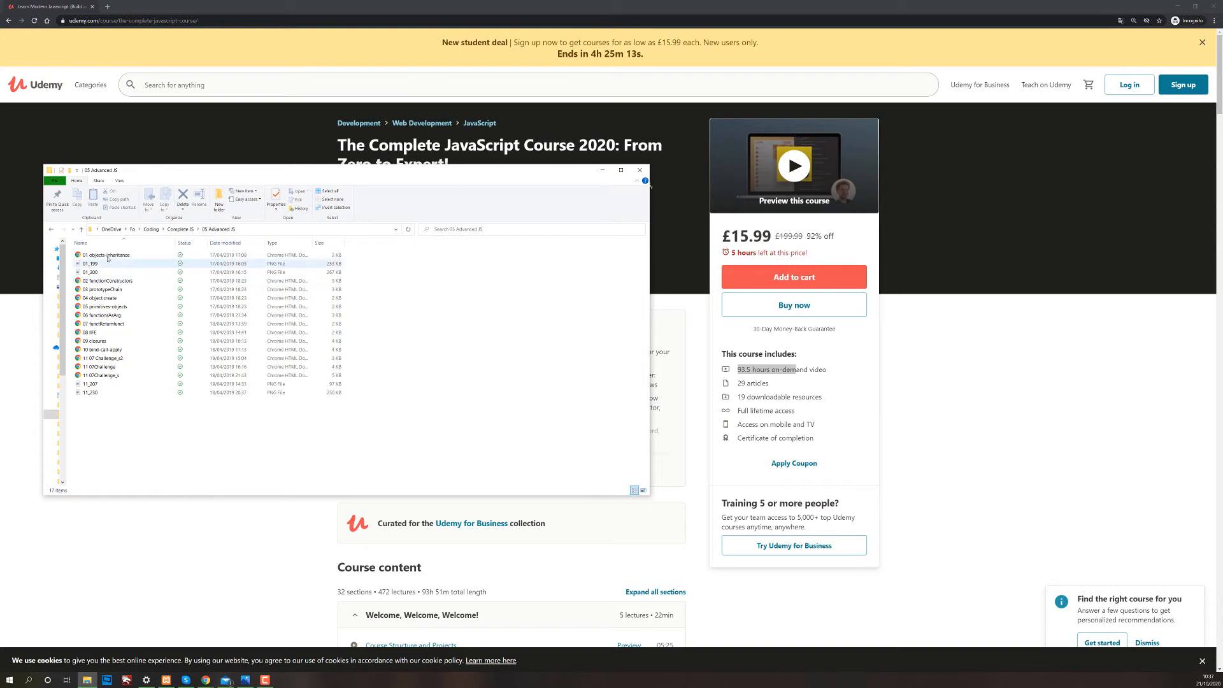
left_click(102, 349)
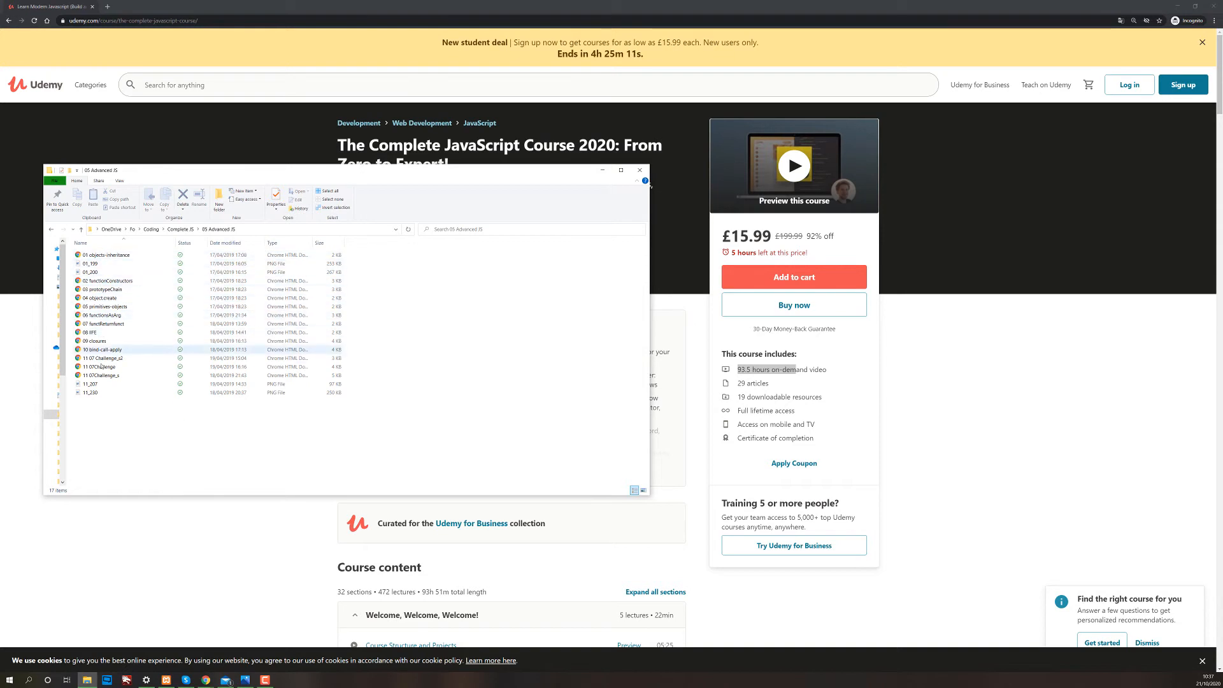
left_click(181, 229)
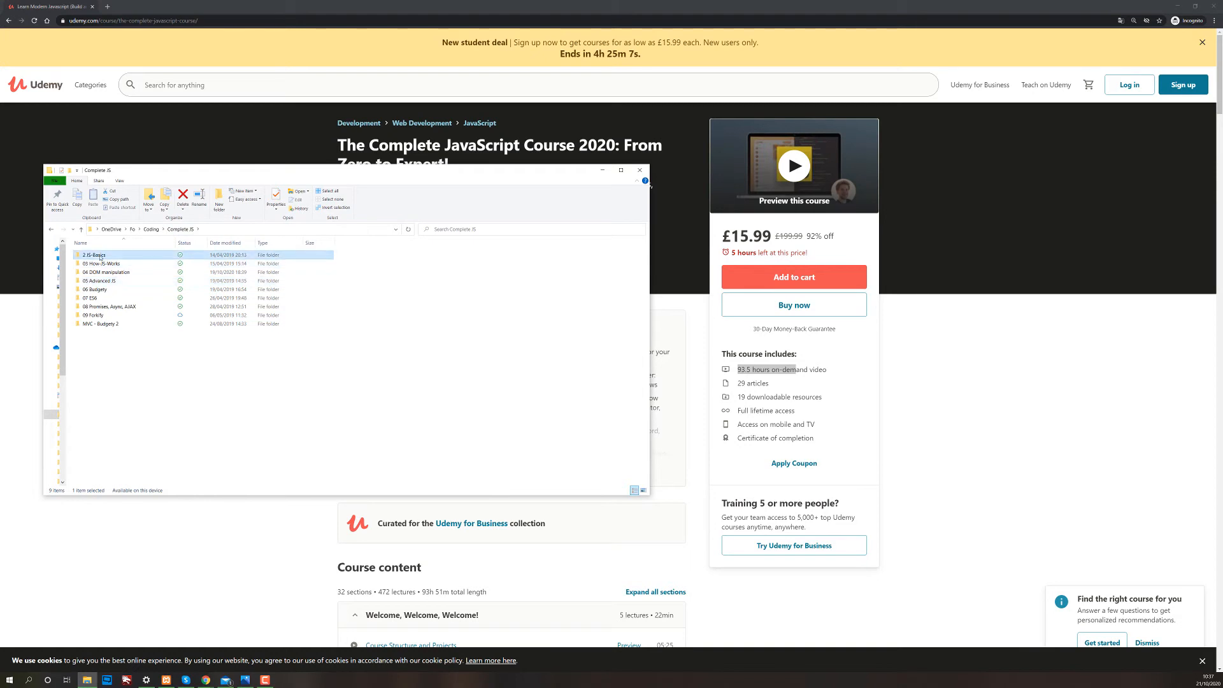
double_click(91, 255)
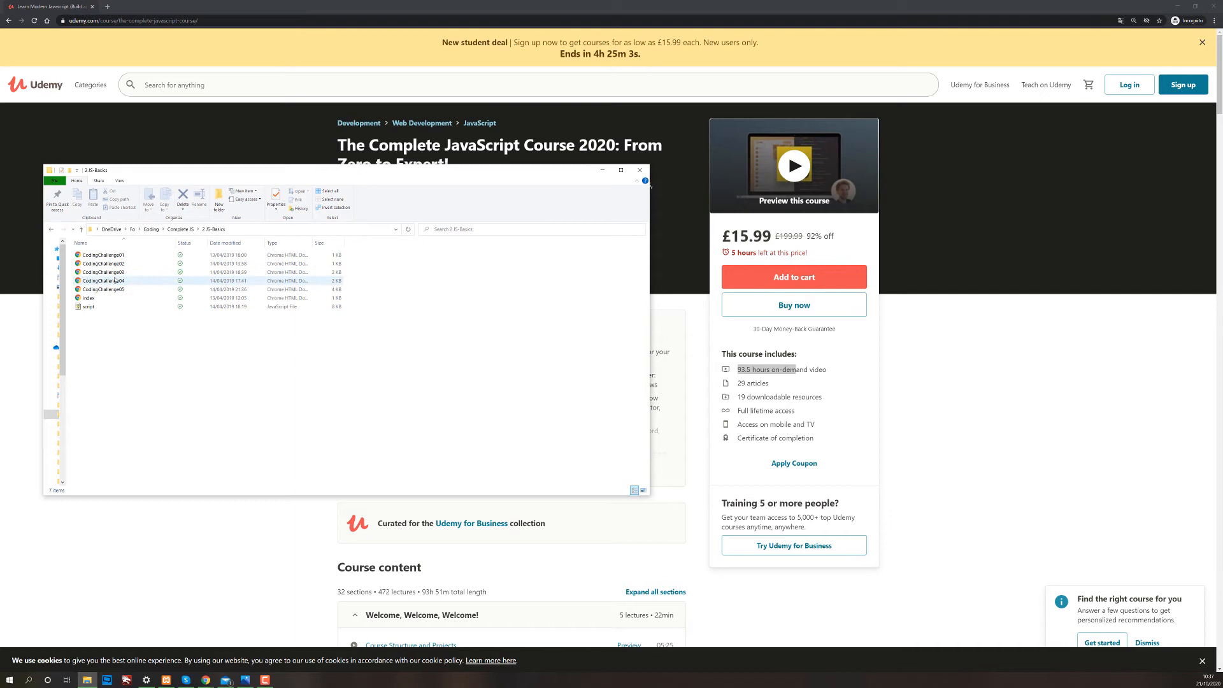
mouse_move(115, 281)
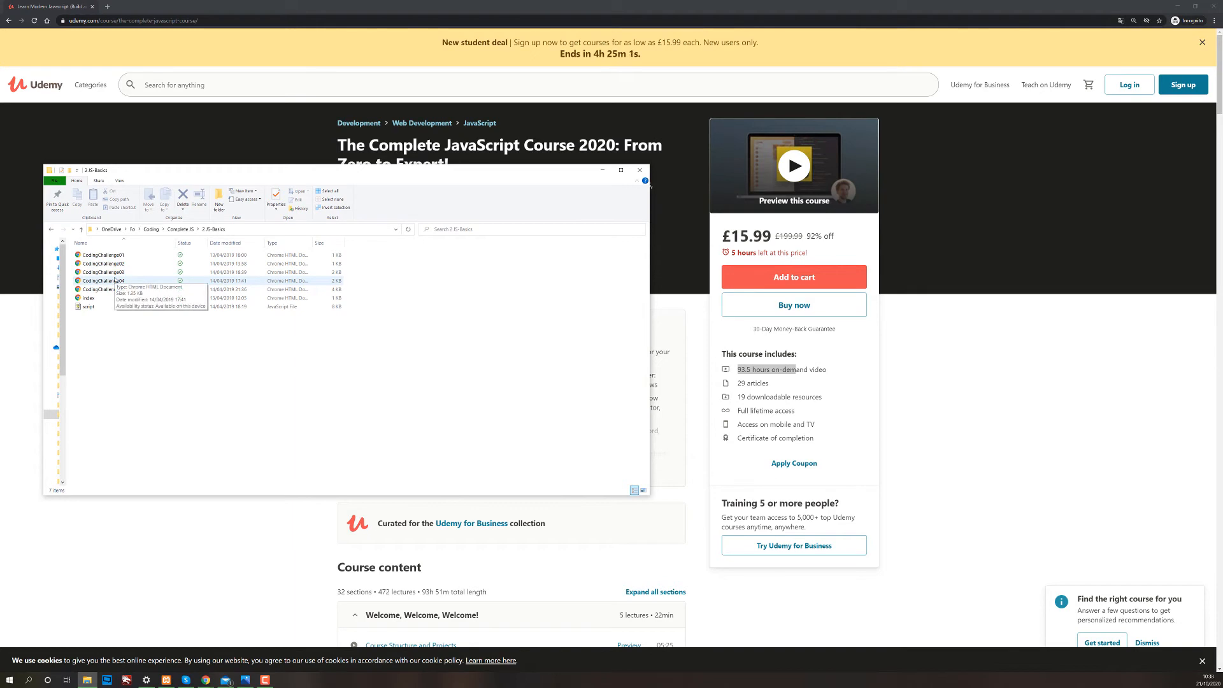
mouse_move(180, 229)
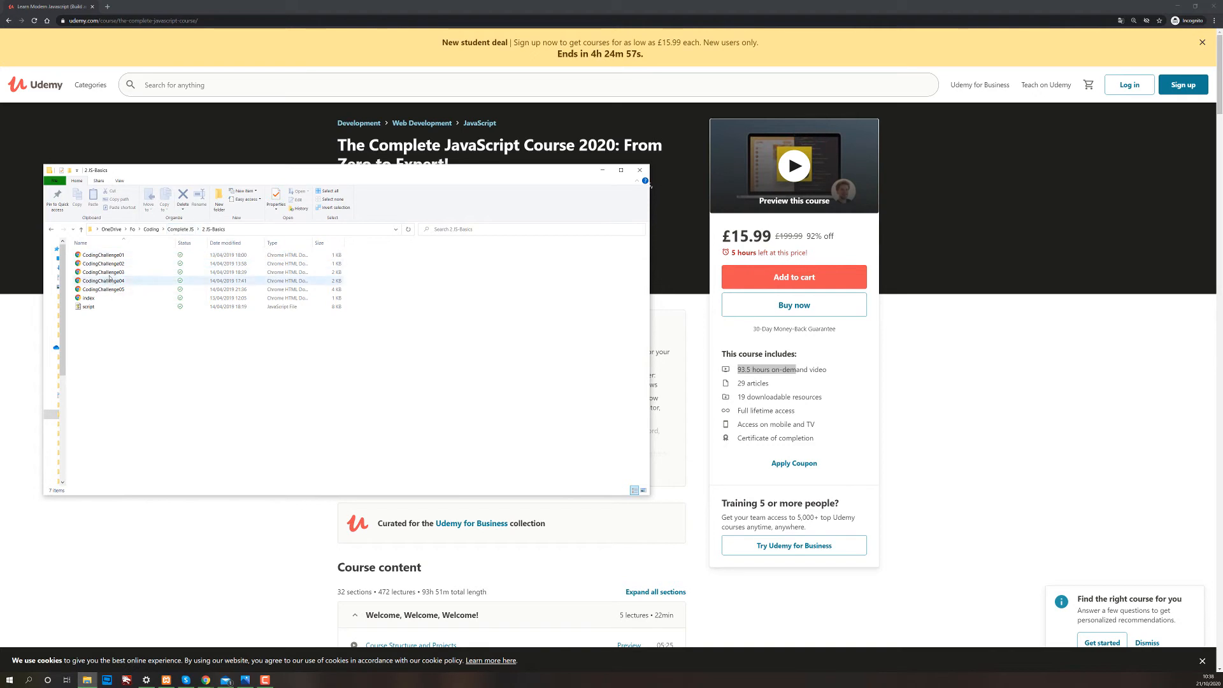
left_click(52, 229)
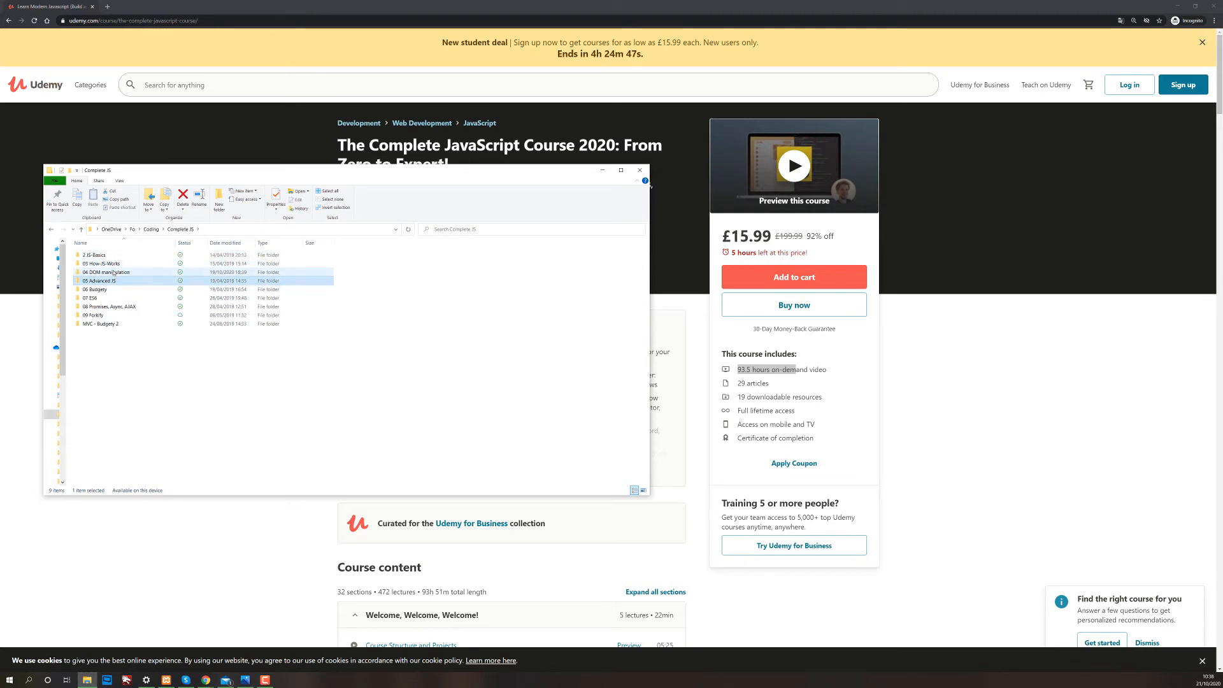
mouse_move(100, 280)
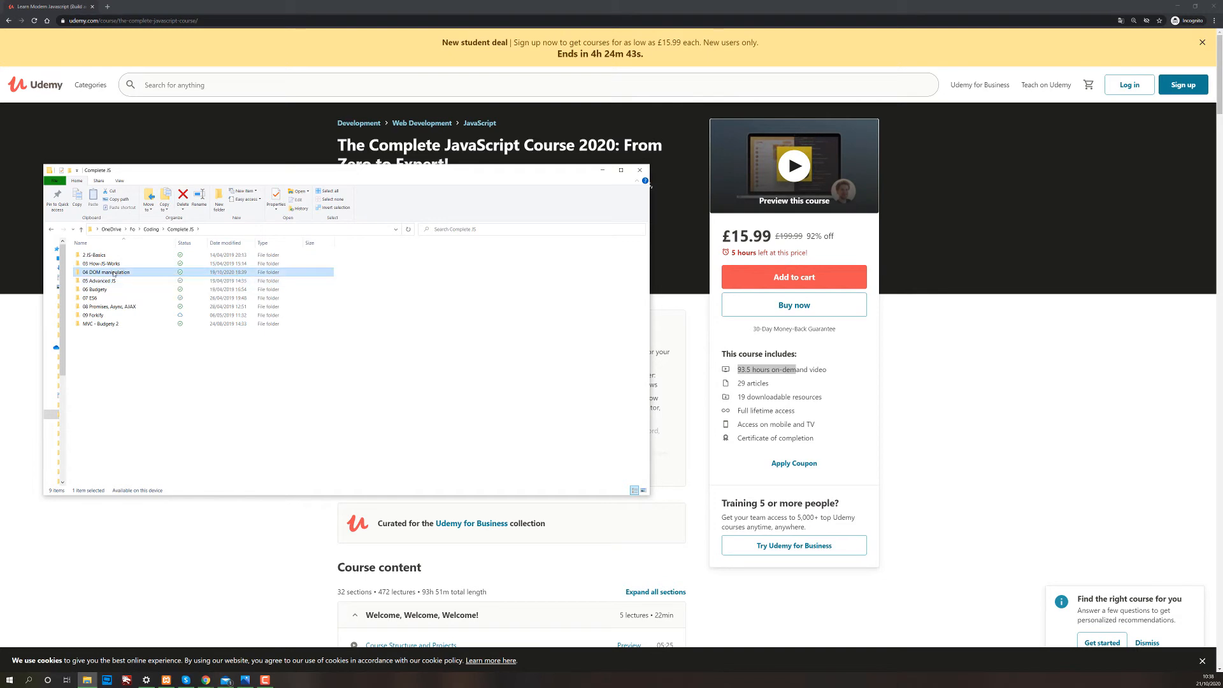
Launch index.html from 04 DOM manipulation to run the Pig Game in the browser.
double_click(105, 272)
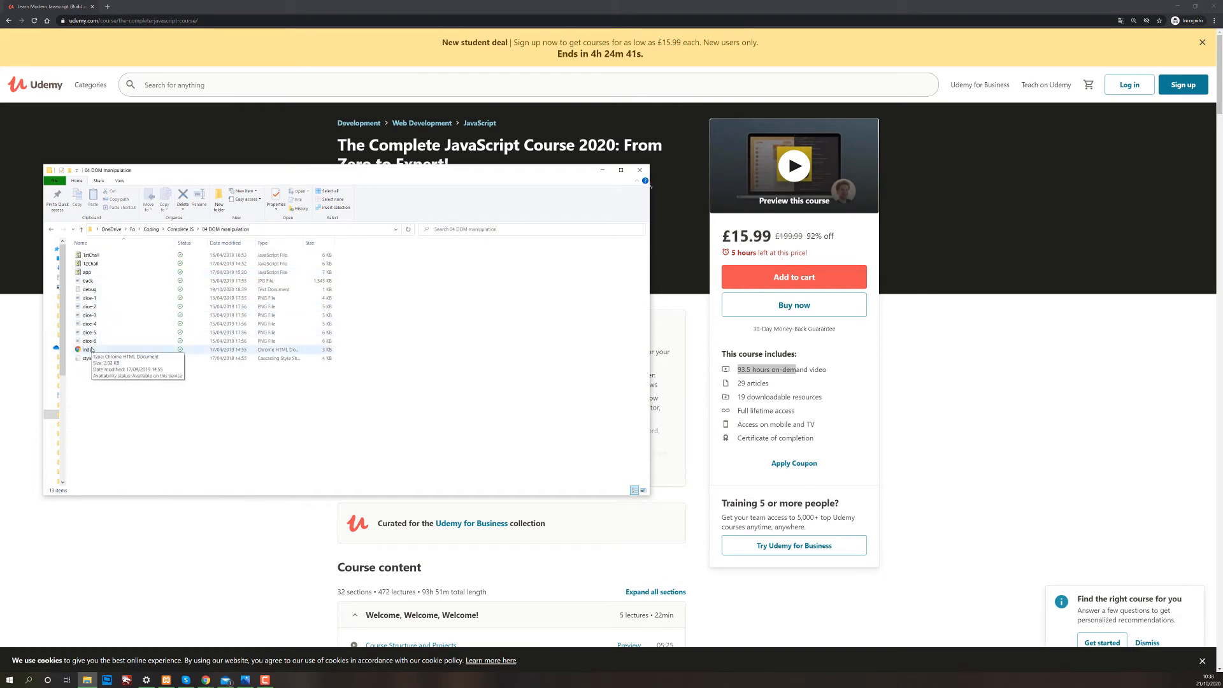
left_click(87, 350)
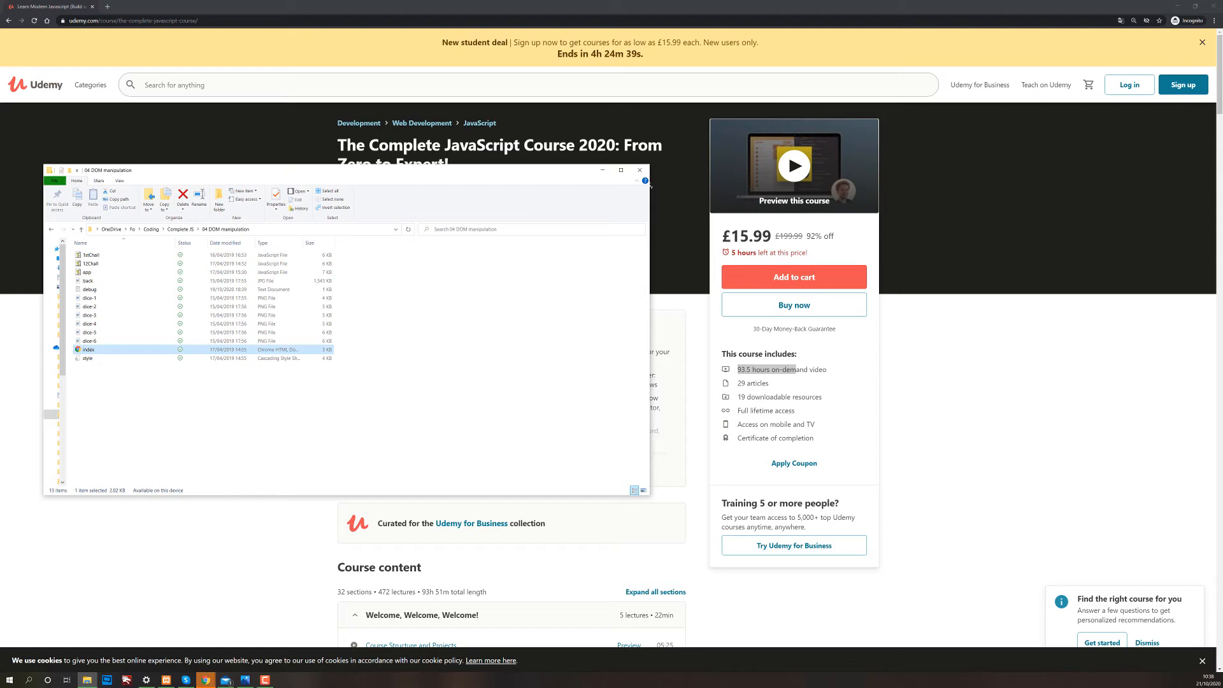
double_click(88, 350)
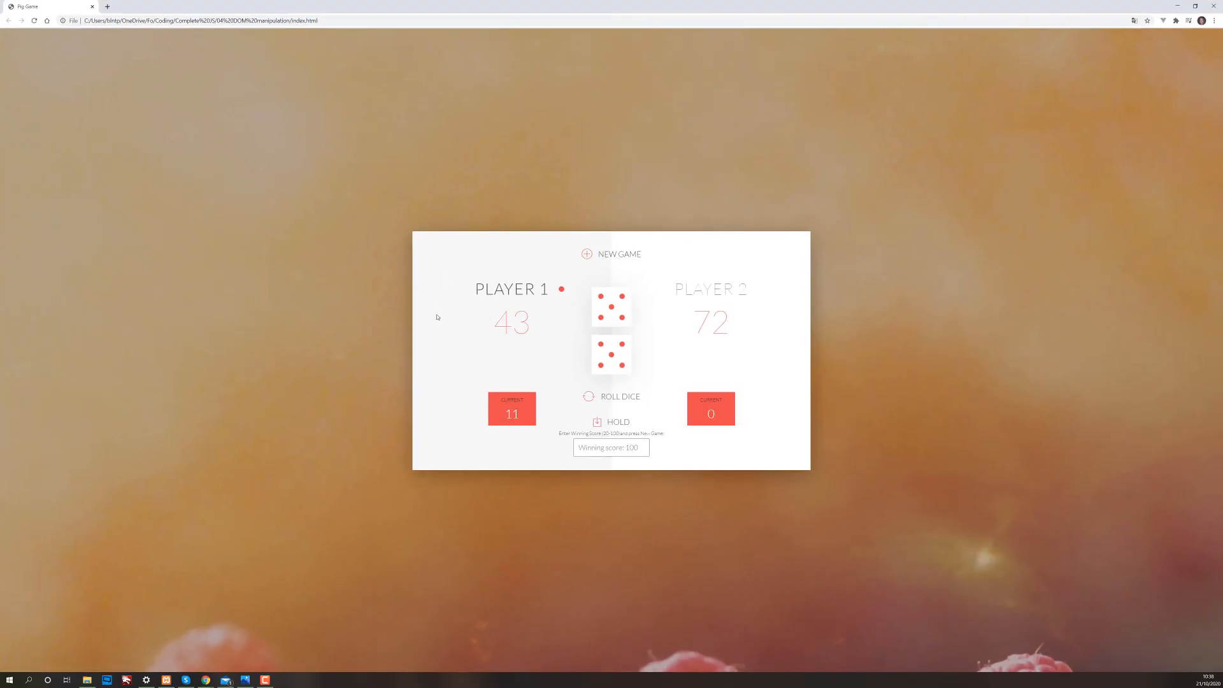
mouse_move(612, 343)
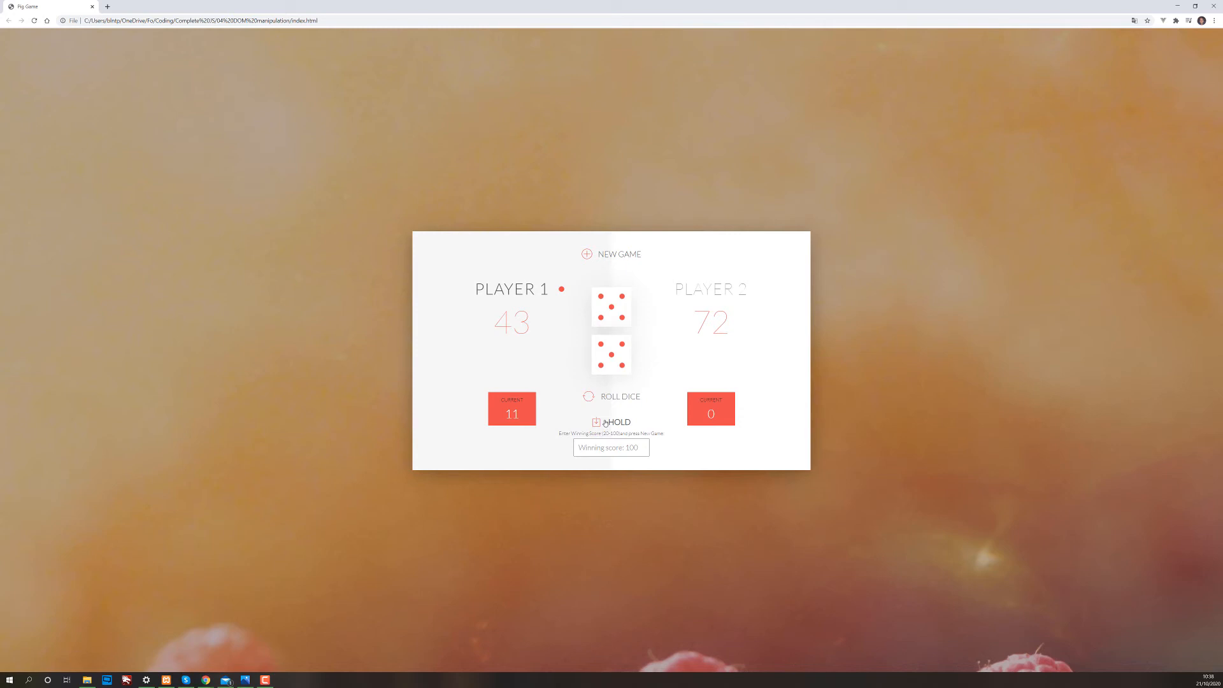
mouse_move(569, 358)
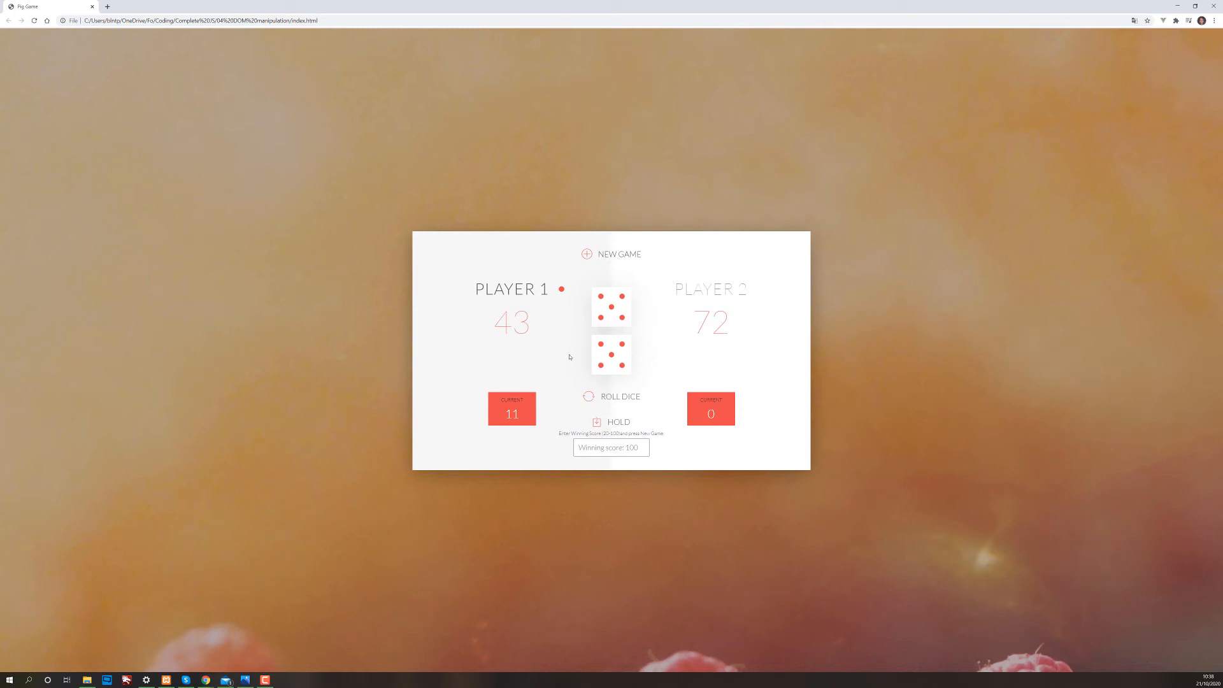
Play Pig Game rounds, rolling and holding, then open 05 Advanced JS in VS Code.
left_click(611, 254)
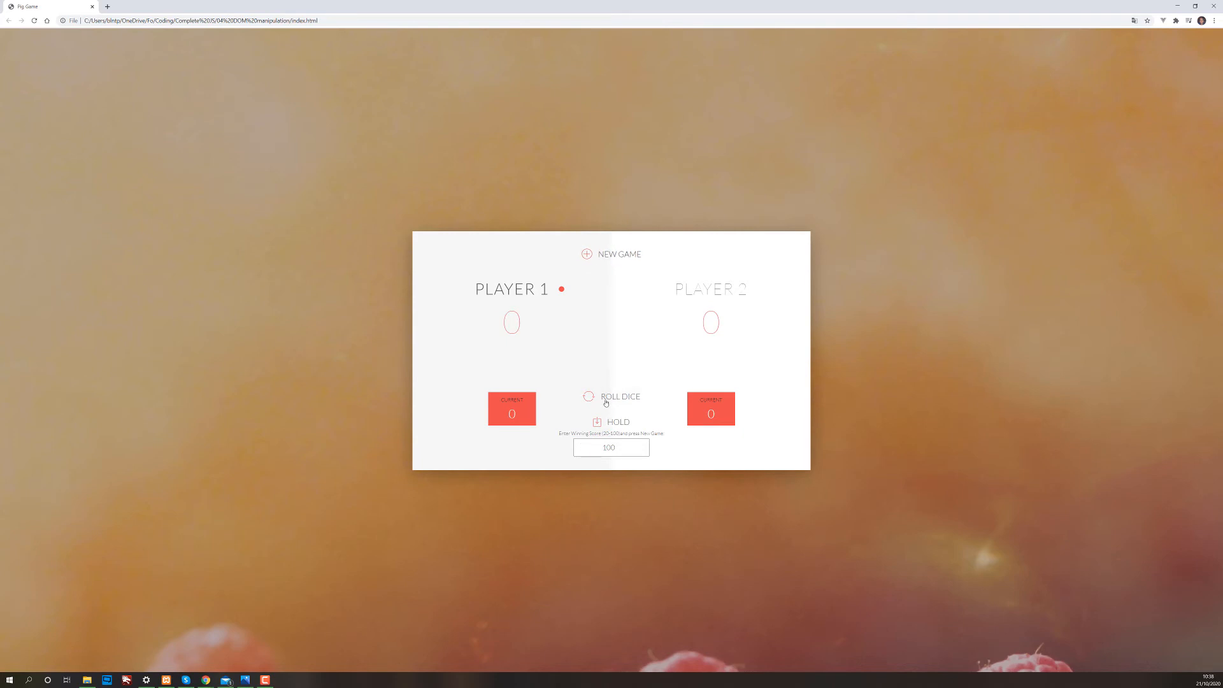
left_click(619, 396)
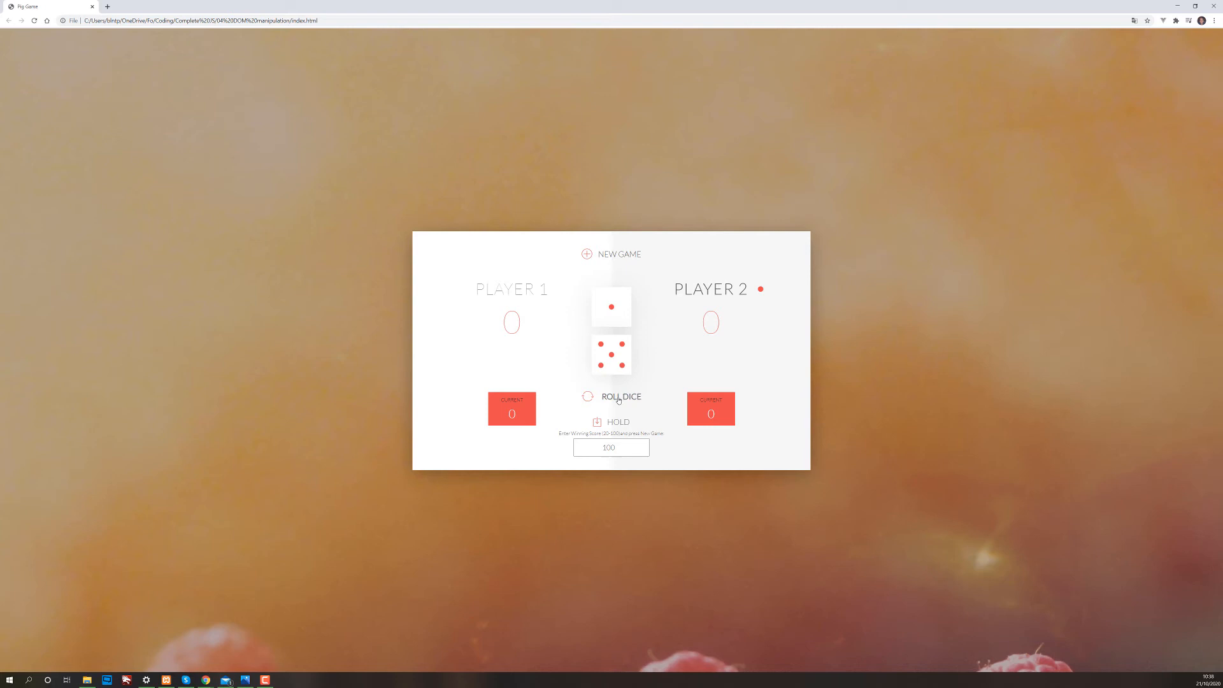
left_click(620, 396)
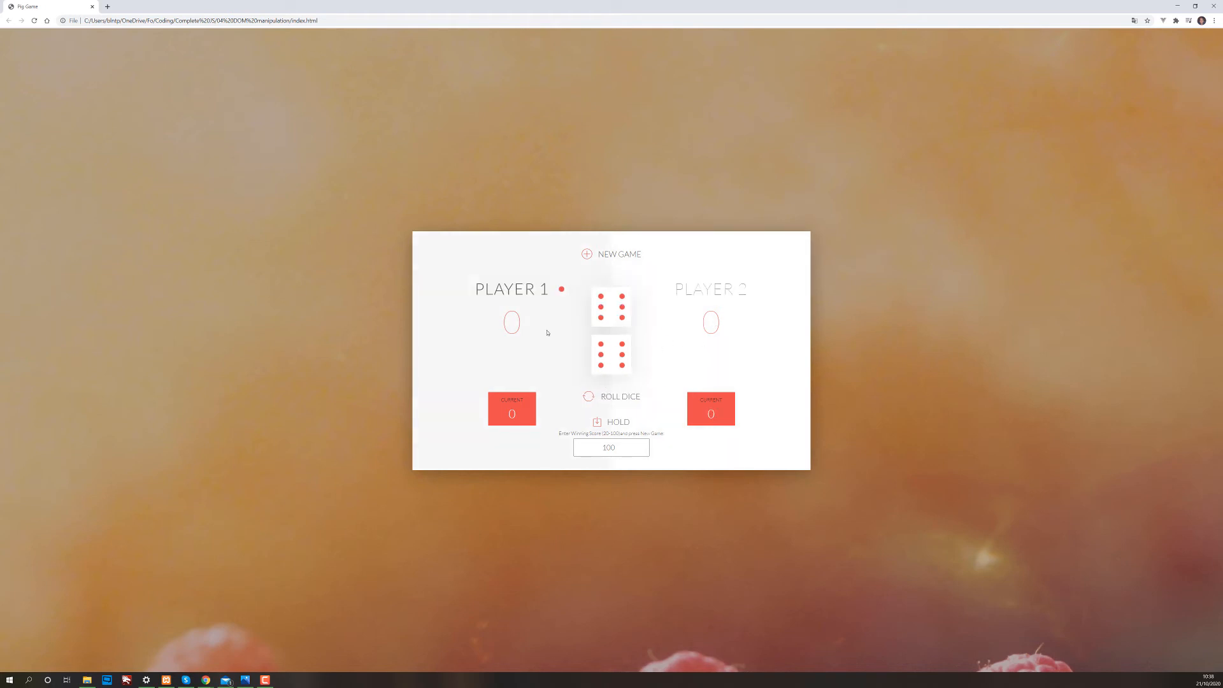
mouse_move(601, 413)
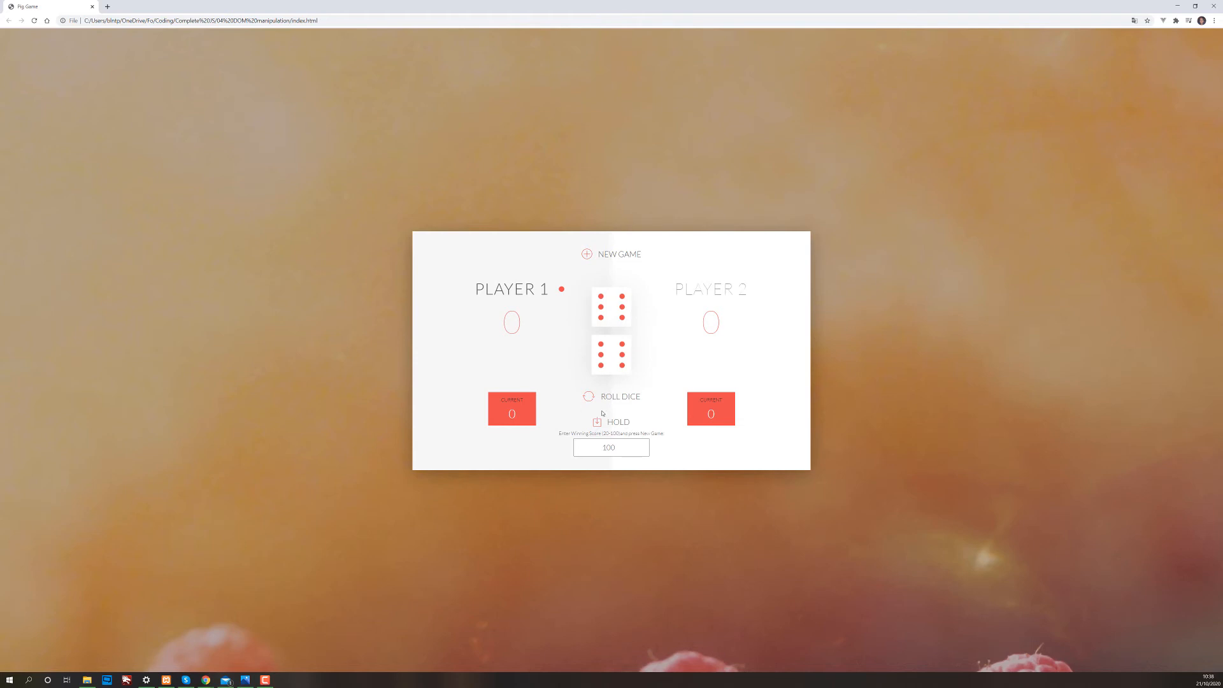
left_click(619, 396)
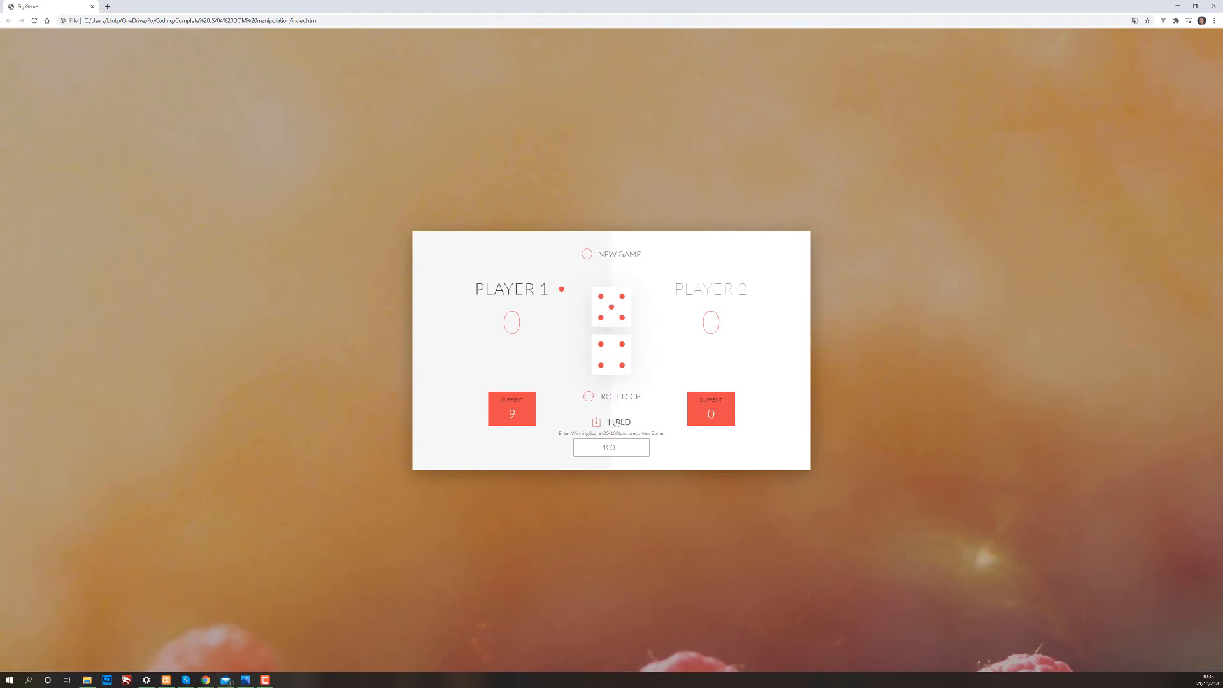
left_click(618, 421)
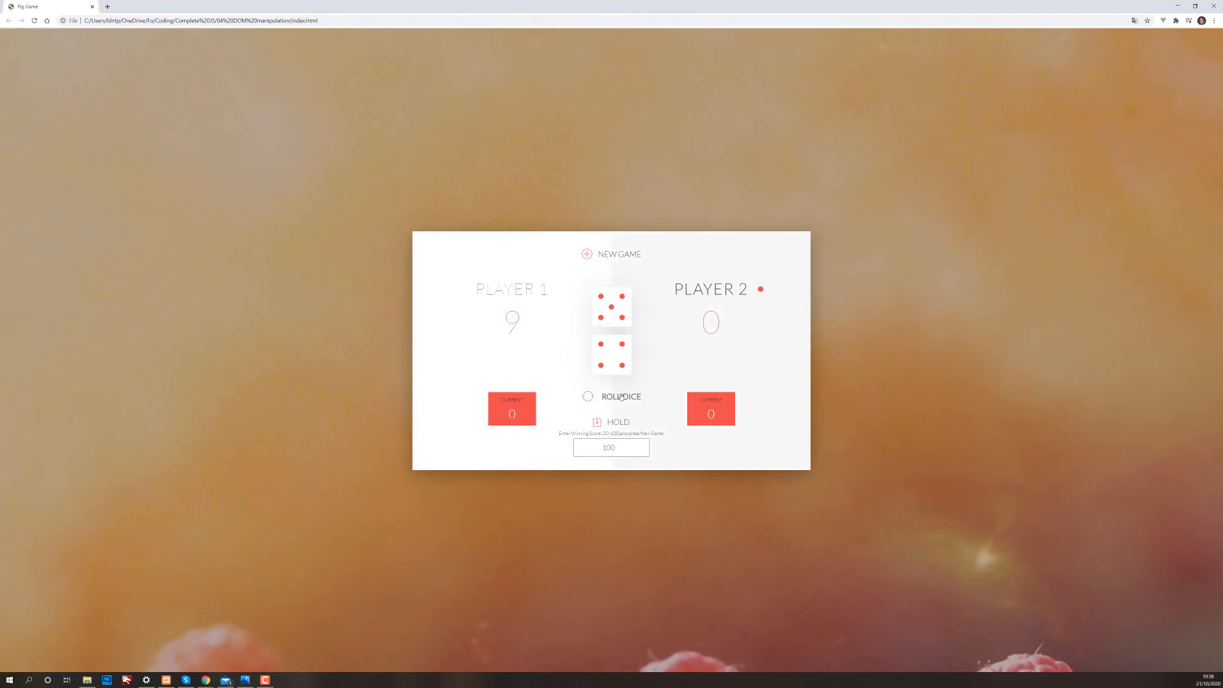
left_click(619, 396)
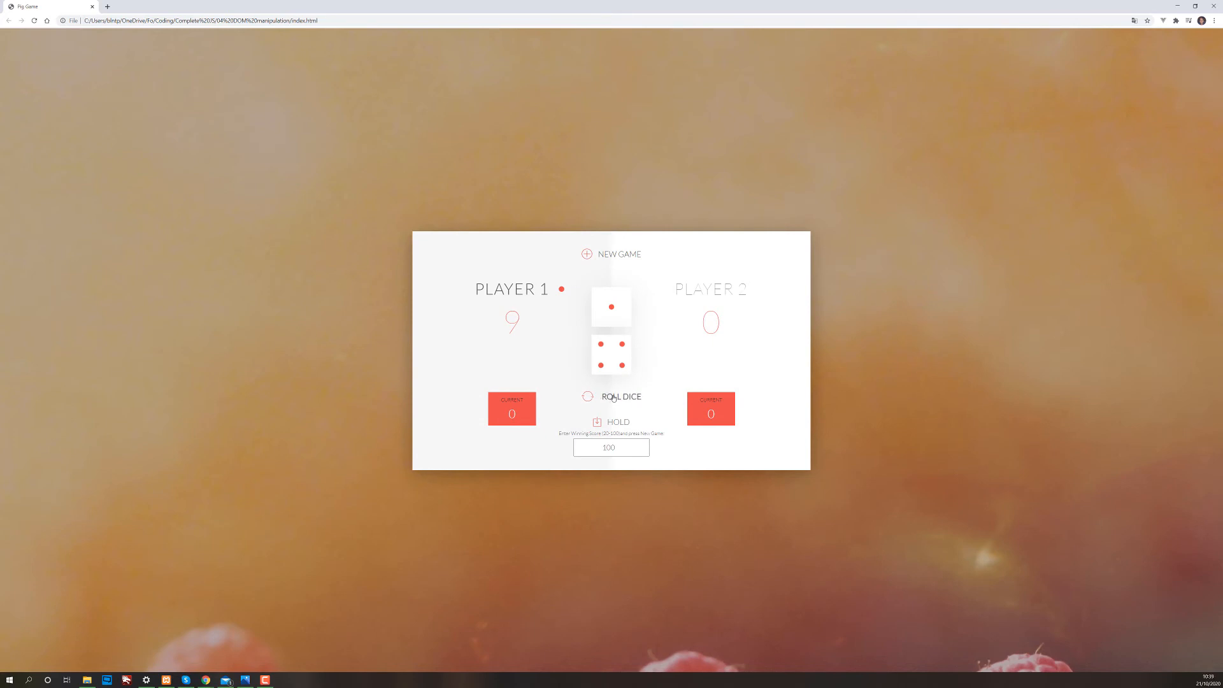
left_click(620, 396)
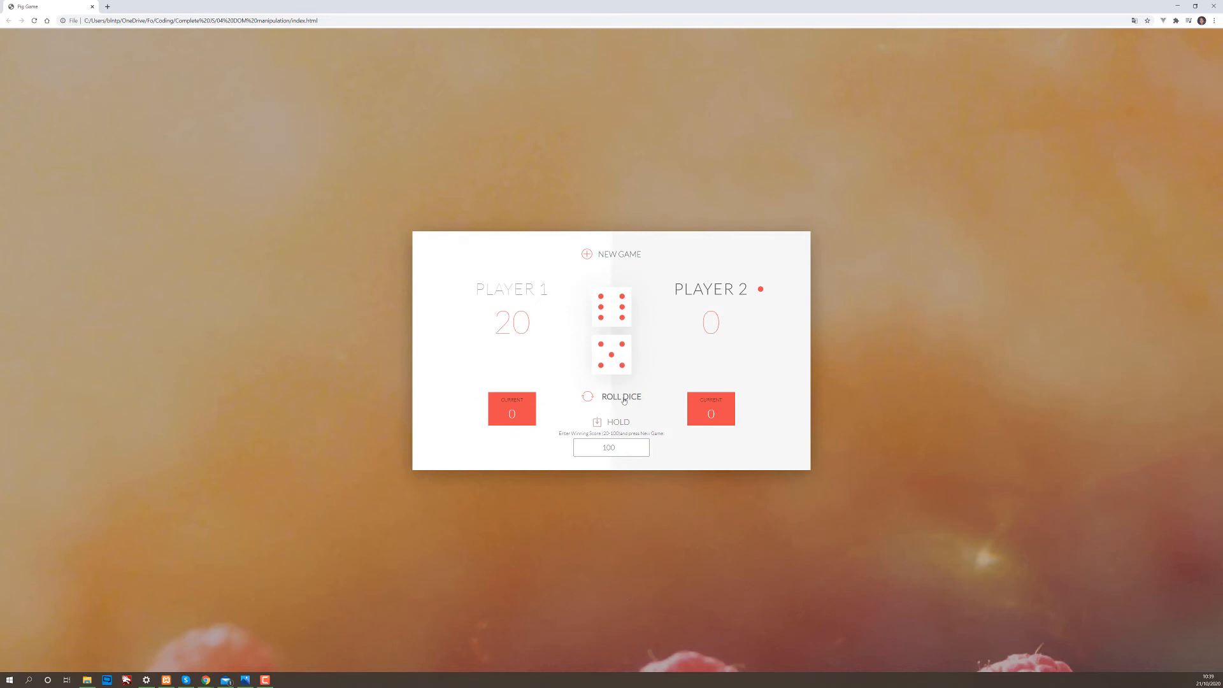
left_click(610, 447)
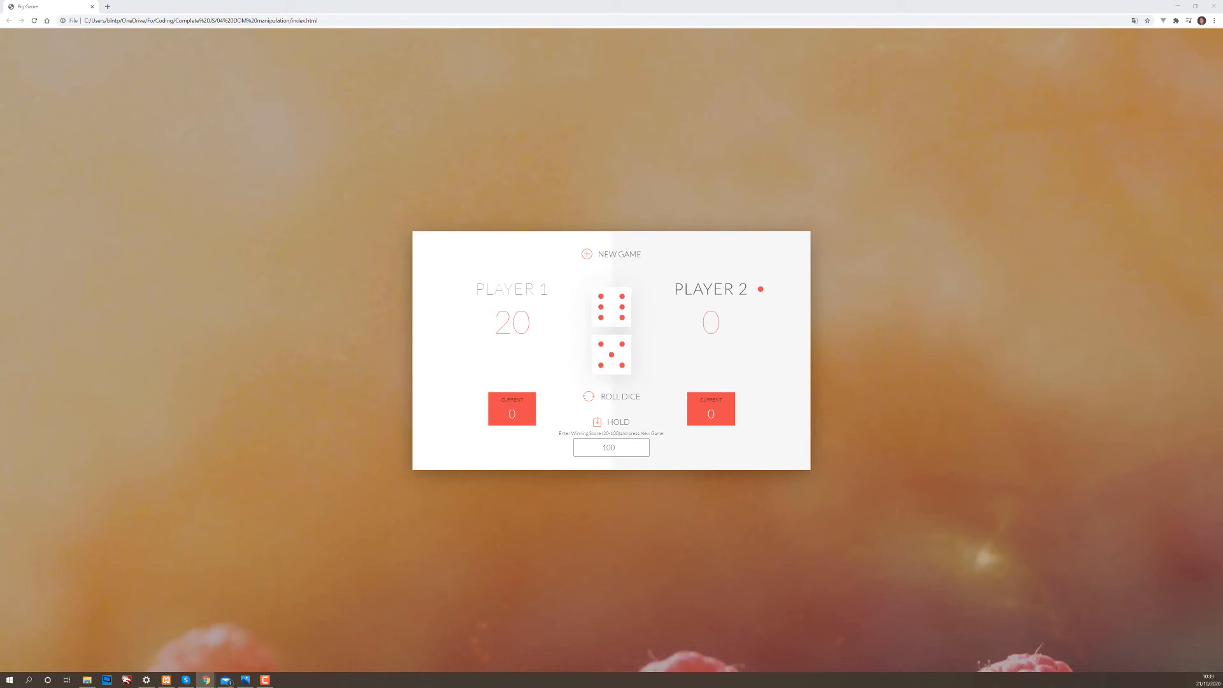
mouse_move(135, 588)
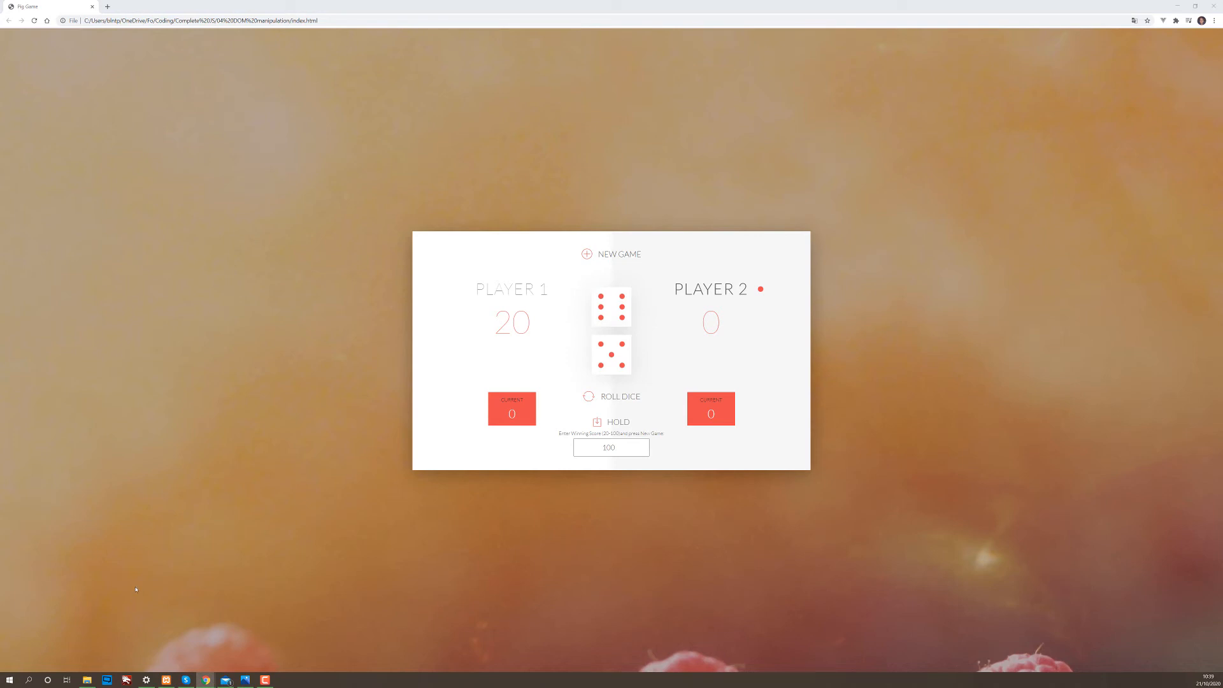
mouse_move(511, 434)
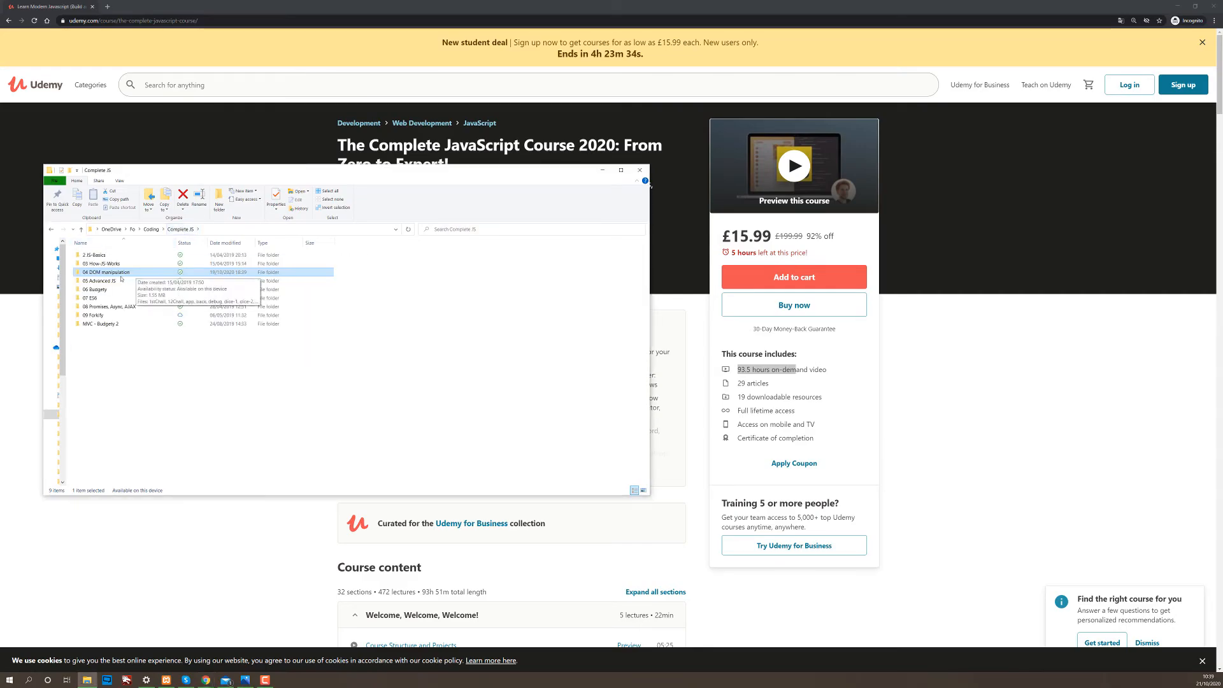
right_click(101, 280)
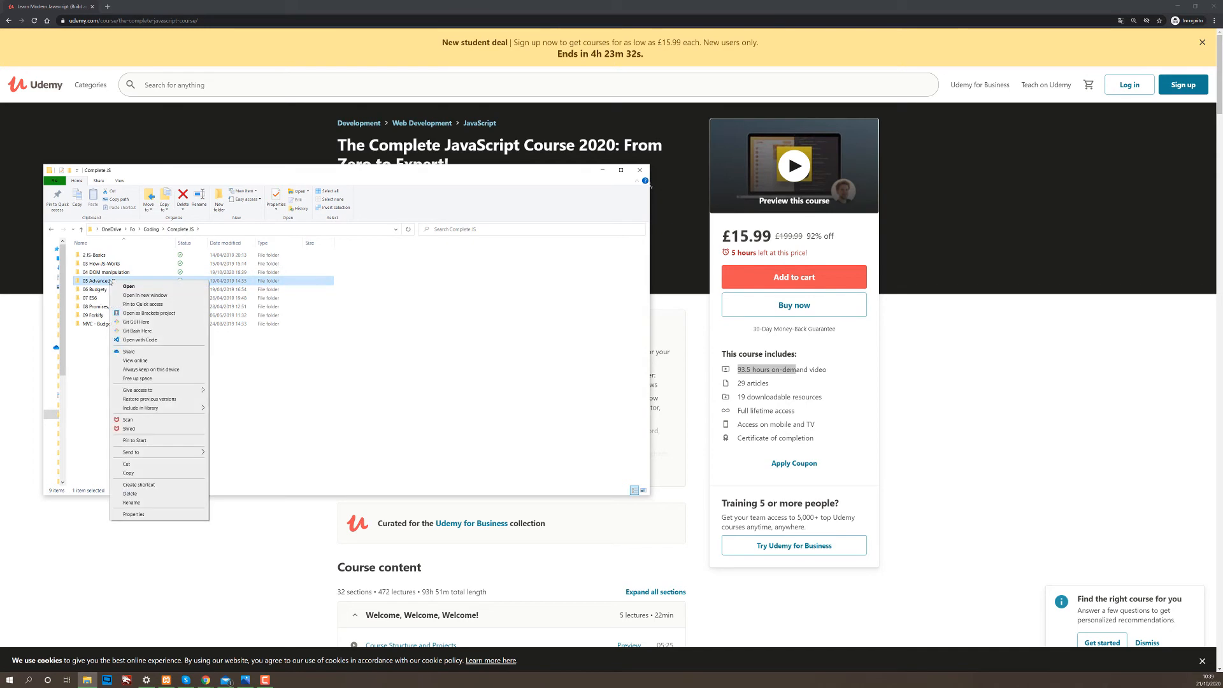
left_click(139, 340)
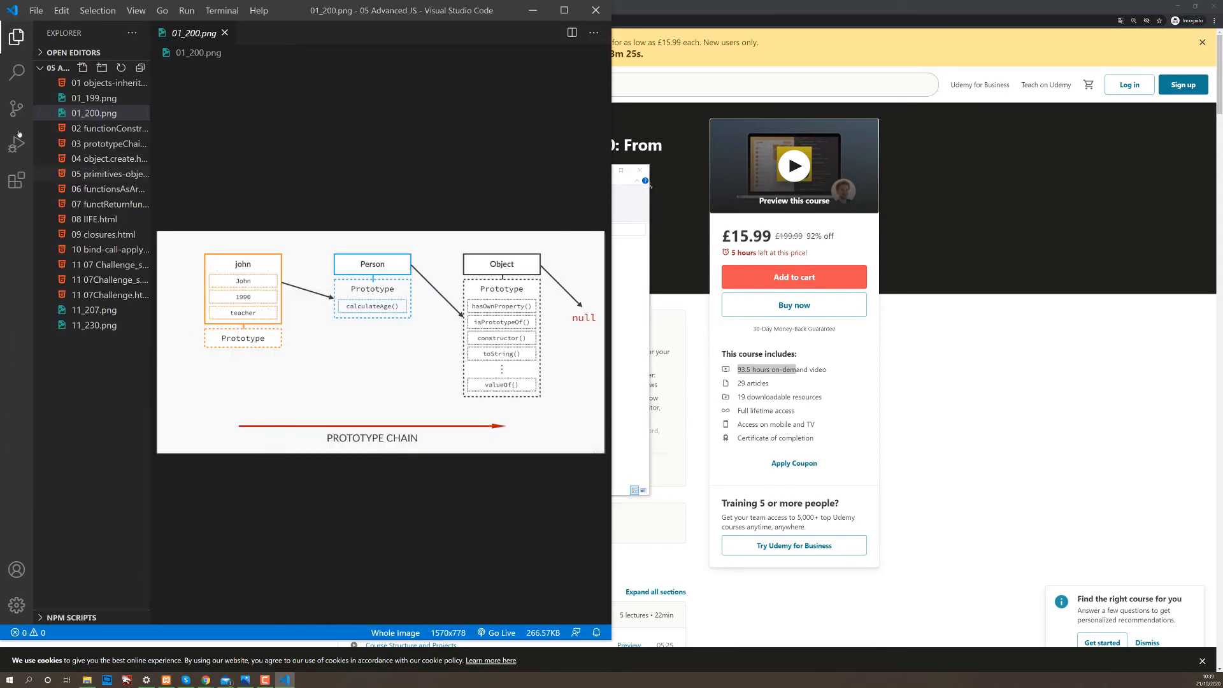
View the function constructors, prototype chain, IIFE and closures lesson files.
left_click(111, 128)
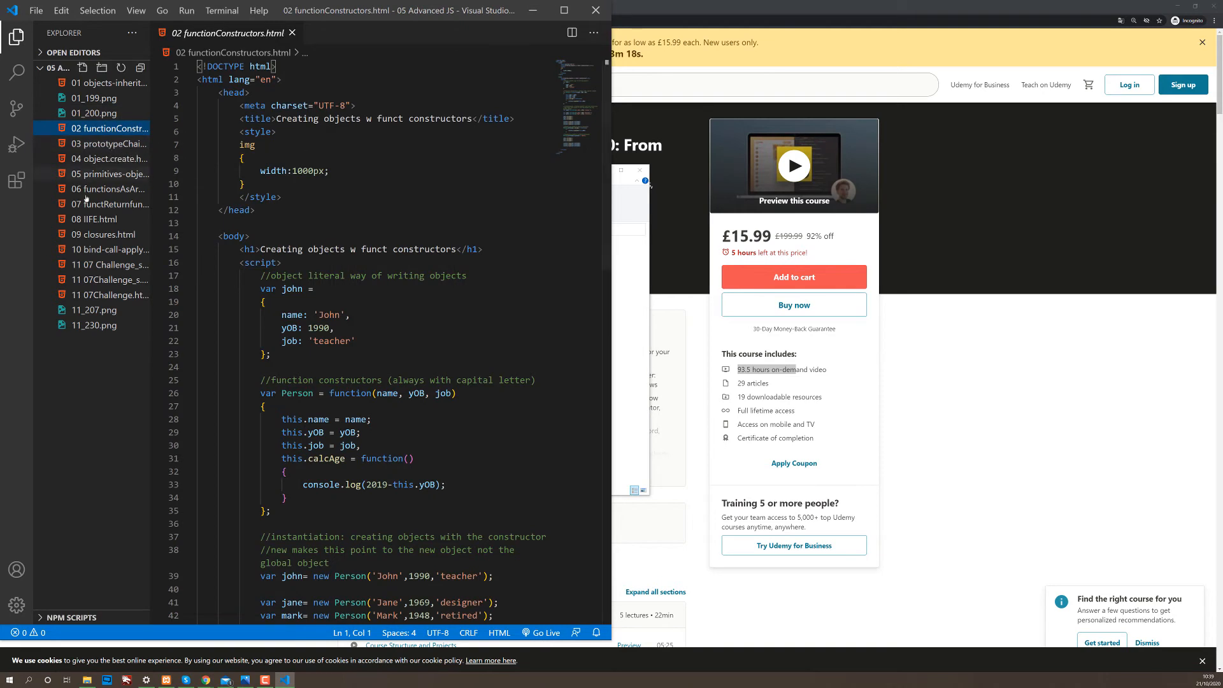
left_click(108, 143)
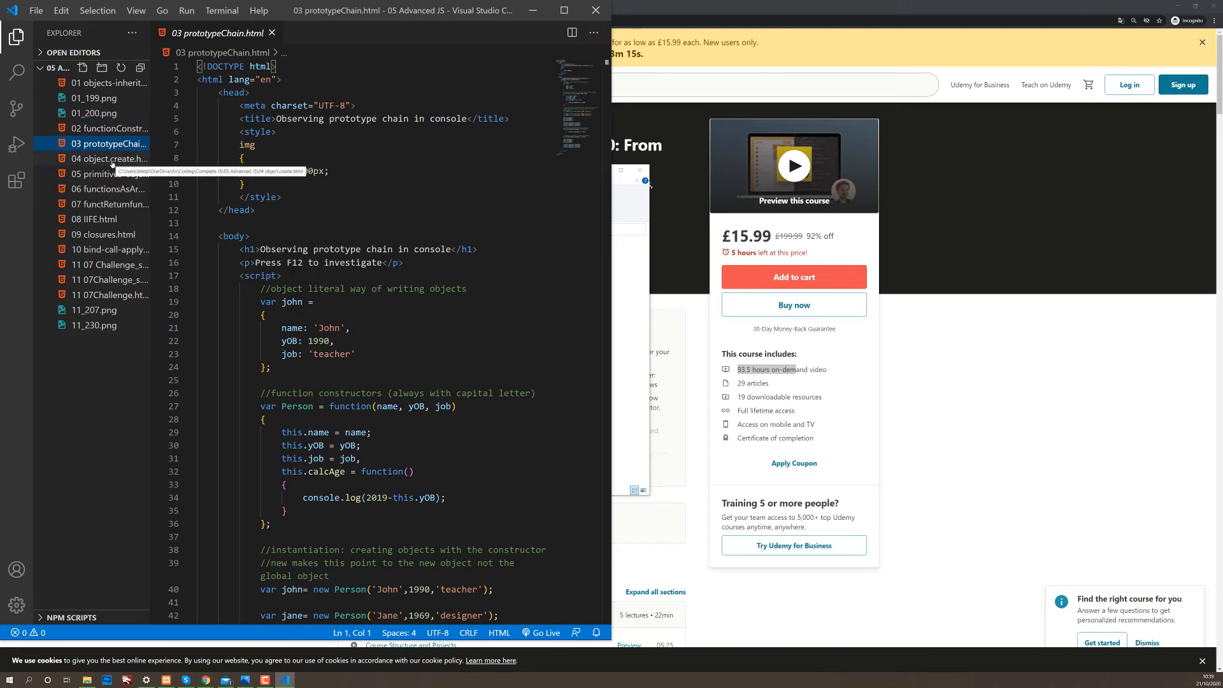
left_click(95, 219)
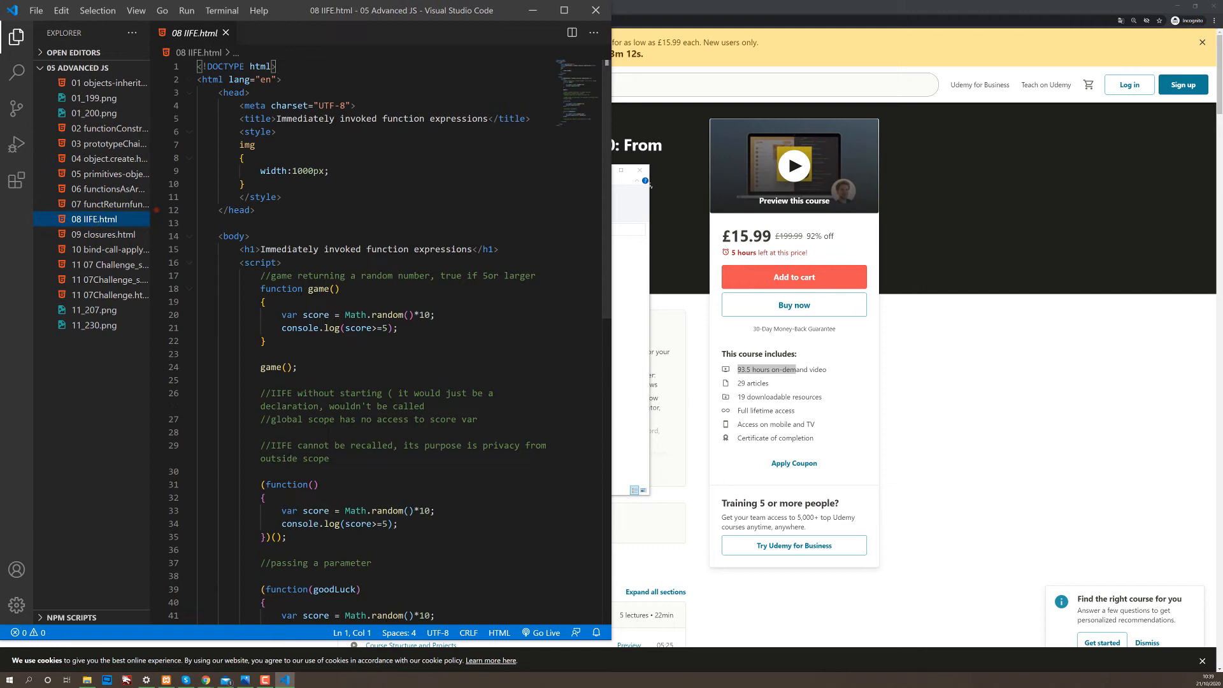
left_click(104, 234)
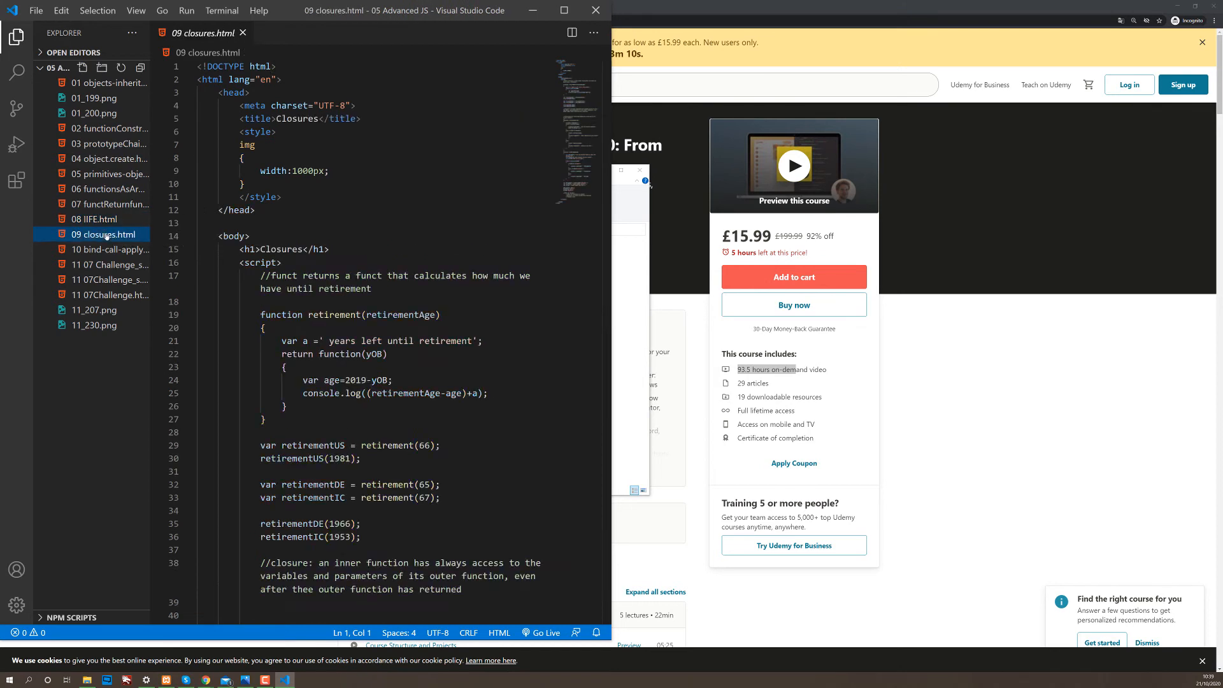
left_click(112, 249)
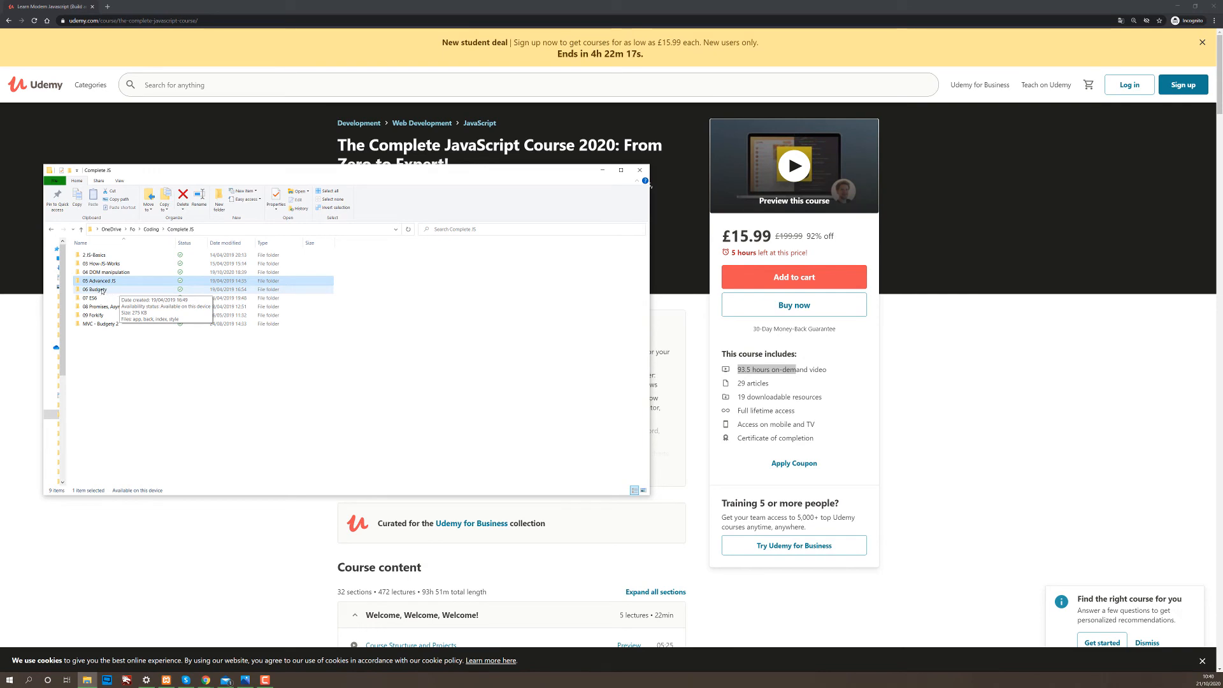
Open the 06 Budgety folder and launch index.html, showing an empty October 2020 budget.
double_click(95, 289)
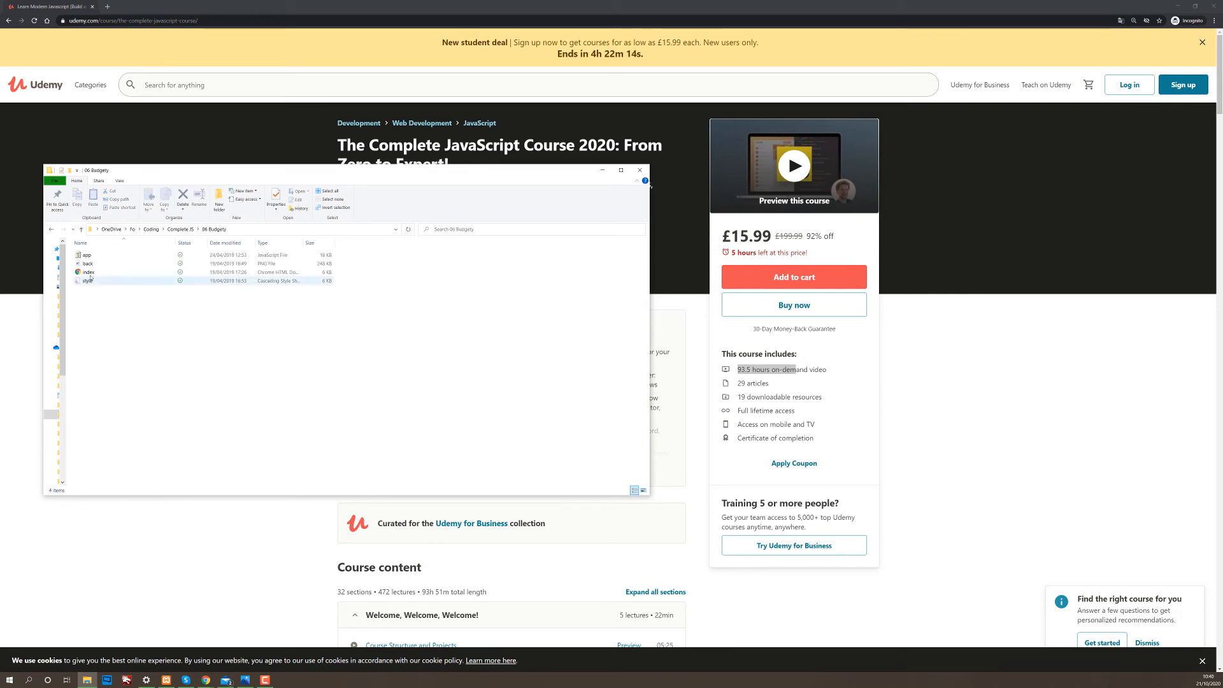
left_click(88, 271)
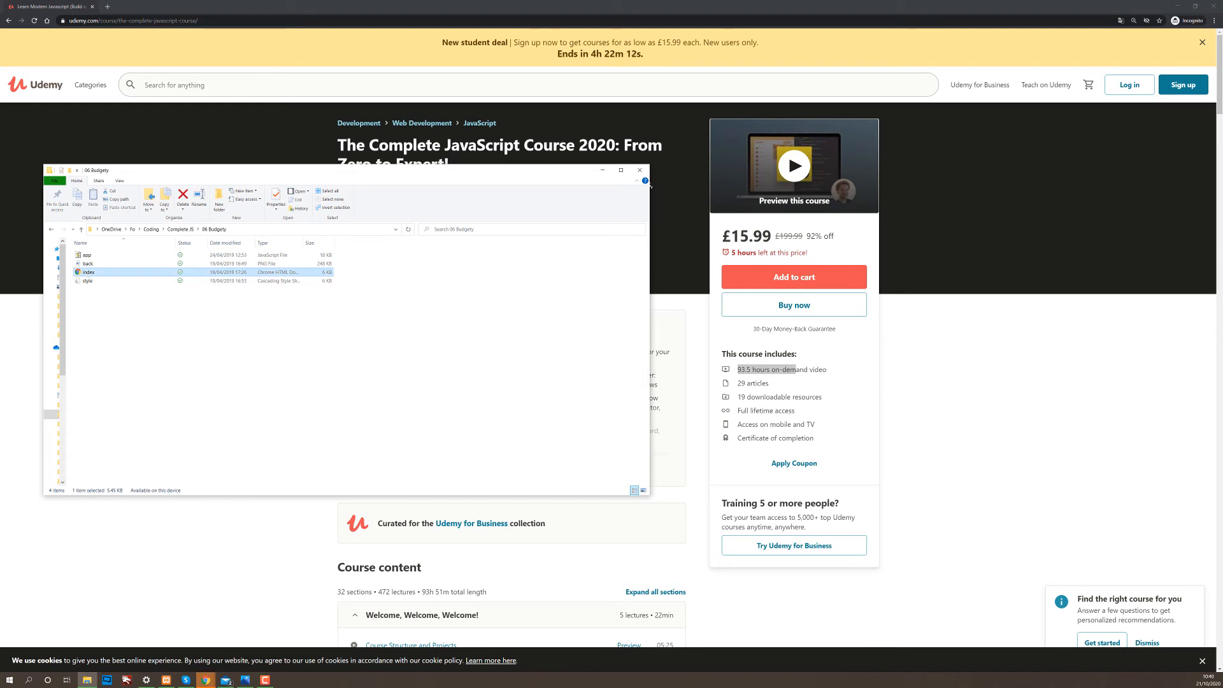
double_click(88, 271)
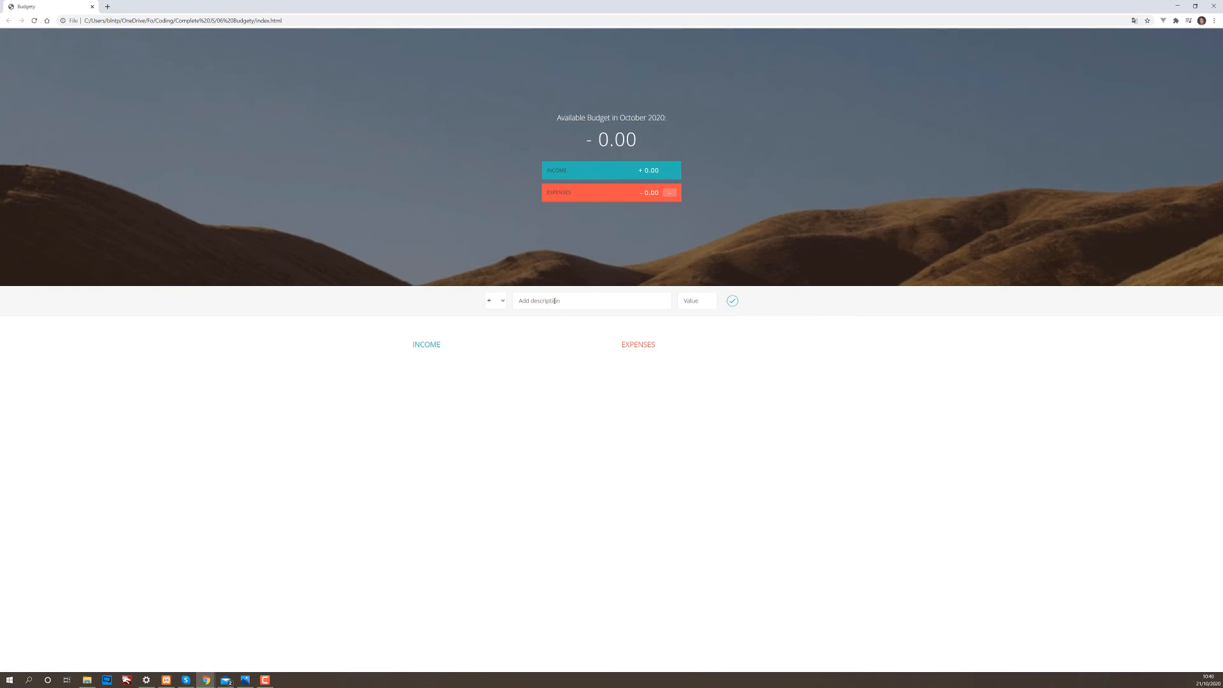
Add Invoice 2,000 and gig 200 as income entries.
left_click(591, 300)
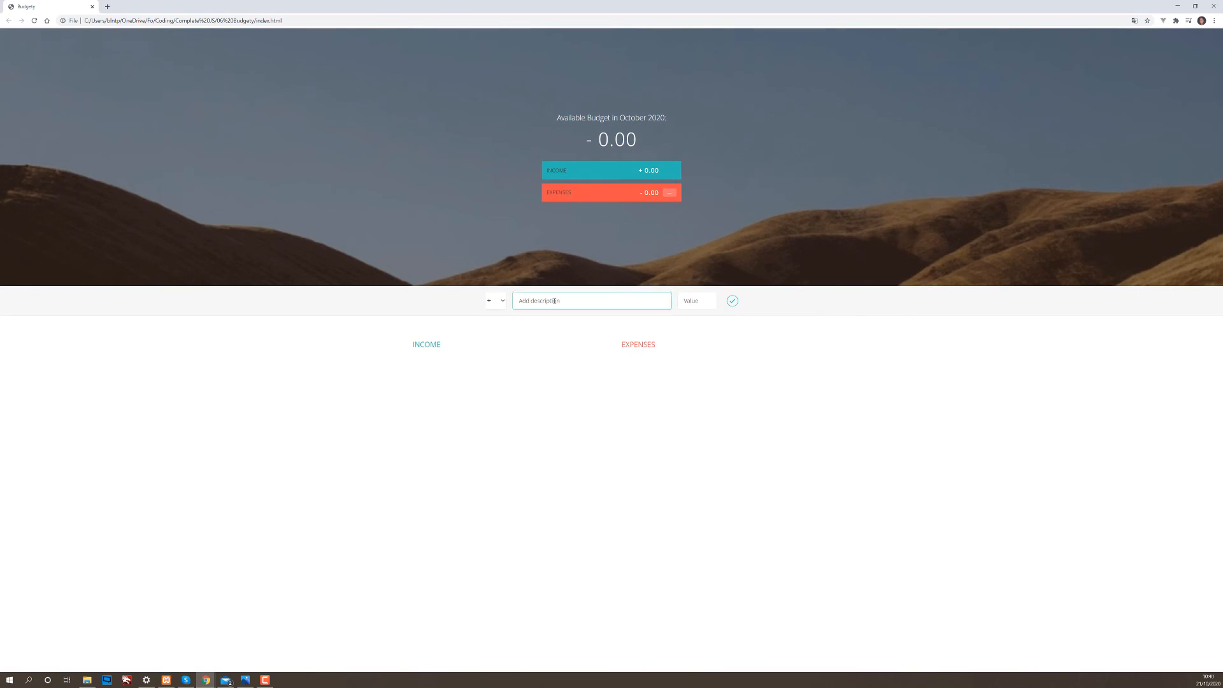
type("invoice")
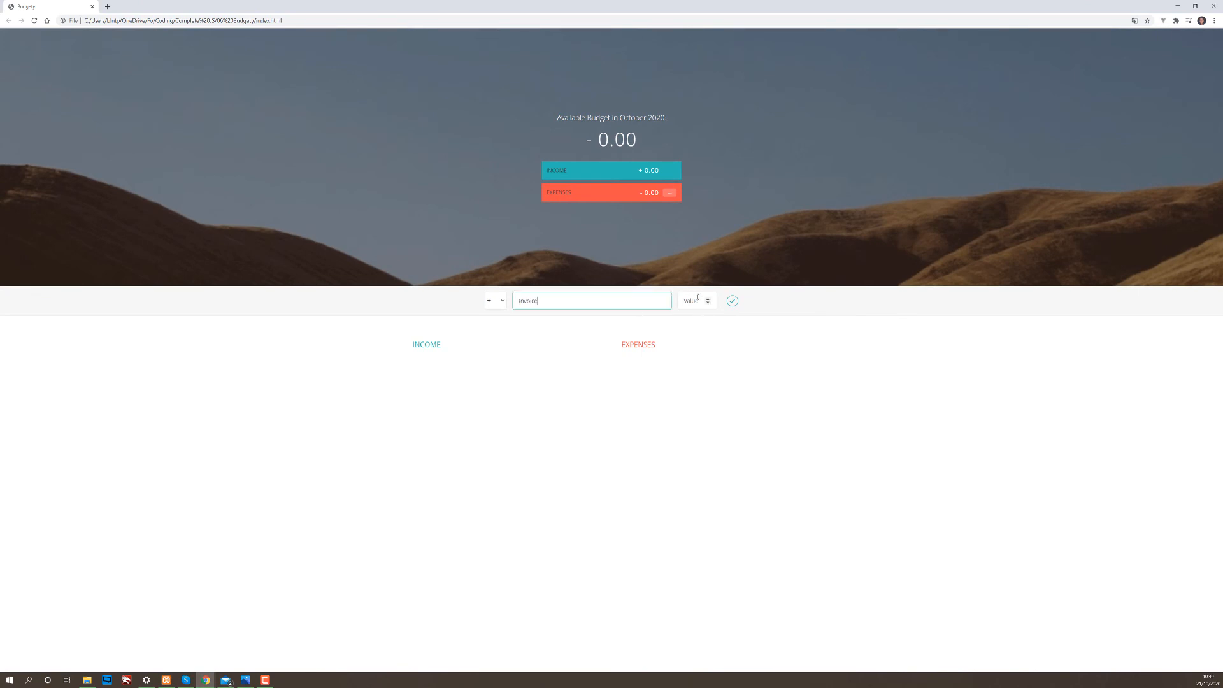
left_click(693, 300)
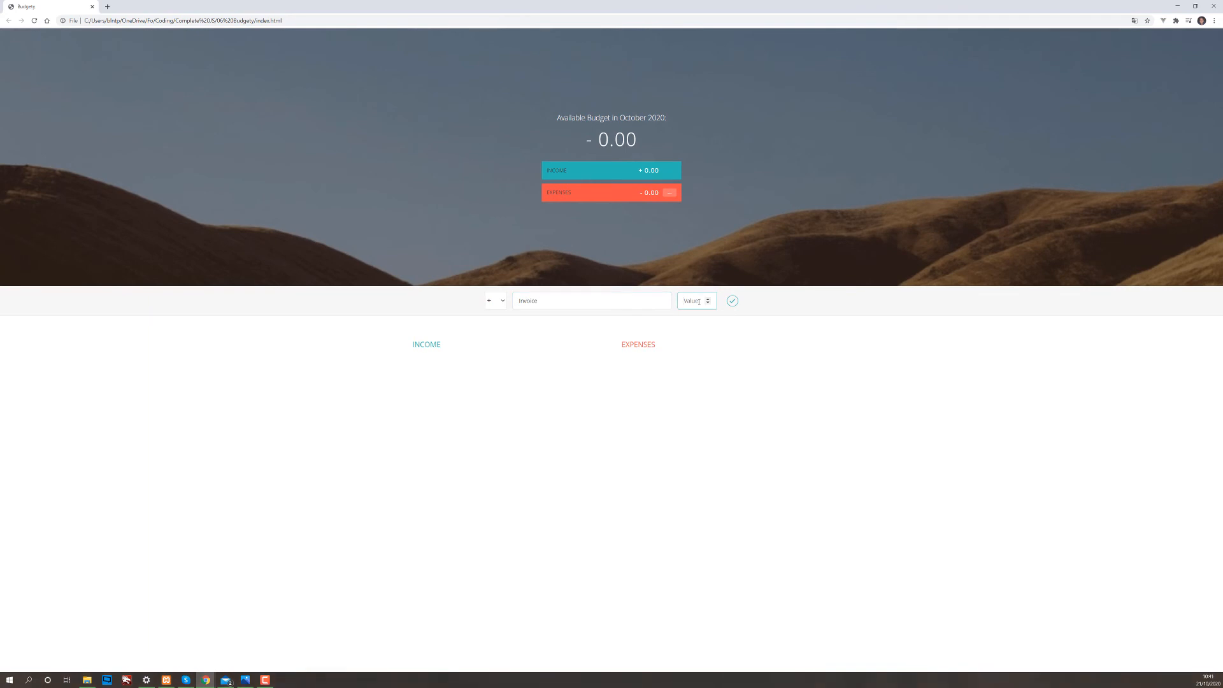
type("2000")
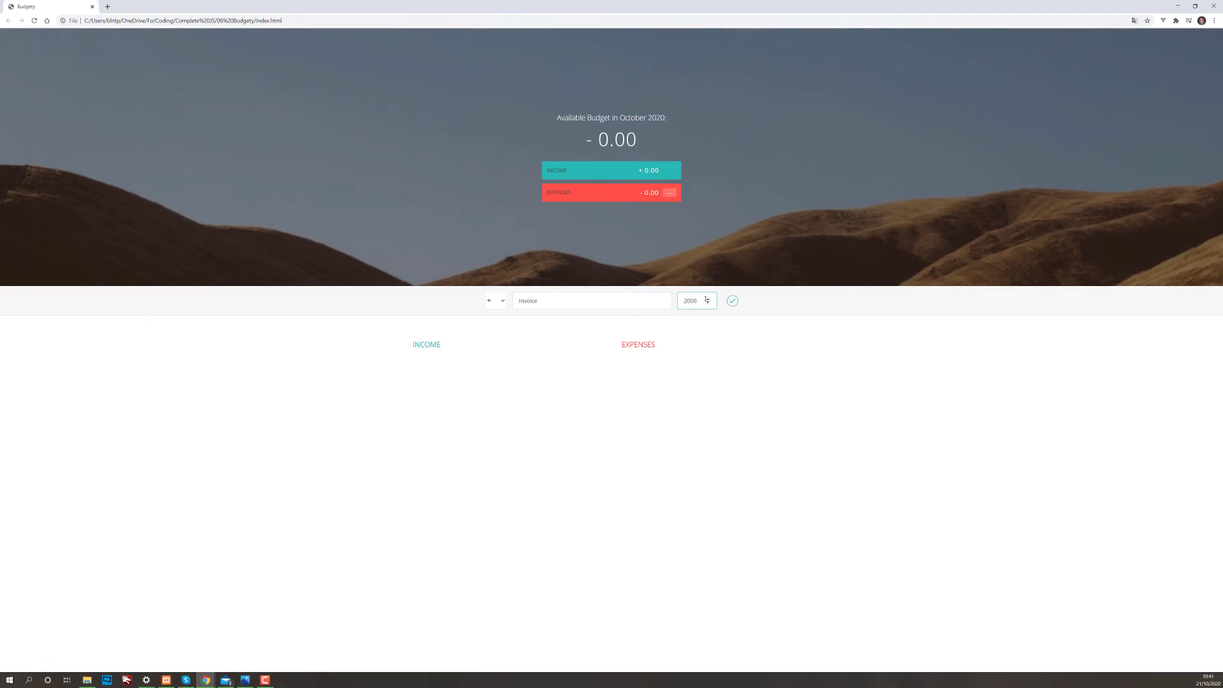
left_click(730, 300)
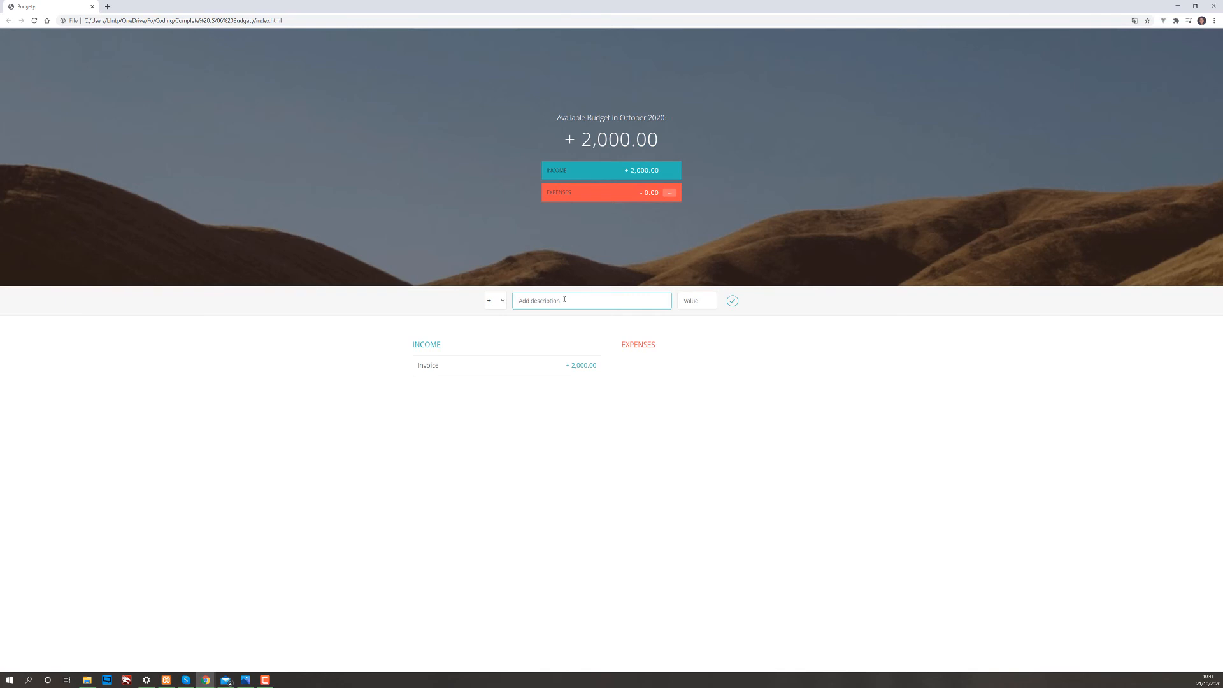
type("god")
left_click(697, 300)
type("200")
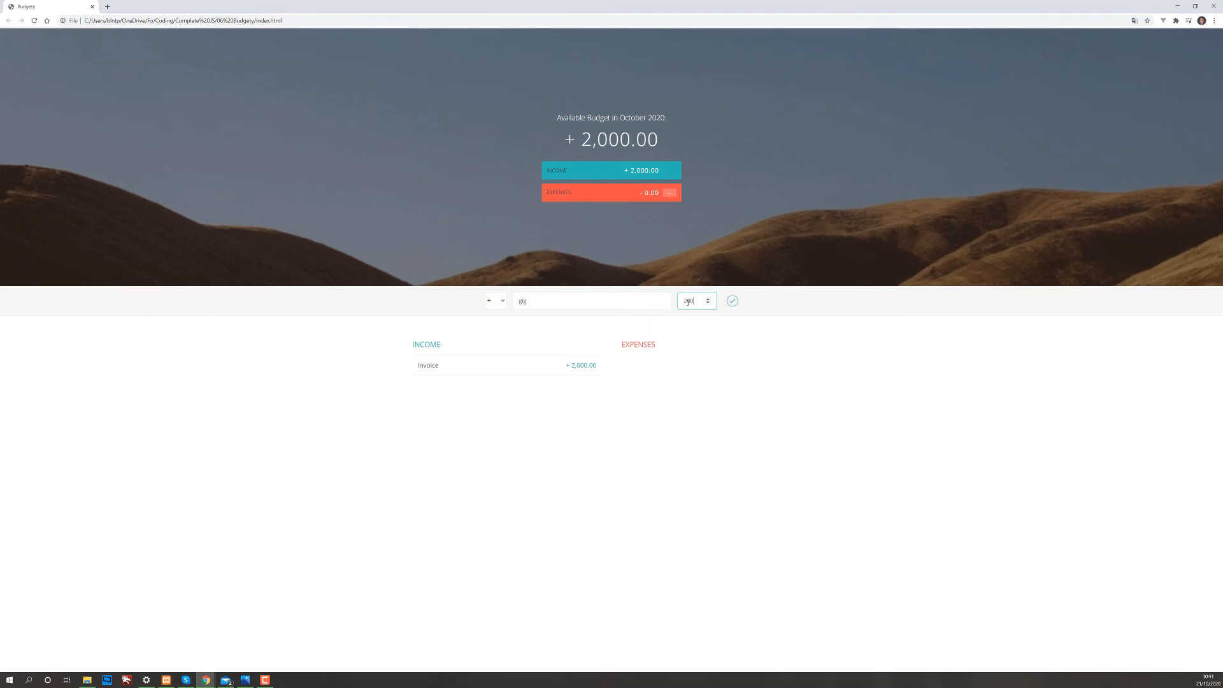
left_click(730, 300)
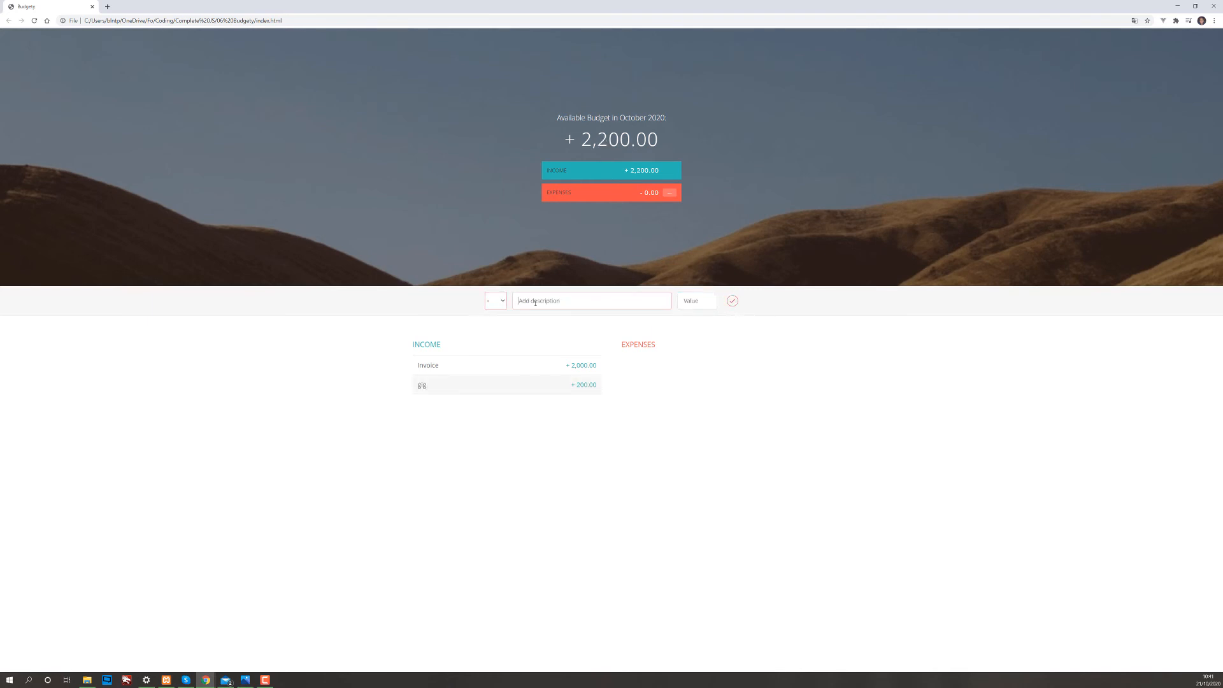
Add rent 1,000 and Food 500 as expenses, leaving a 700.00 budget.
type("rent")
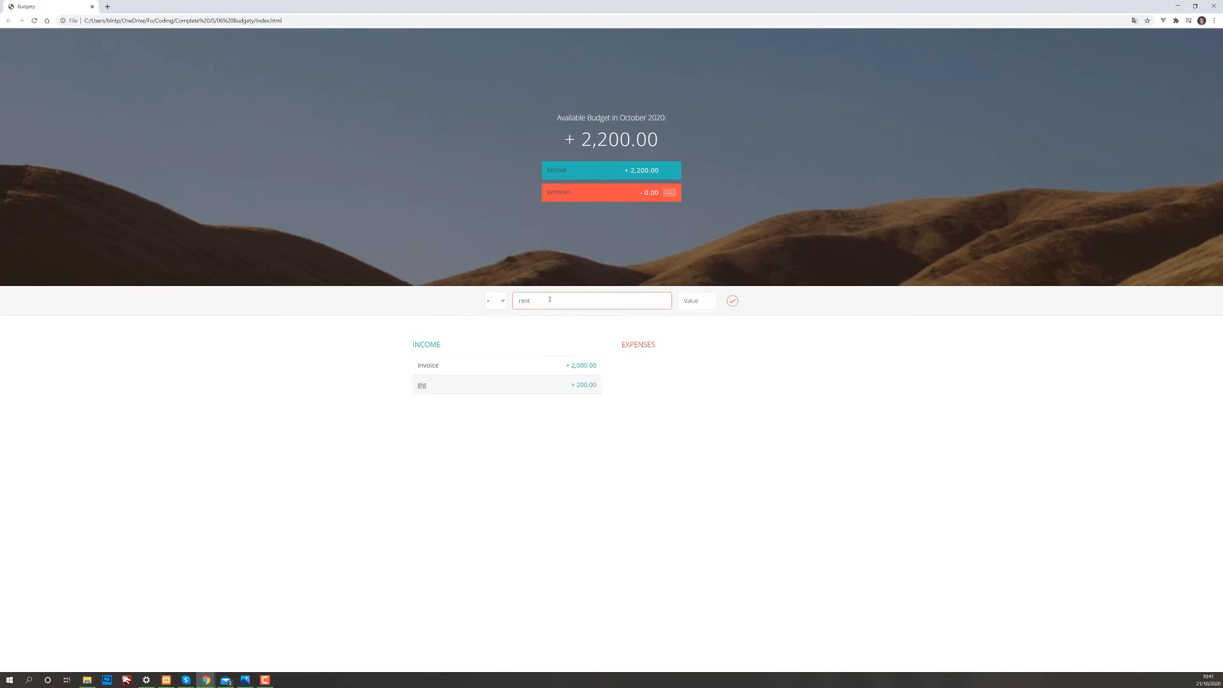
left_click(695, 300)
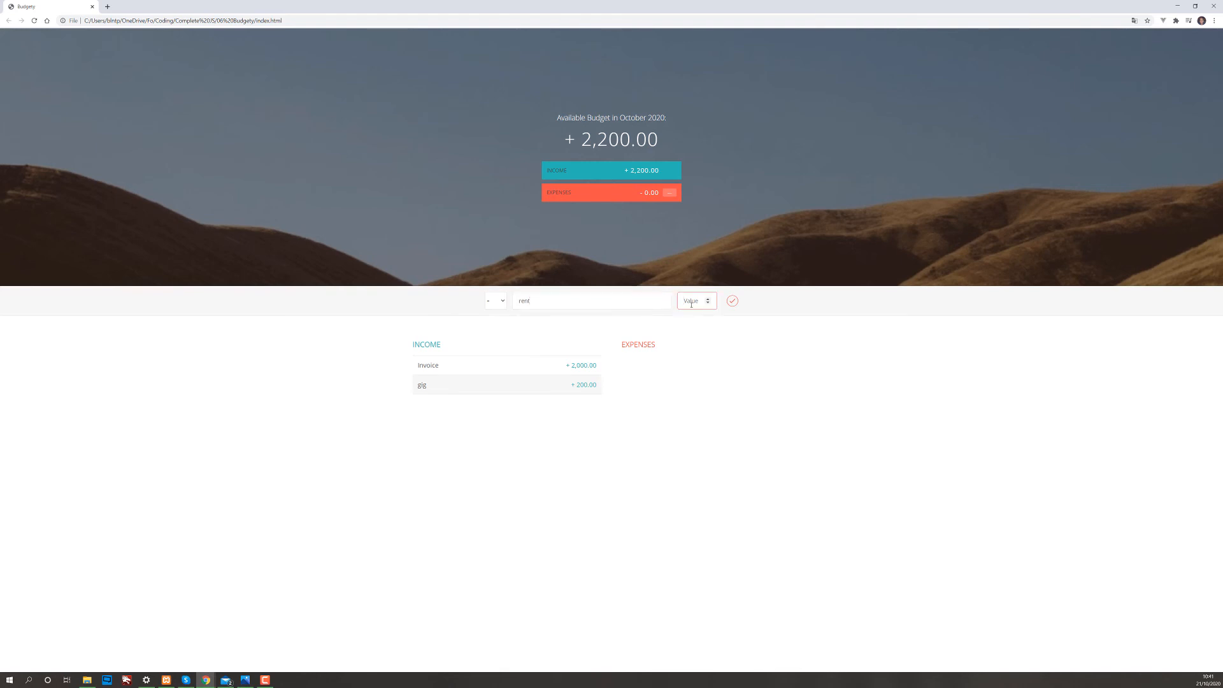
type("1000")
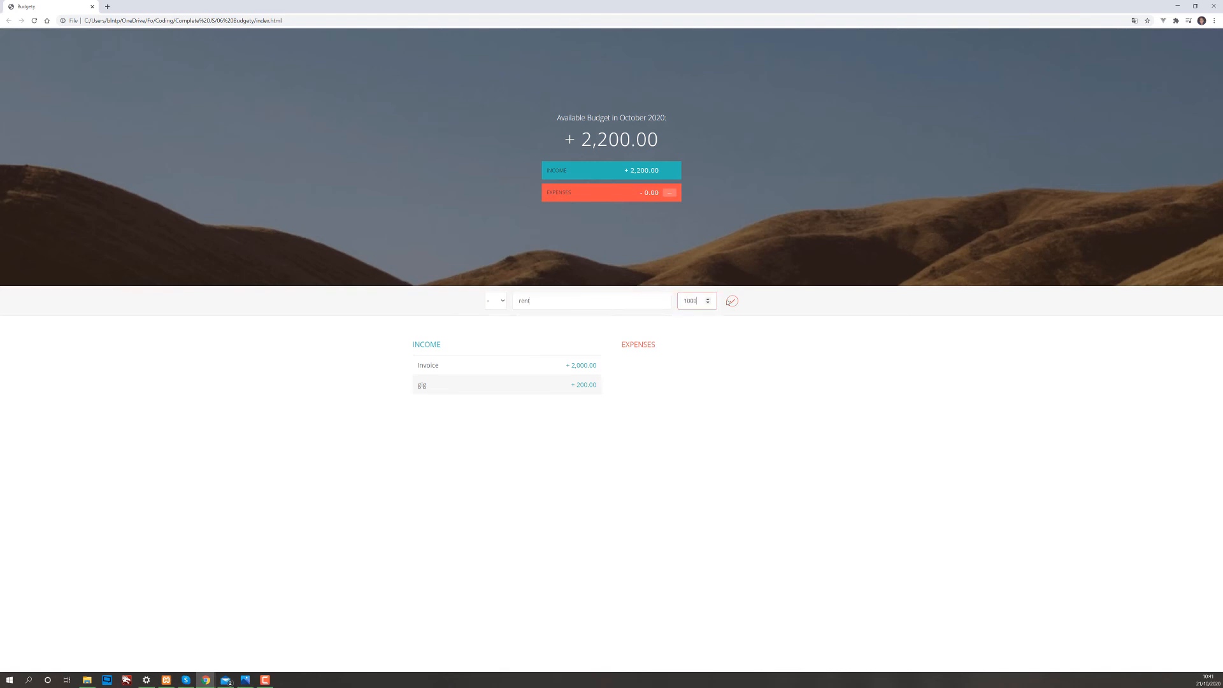
left_click(731, 300)
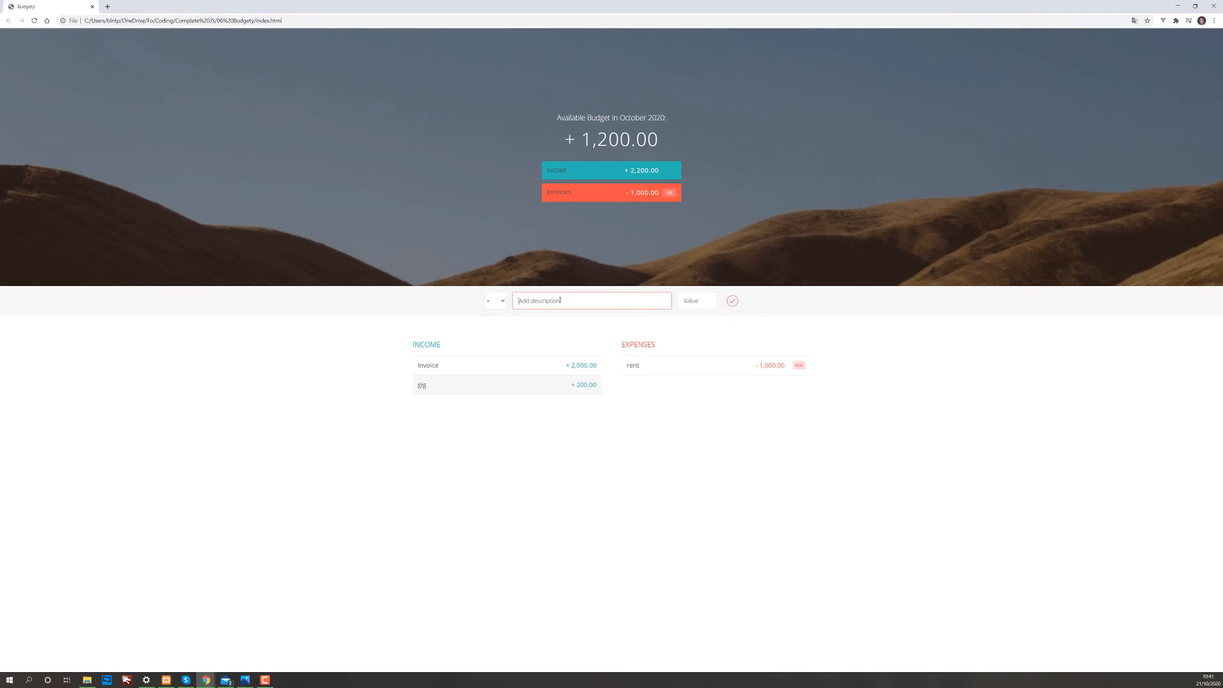
type("Food")
left_click(697, 300)
type("500")
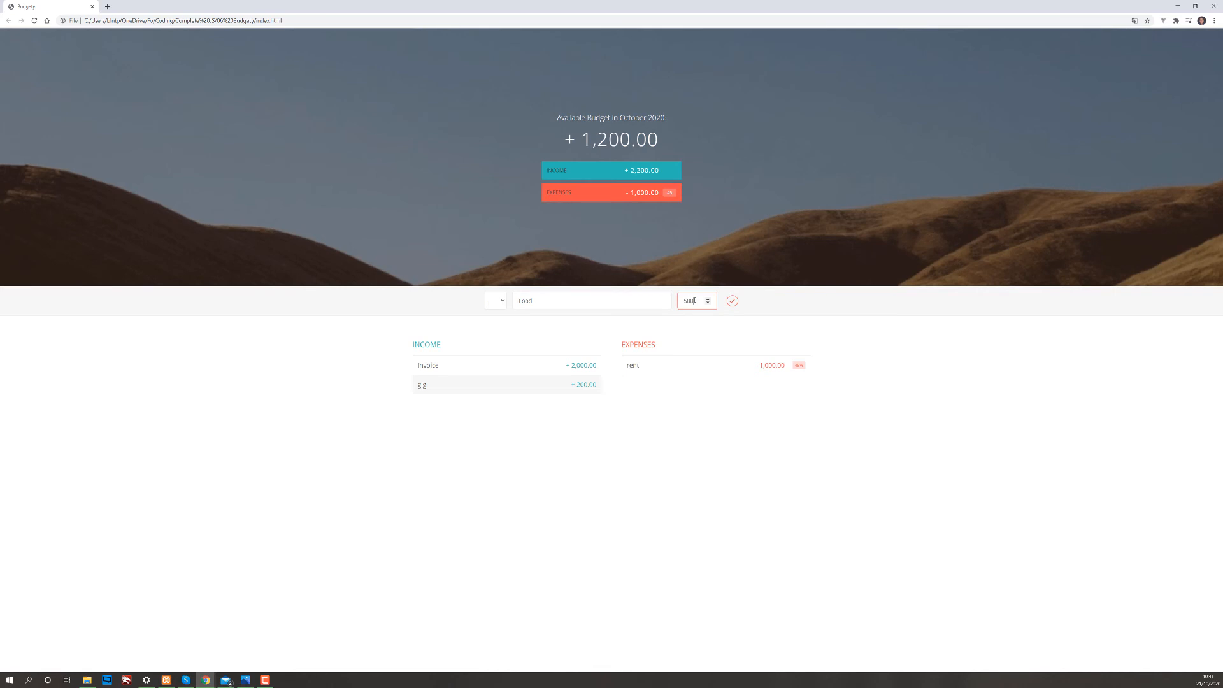
left_click(732, 300)
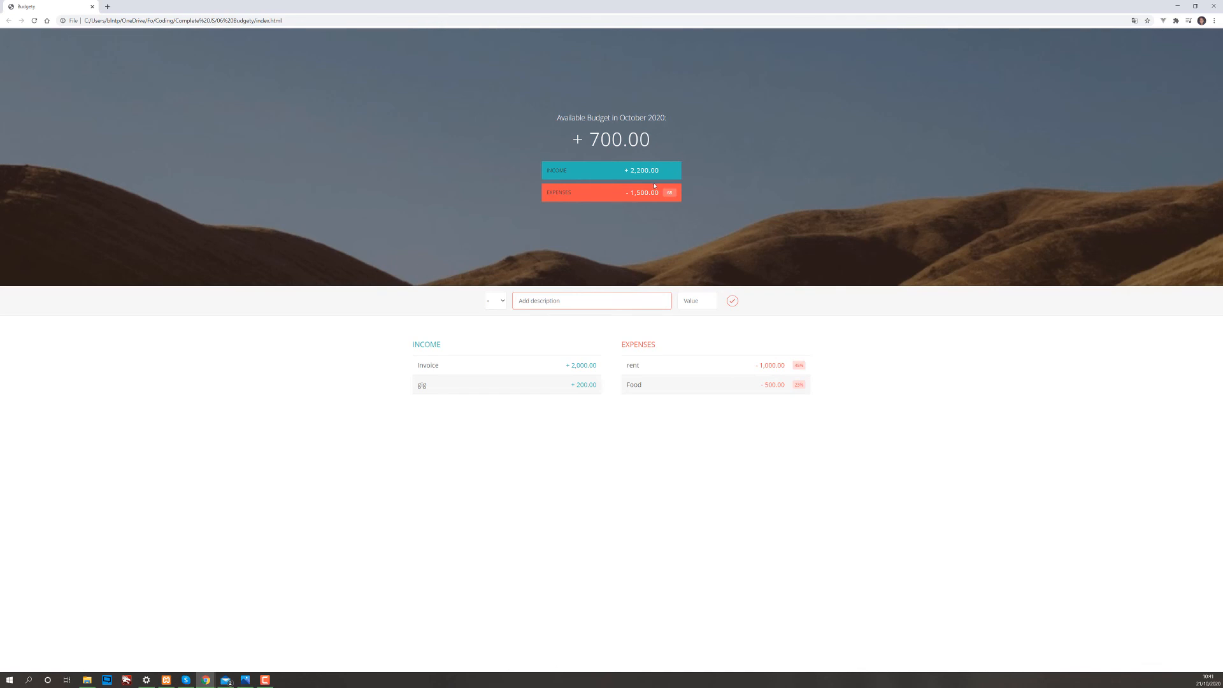
mouse_move(669, 193)
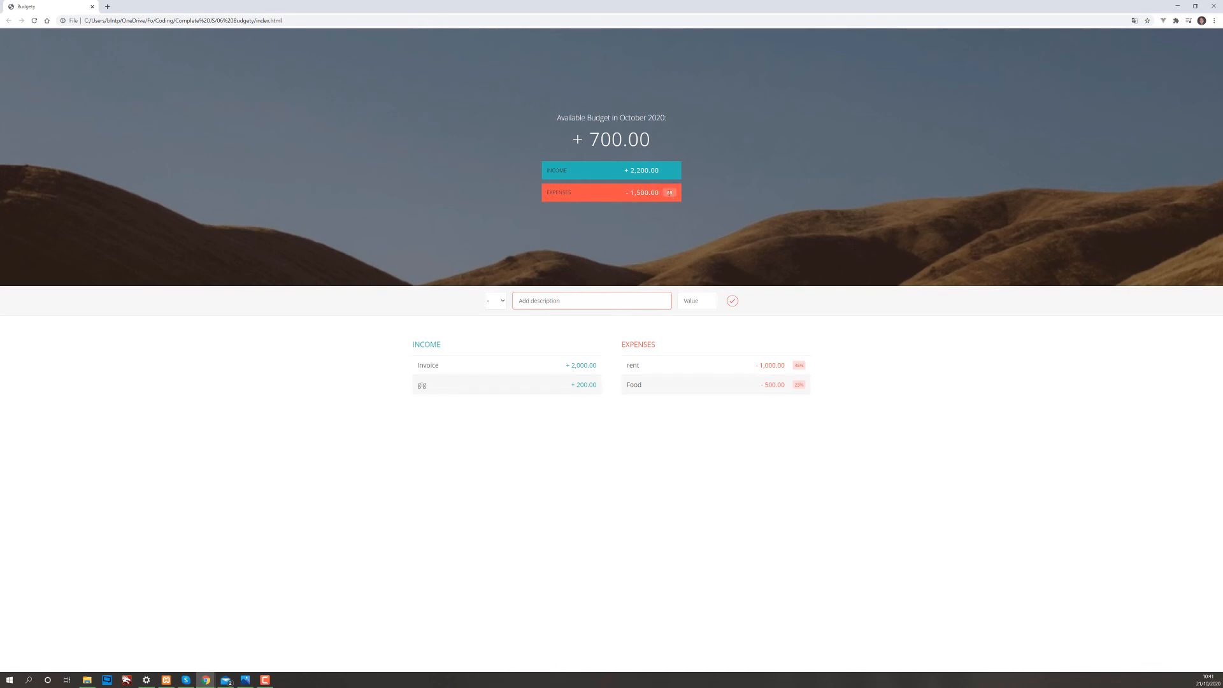
mouse_move(563, 385)
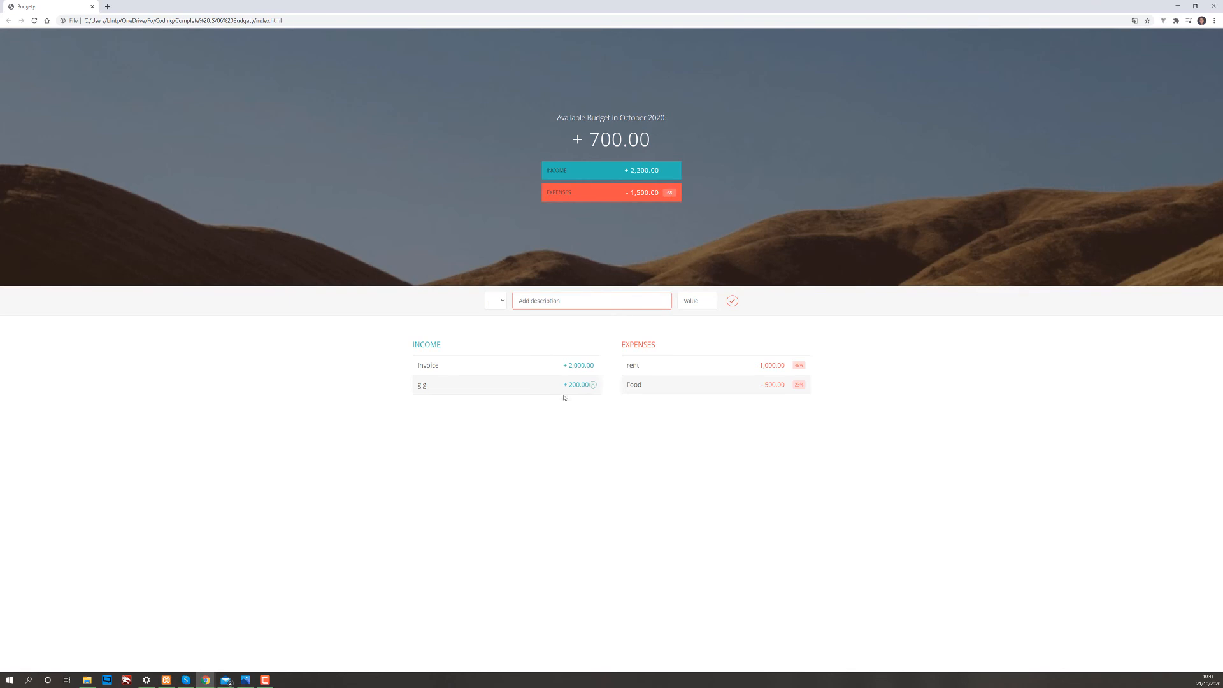
mouse_move(779, 393)
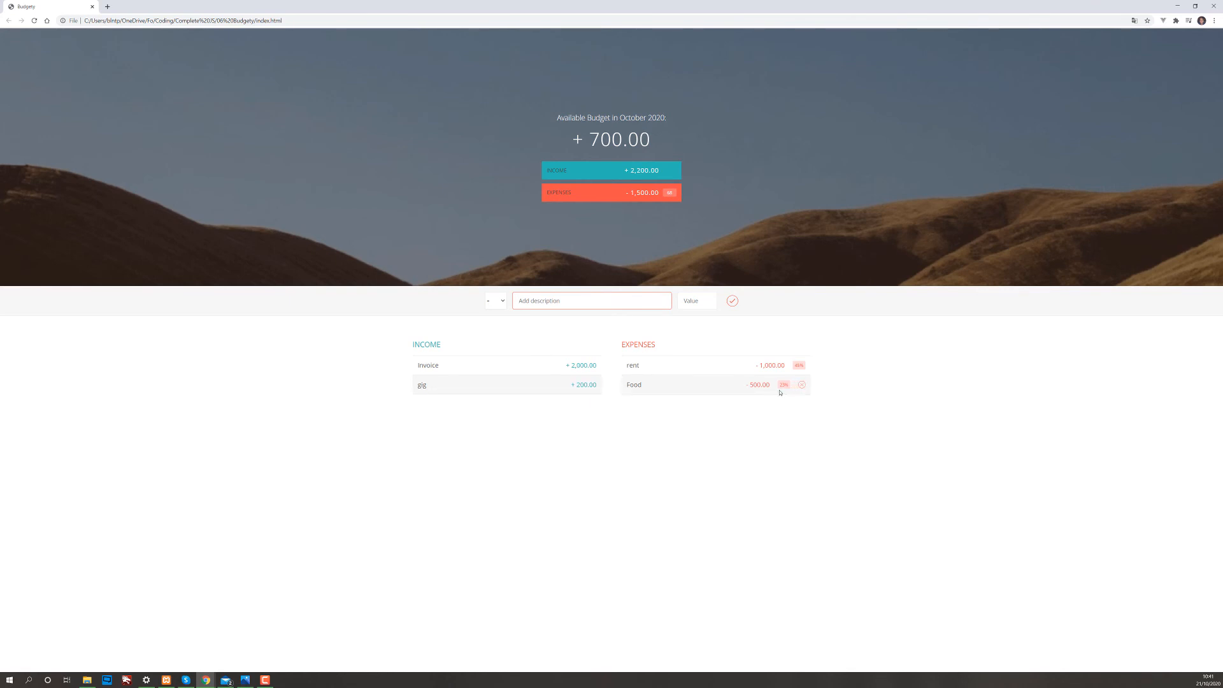
mouse_move(802, 384)
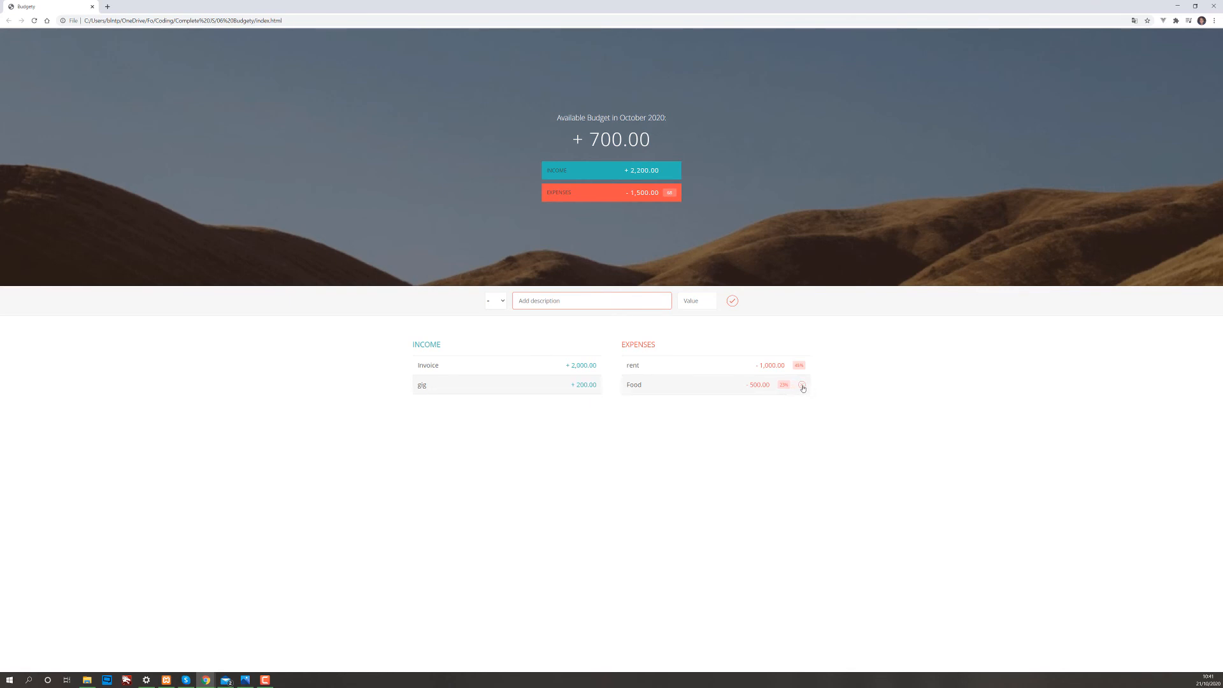
Delete the Food expense, bringing the available budget back to 1,200.00.
left_click(801, 384)
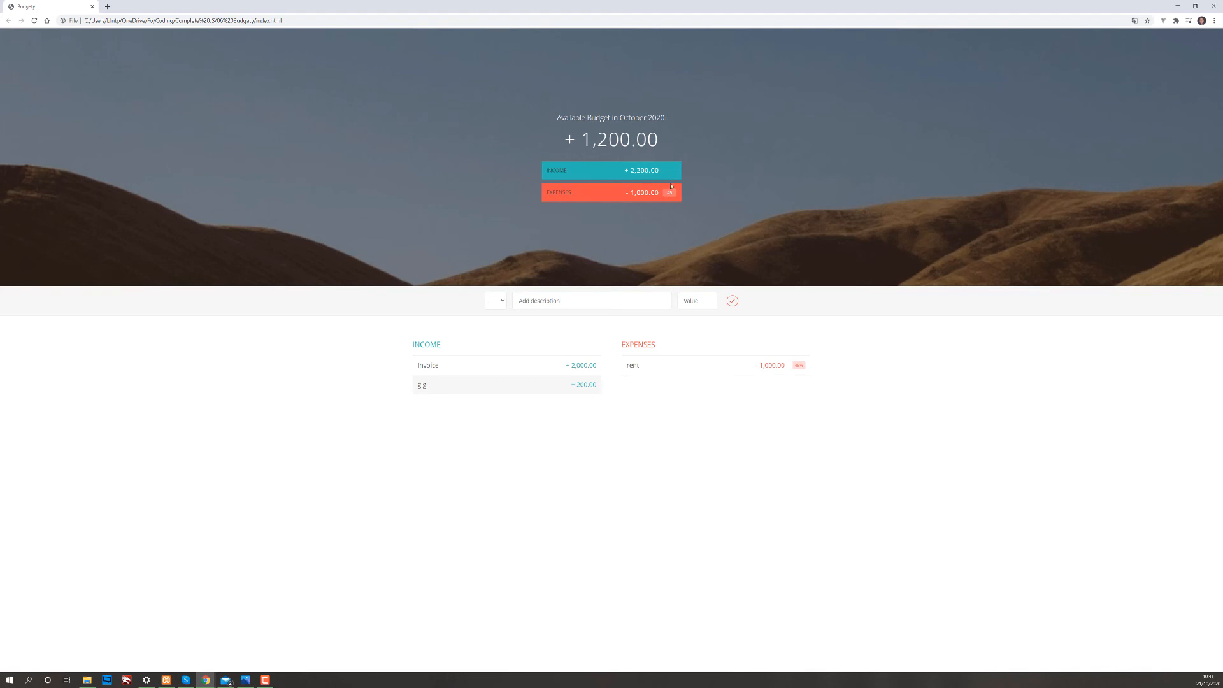
mouse_move(507, 204)
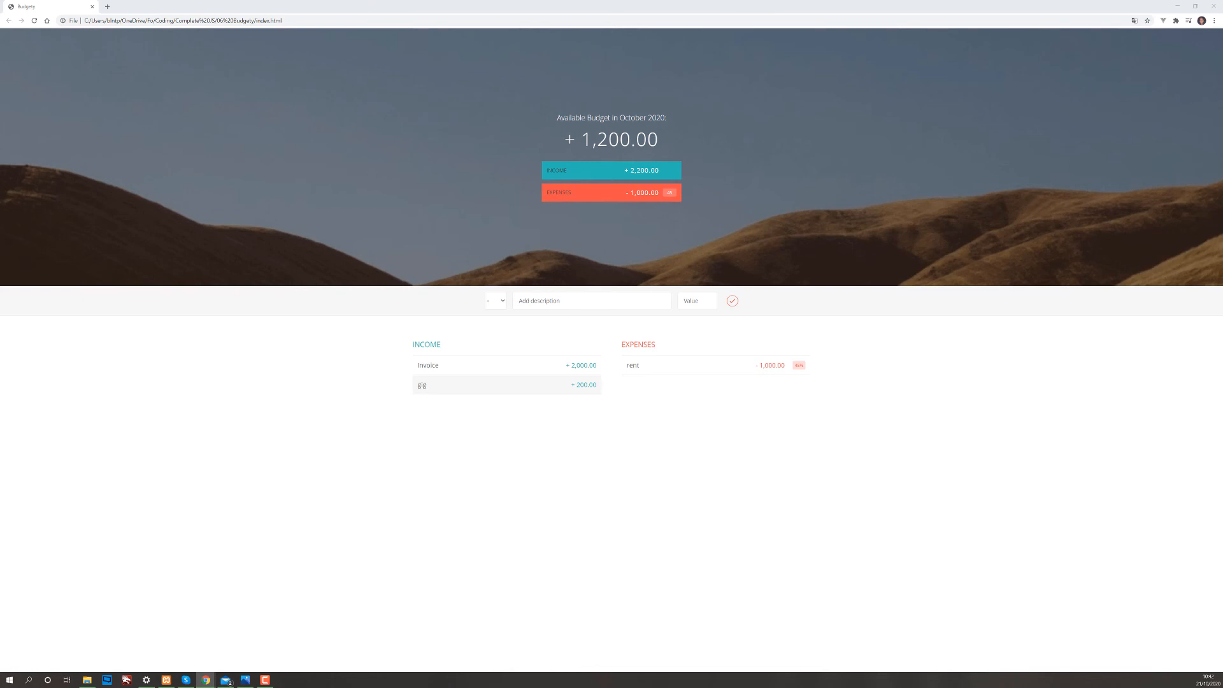
mouse_move(491, 343)
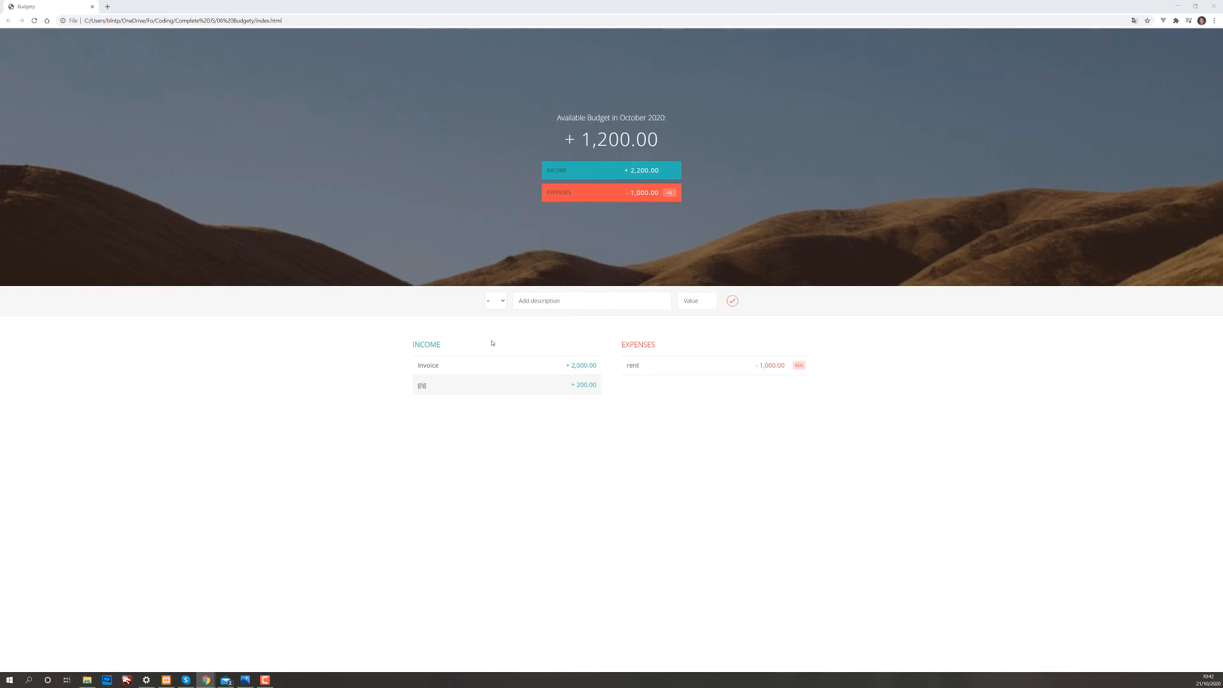
mouse_move(745, 246)
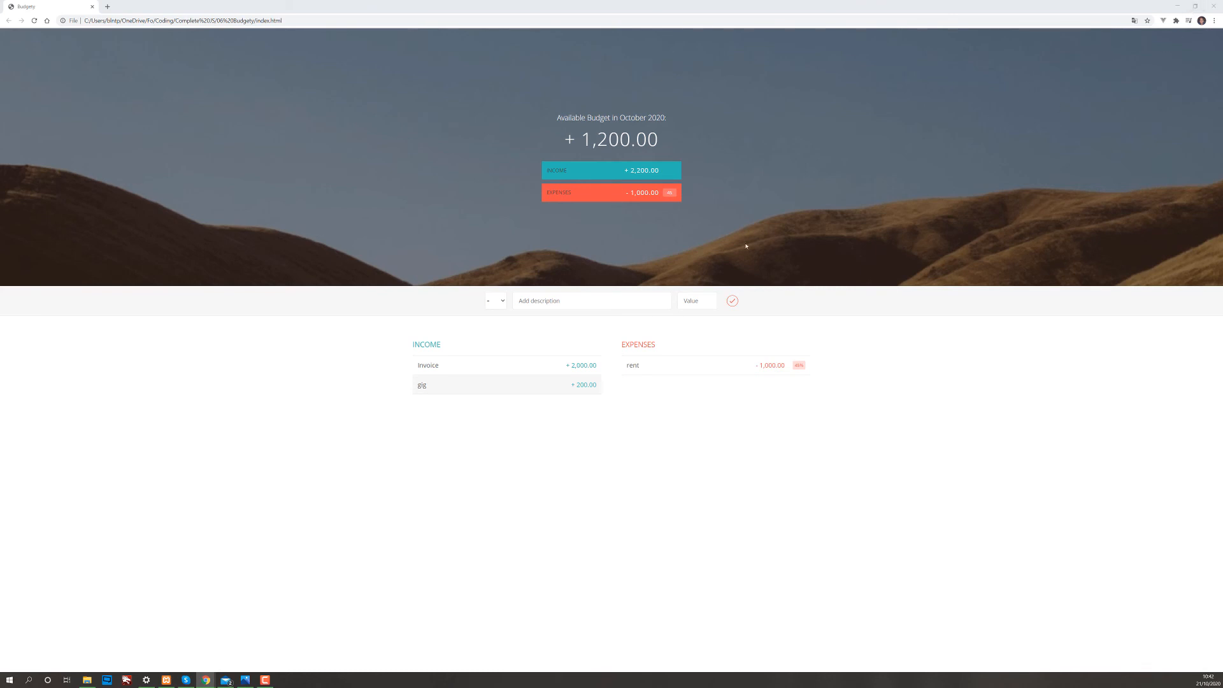
mouse_move(626, 281)
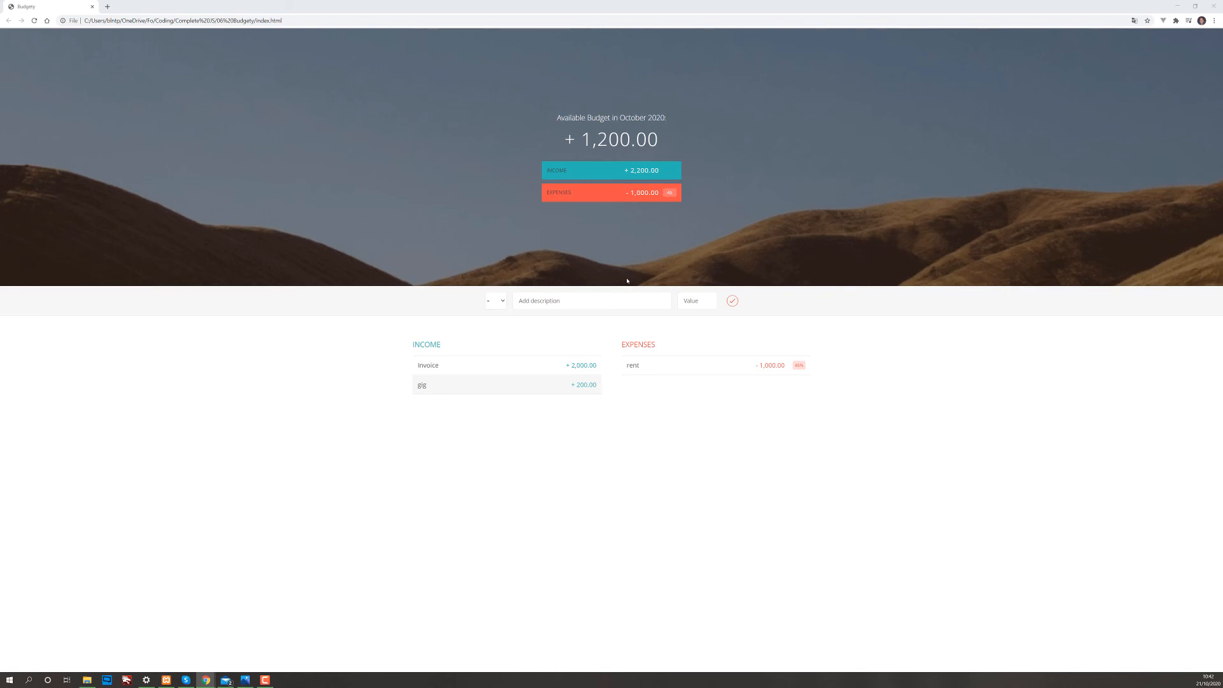
mouse_move(527, 338)
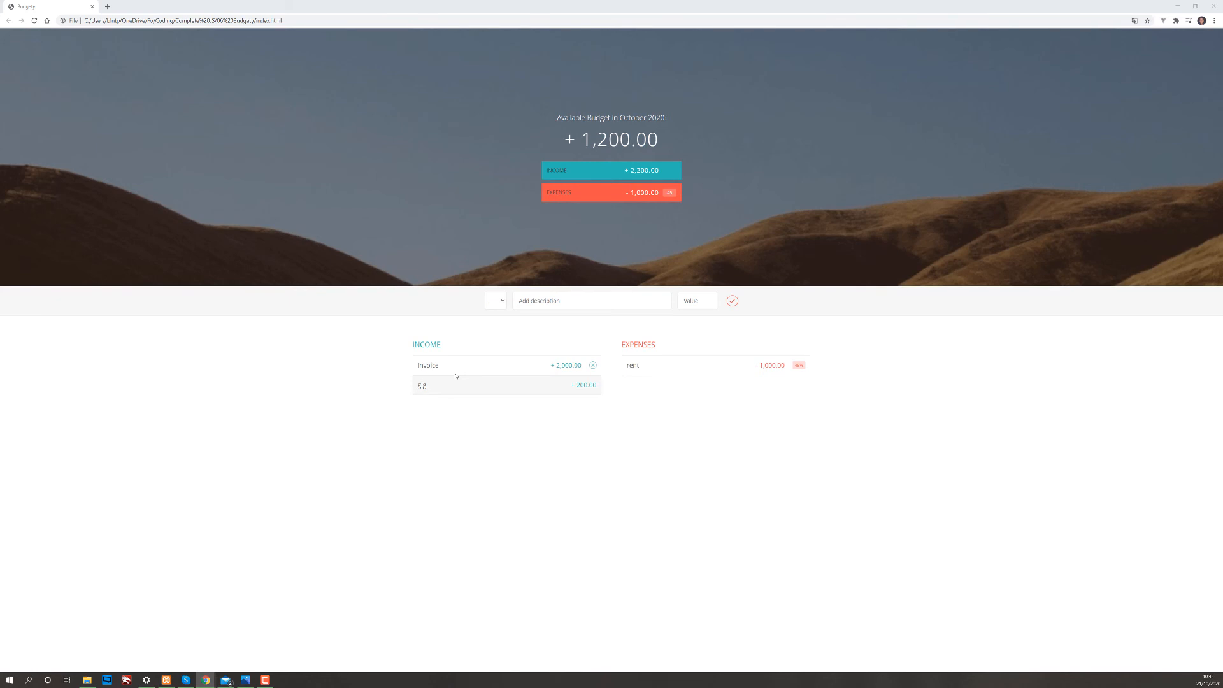
mouse_move(1042, 105)
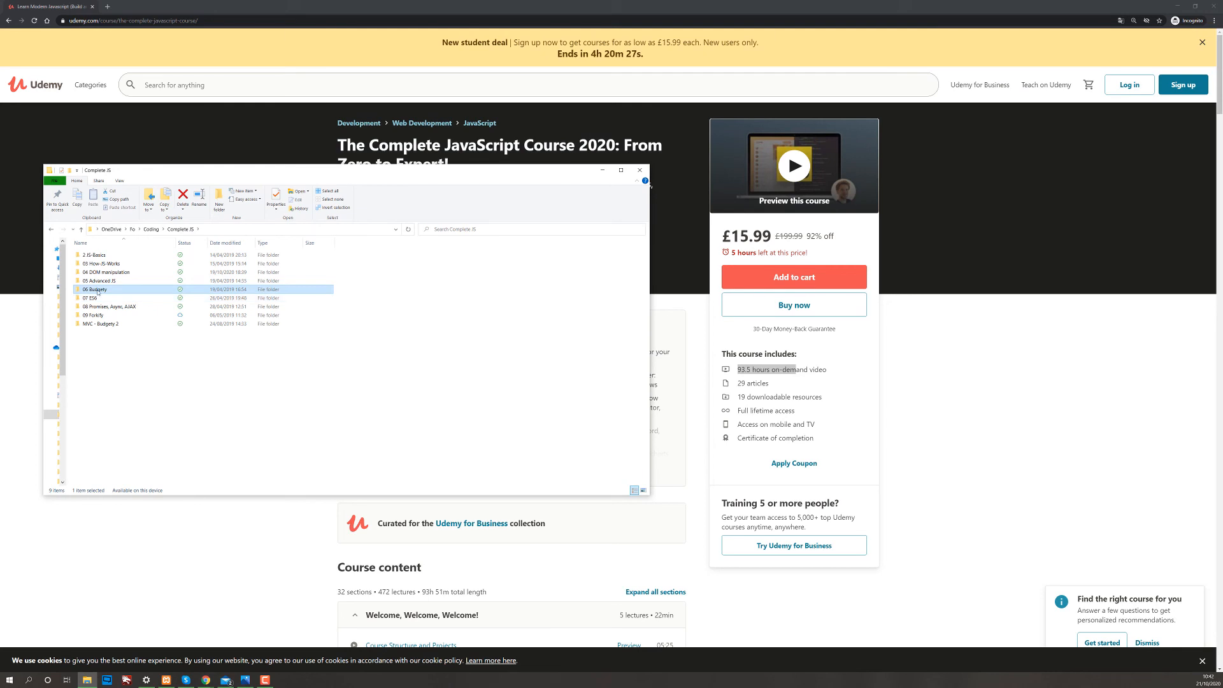
Select the 07 ES6 folder and bring up its context menu to open it with Code.
left_click(94, 298)
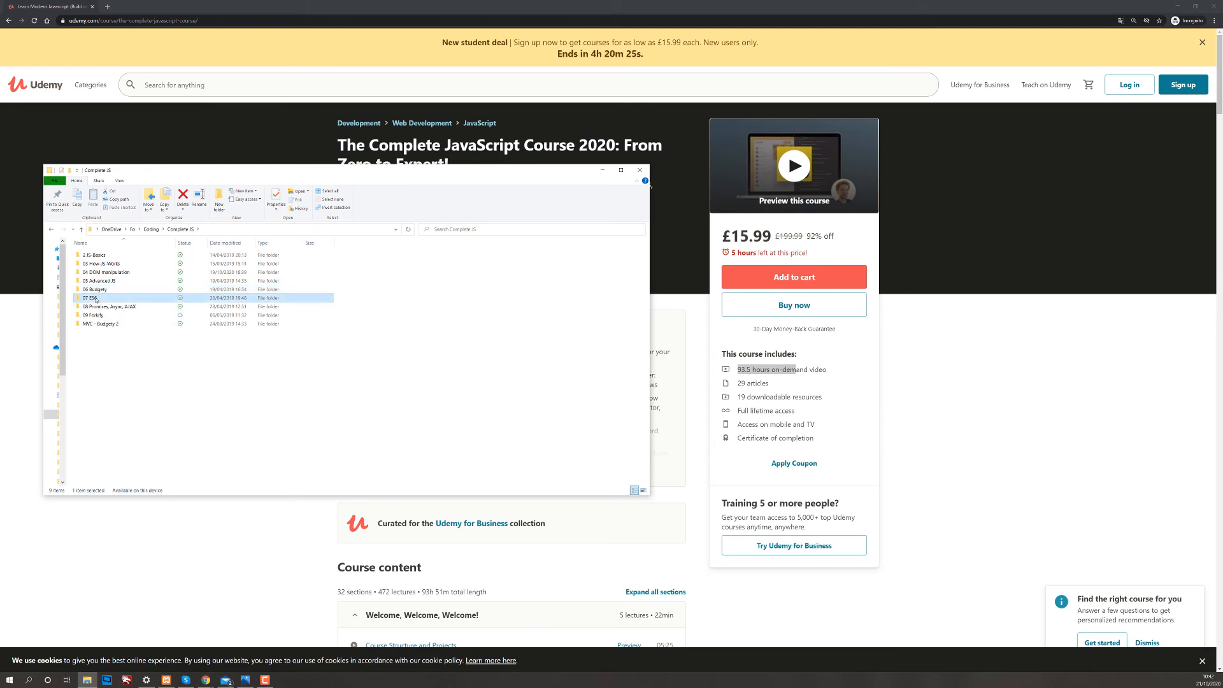
right_click(91, 298)
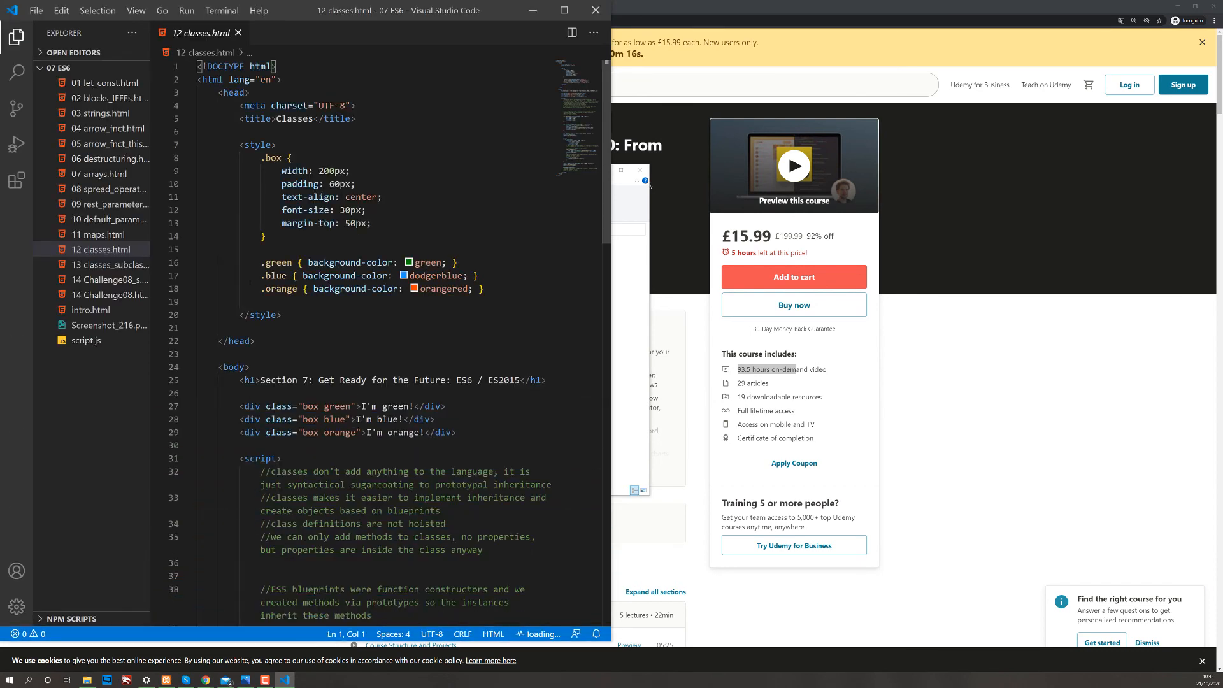
Scroll 12 classes.html to the Person6 class, glance at 11 maps.html, then return.
scroll("down", 3)
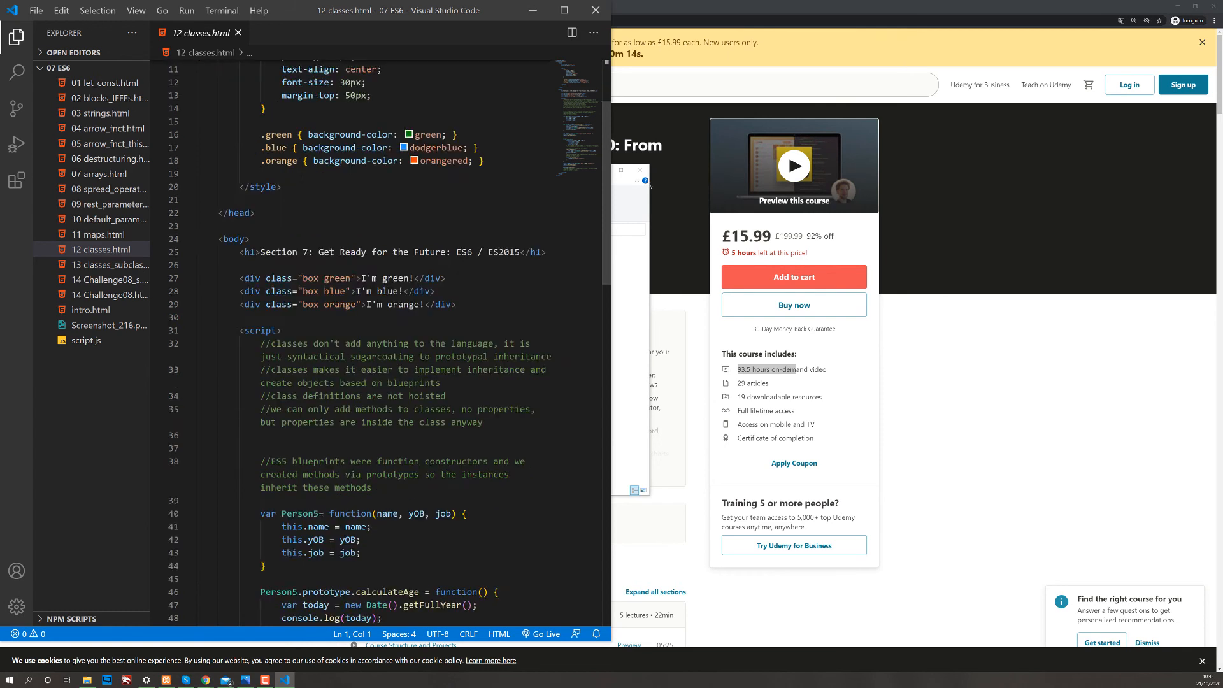
scroll("down", 3)
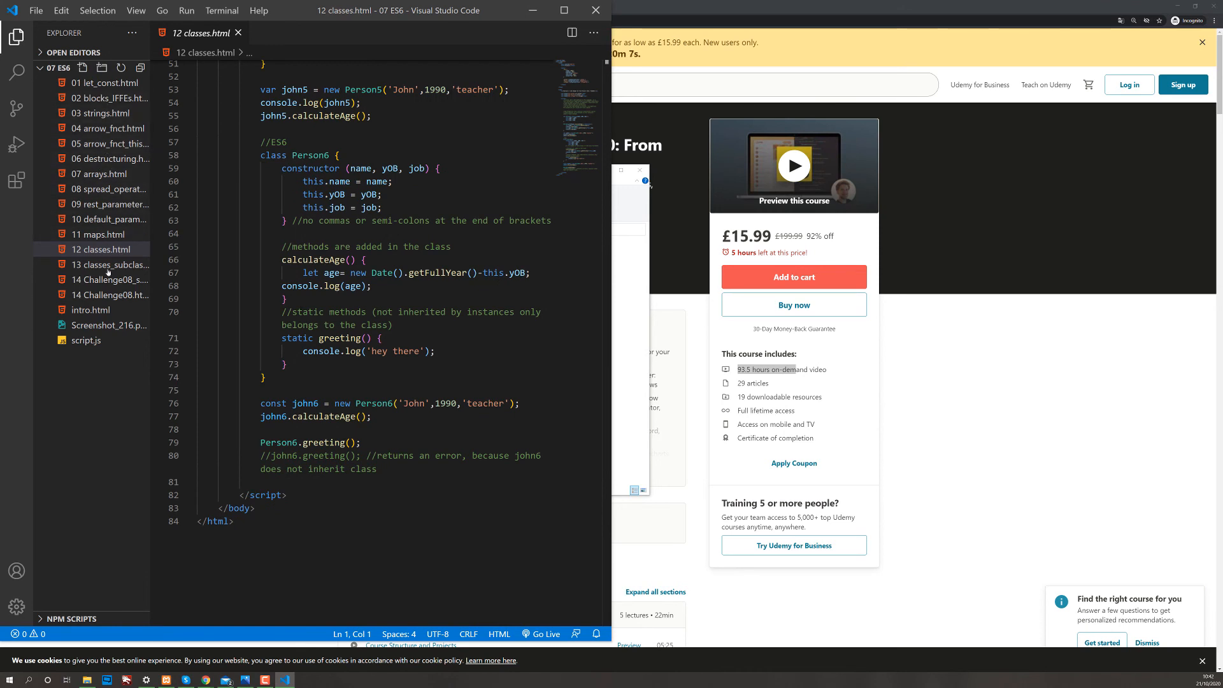
mouse_move(108, 164)
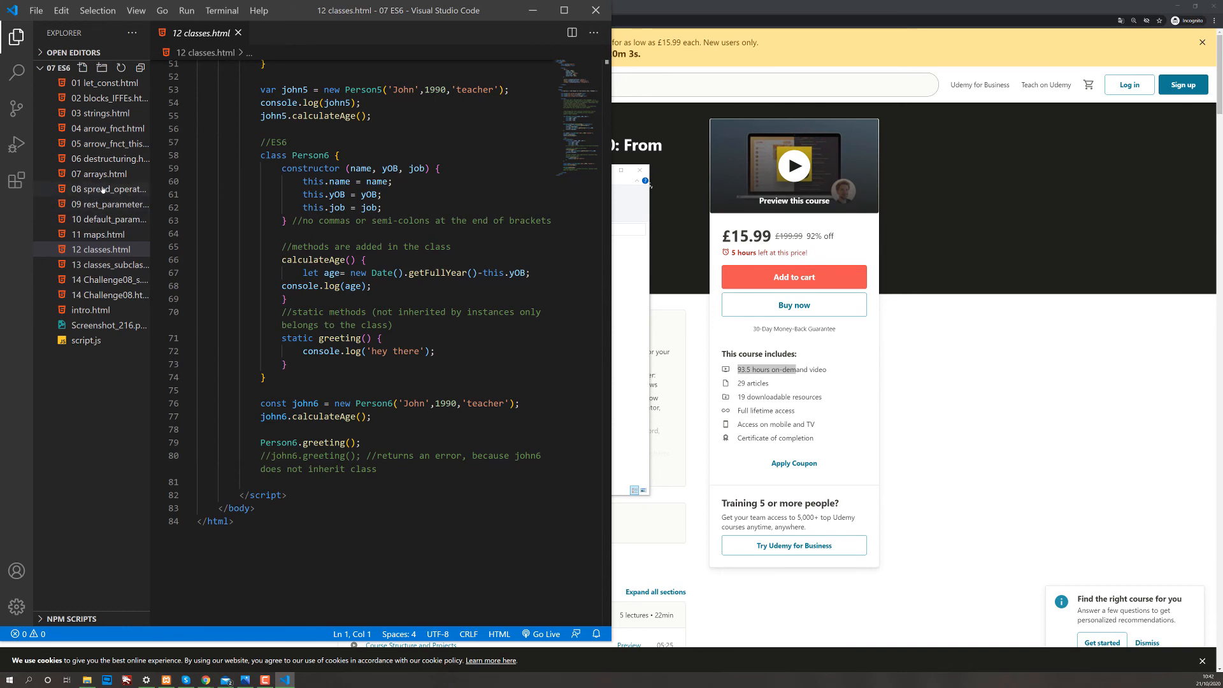
left_click(101, 234)
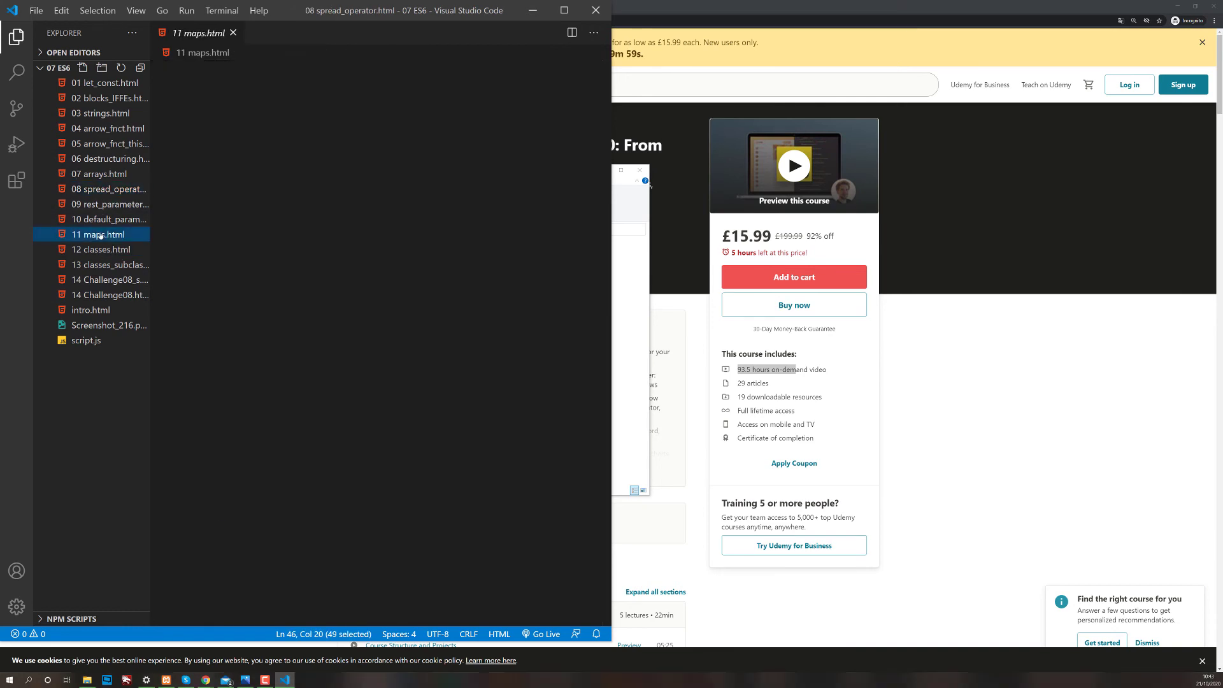
left_click(101, 249)
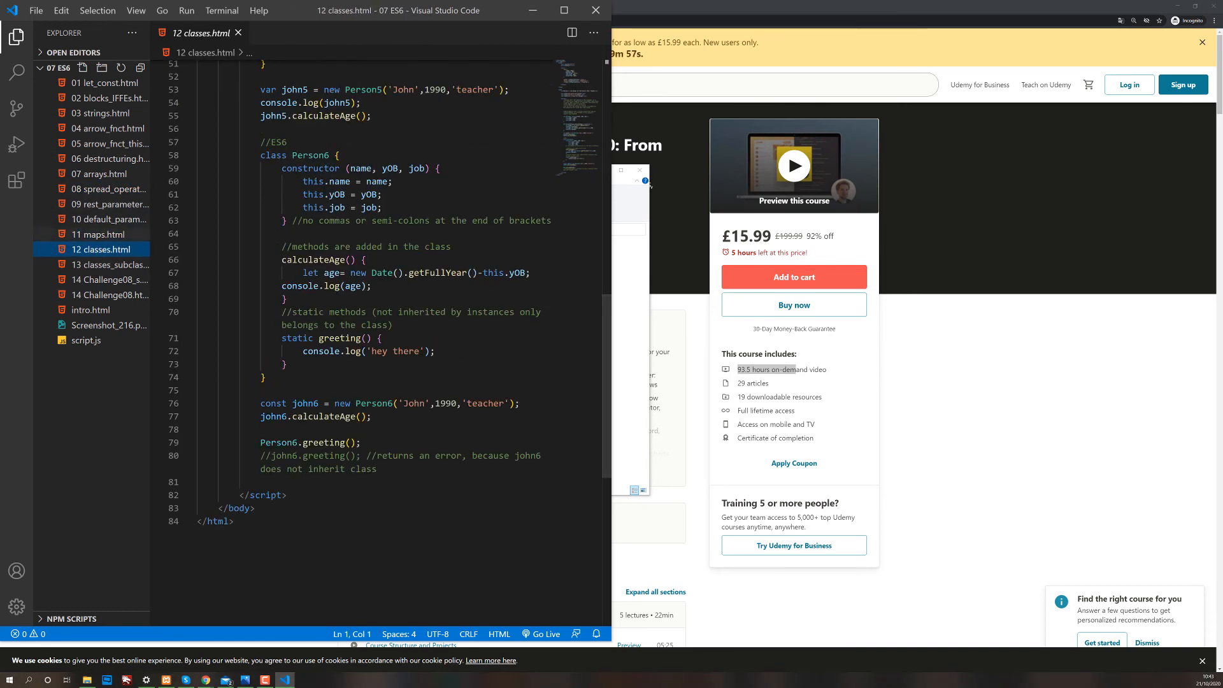
mouse_move(594, 11)
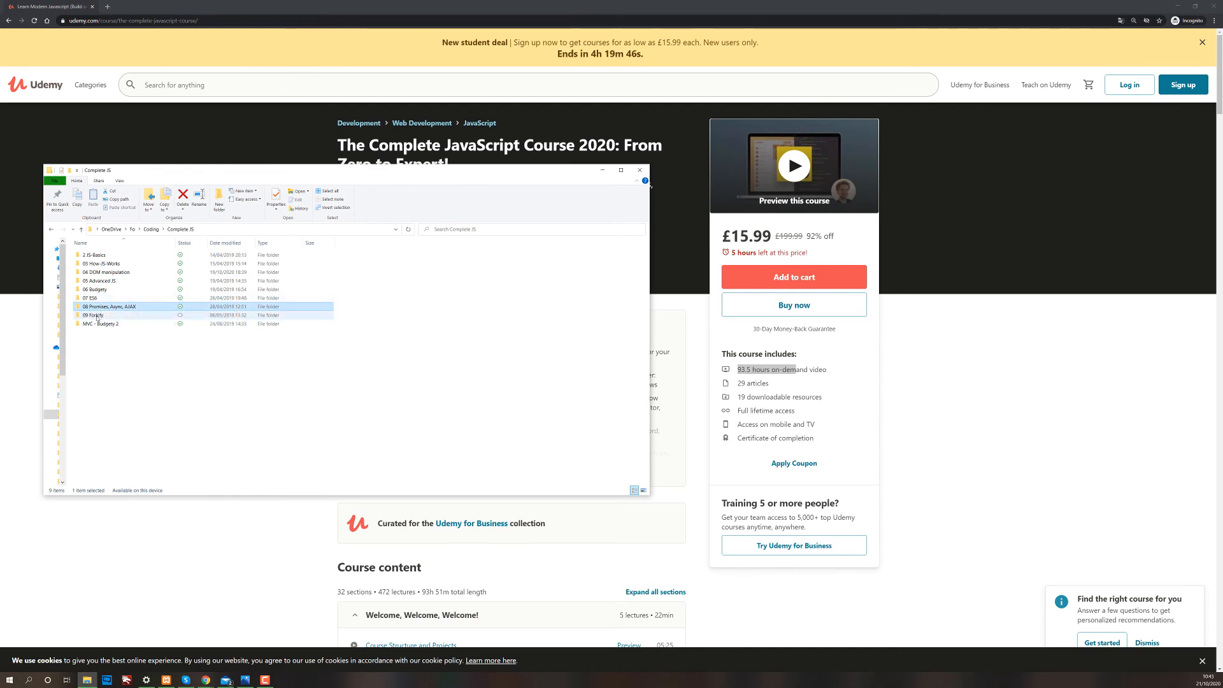
Open the 09 Forkify folder with Code and run its npm start script.
left_click(109, 316)
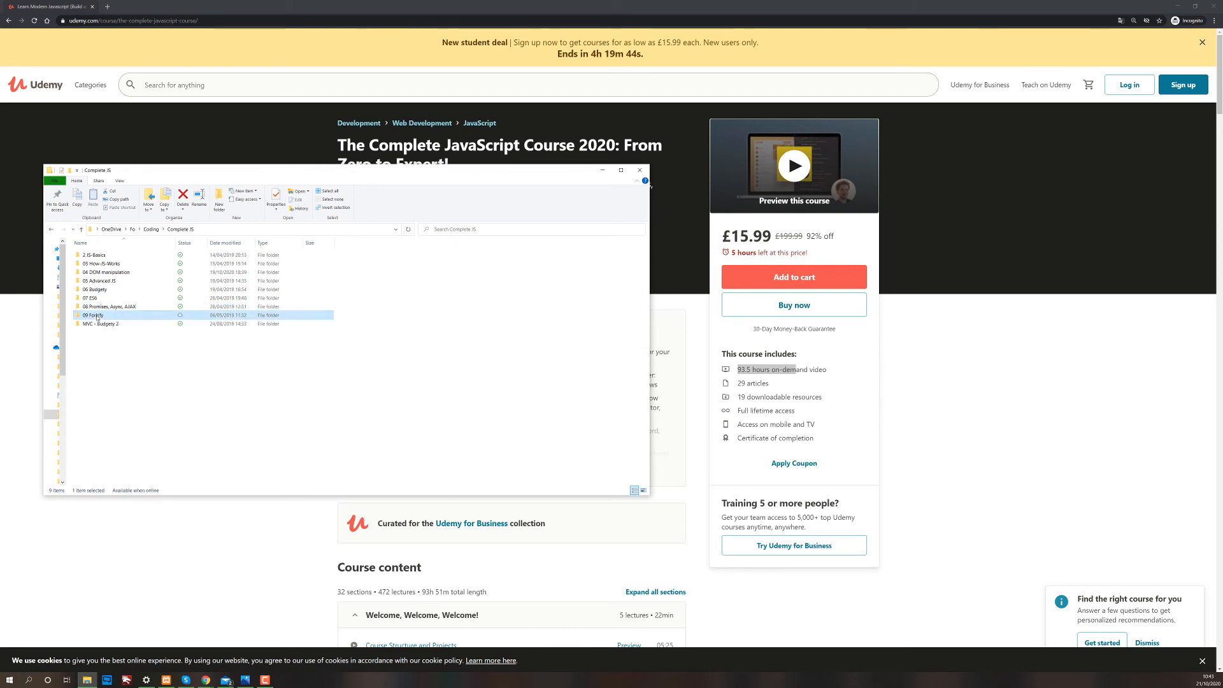
right_click(92, 315)
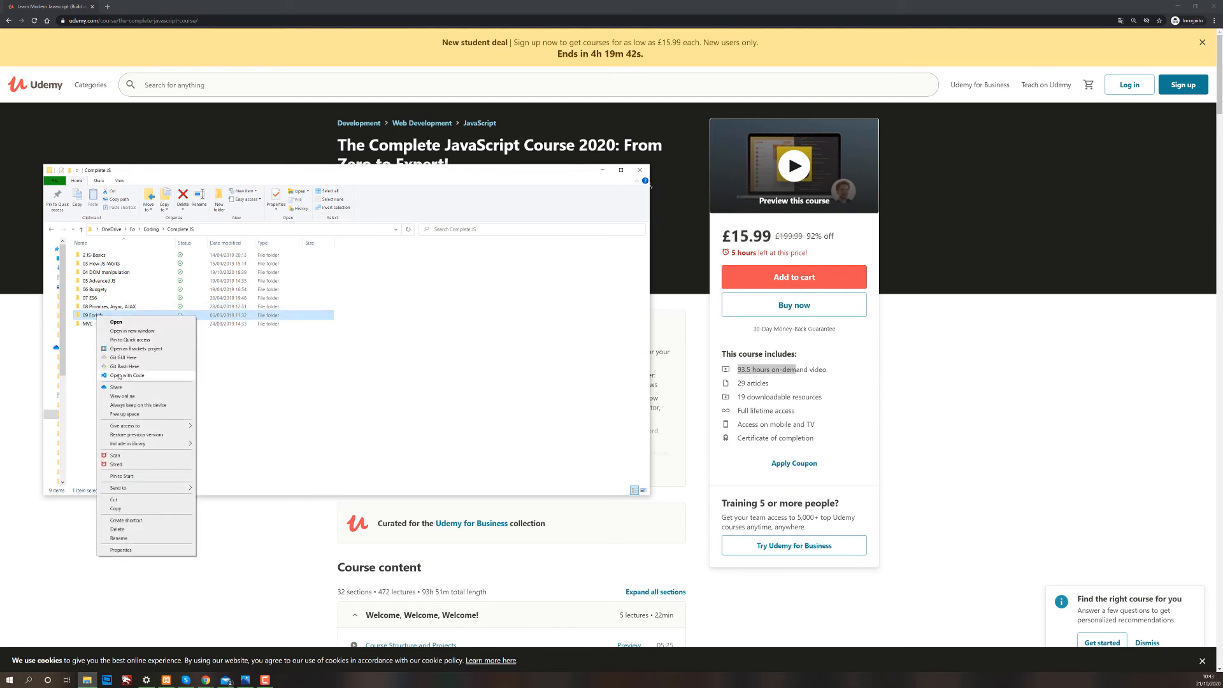
left_click(127, 375)
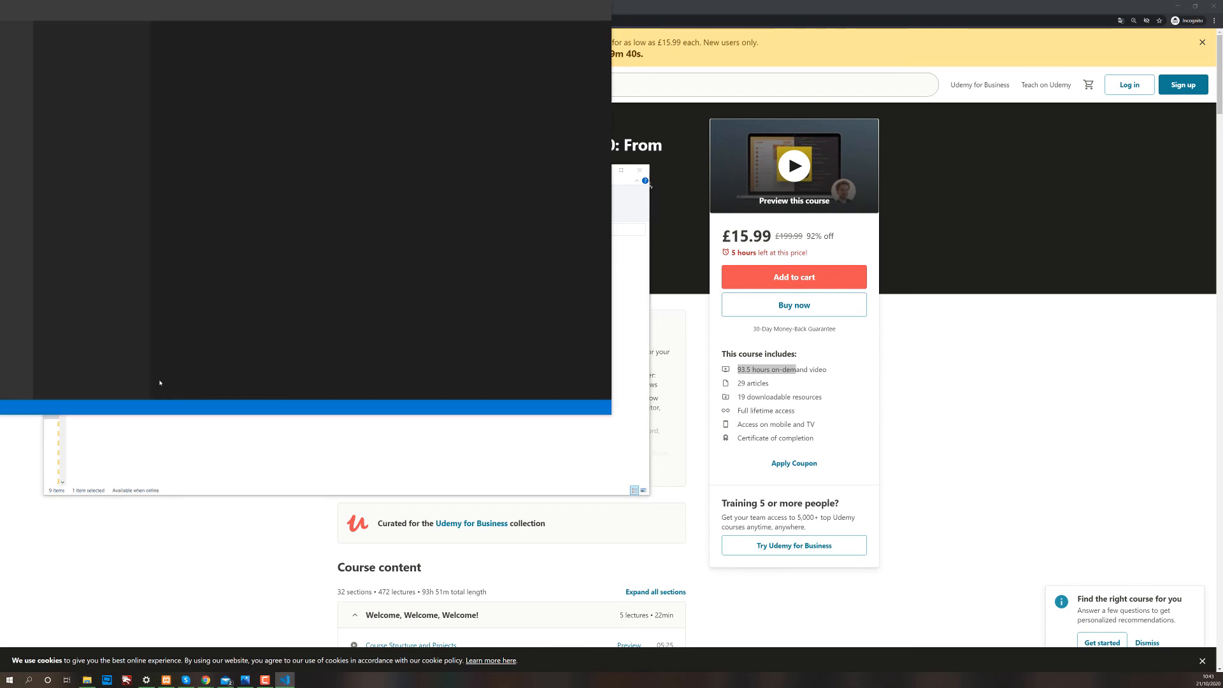
left_click(284, 679)
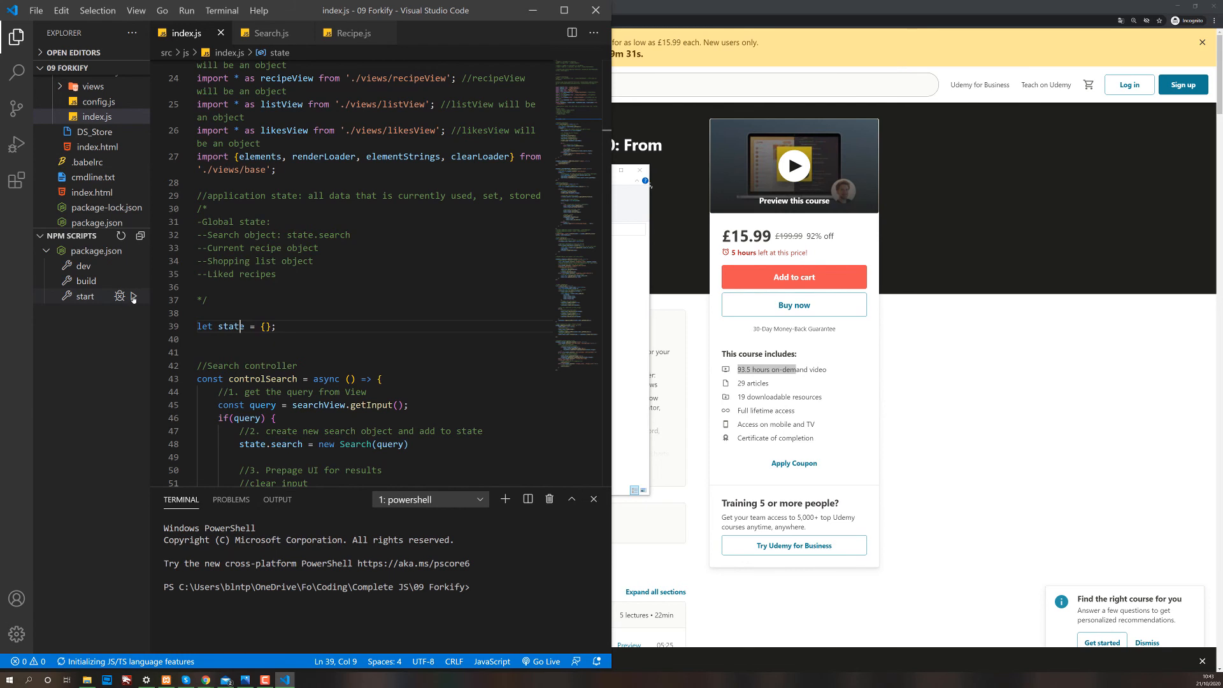
left_click(119, 296)
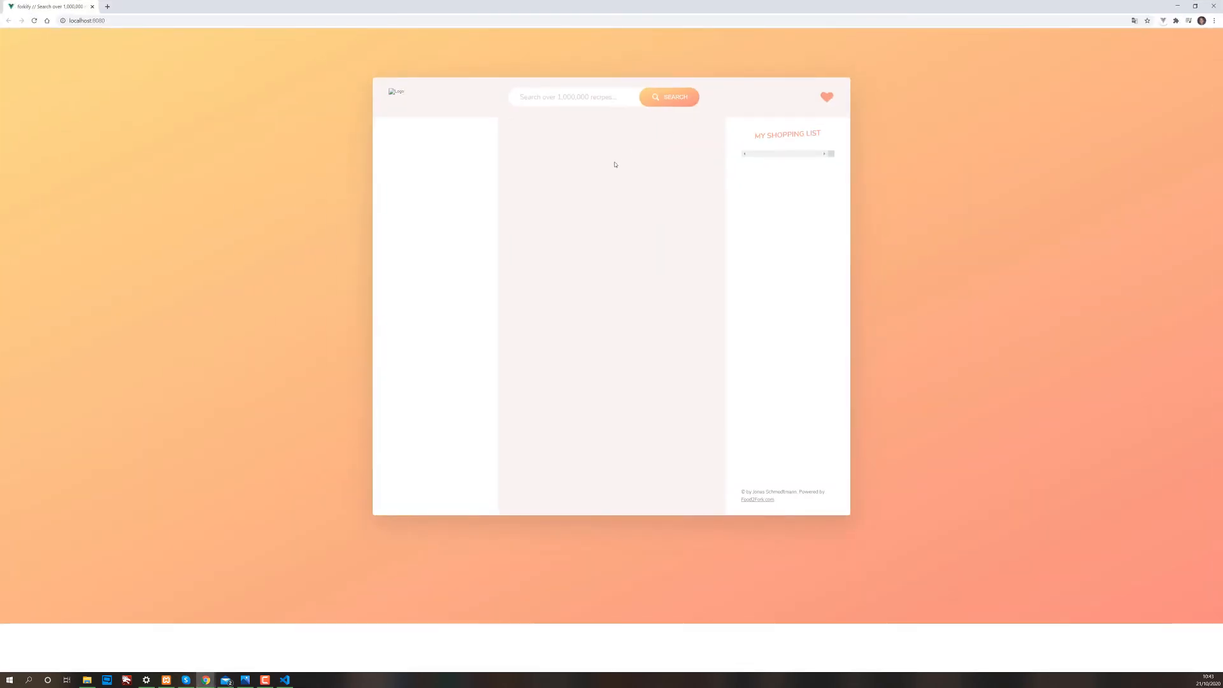
mouse_move(553, 107)
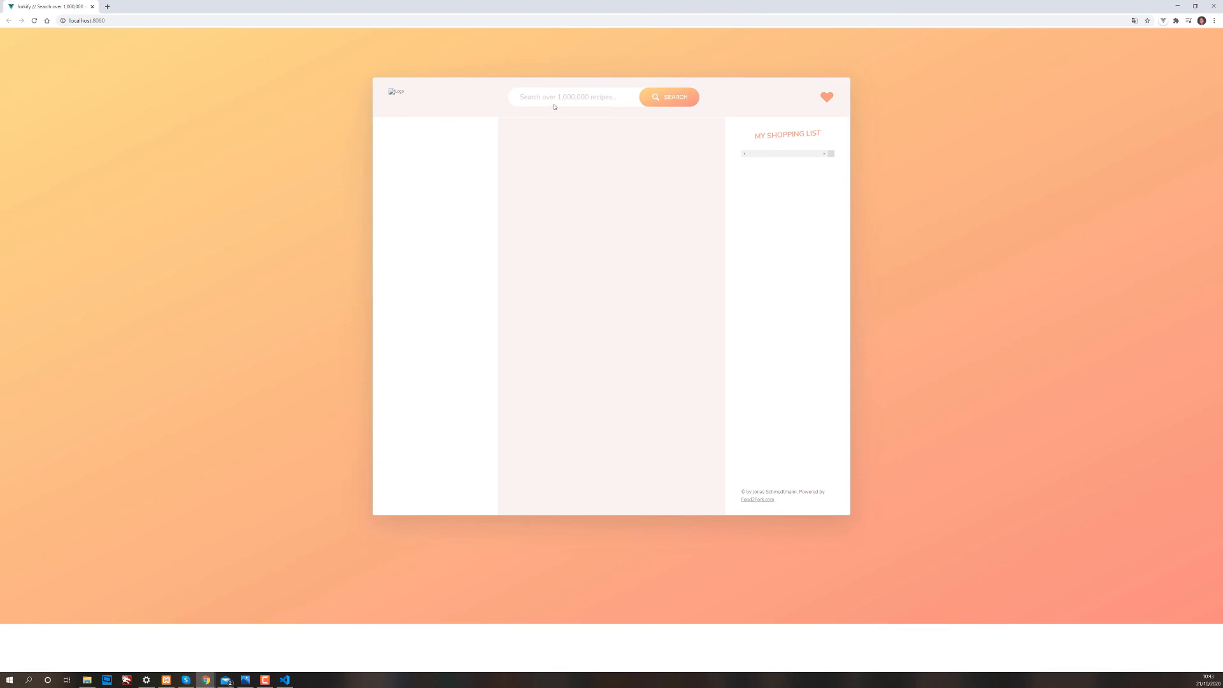
Search Forkify for 'Pizza' recipes.
left_click(573, 97)
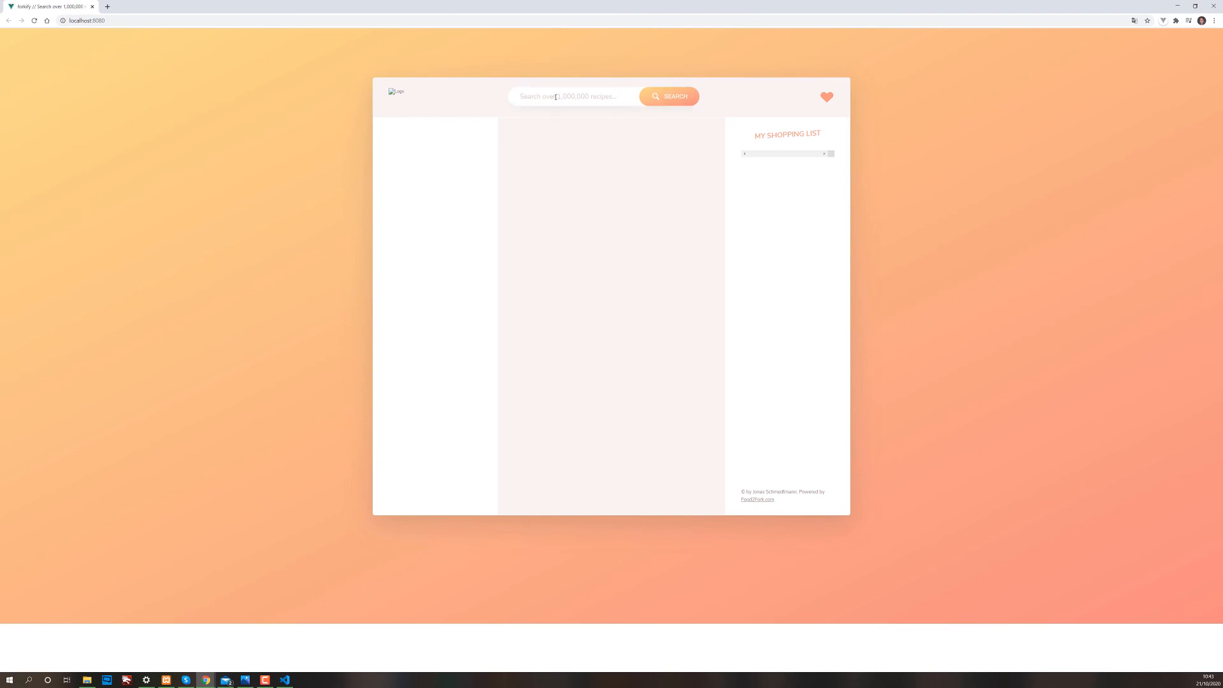
type("Piz")
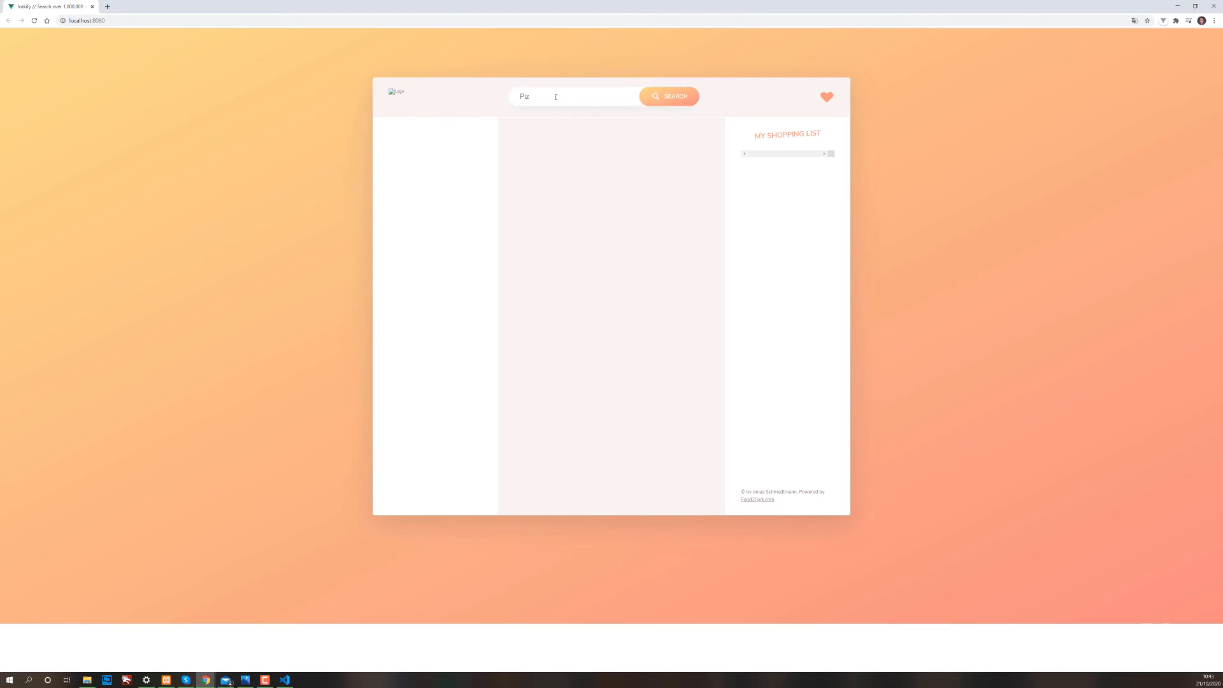
type("za")
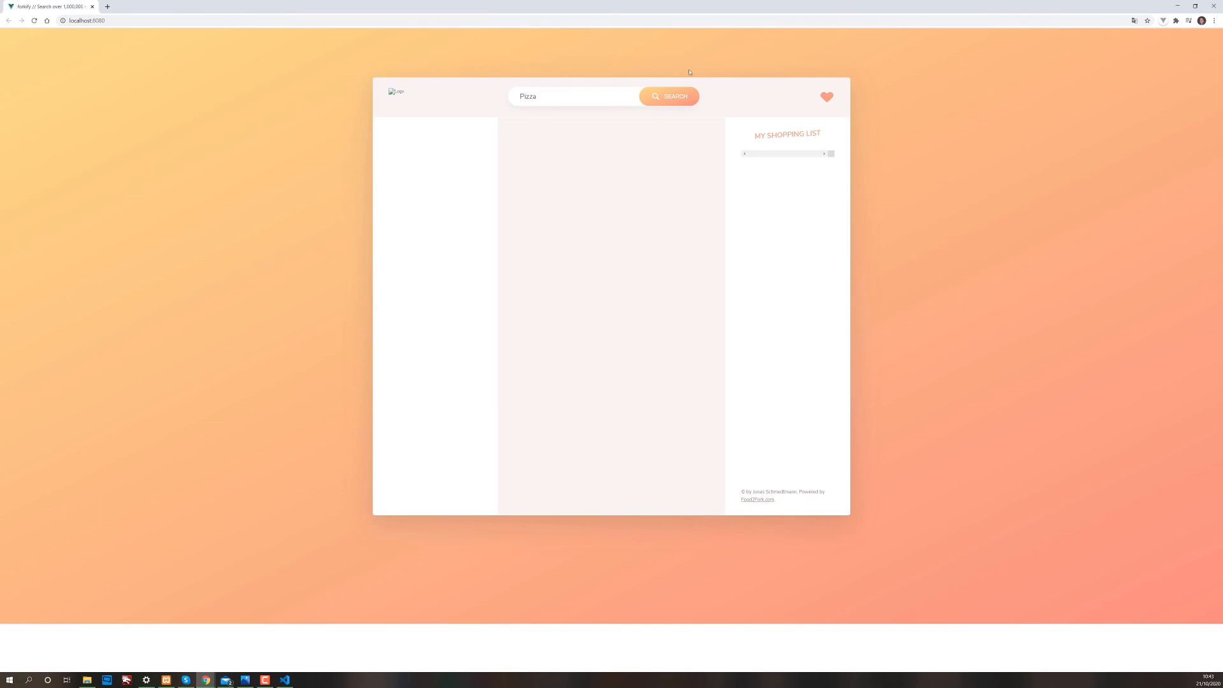
left_click(668, 96)
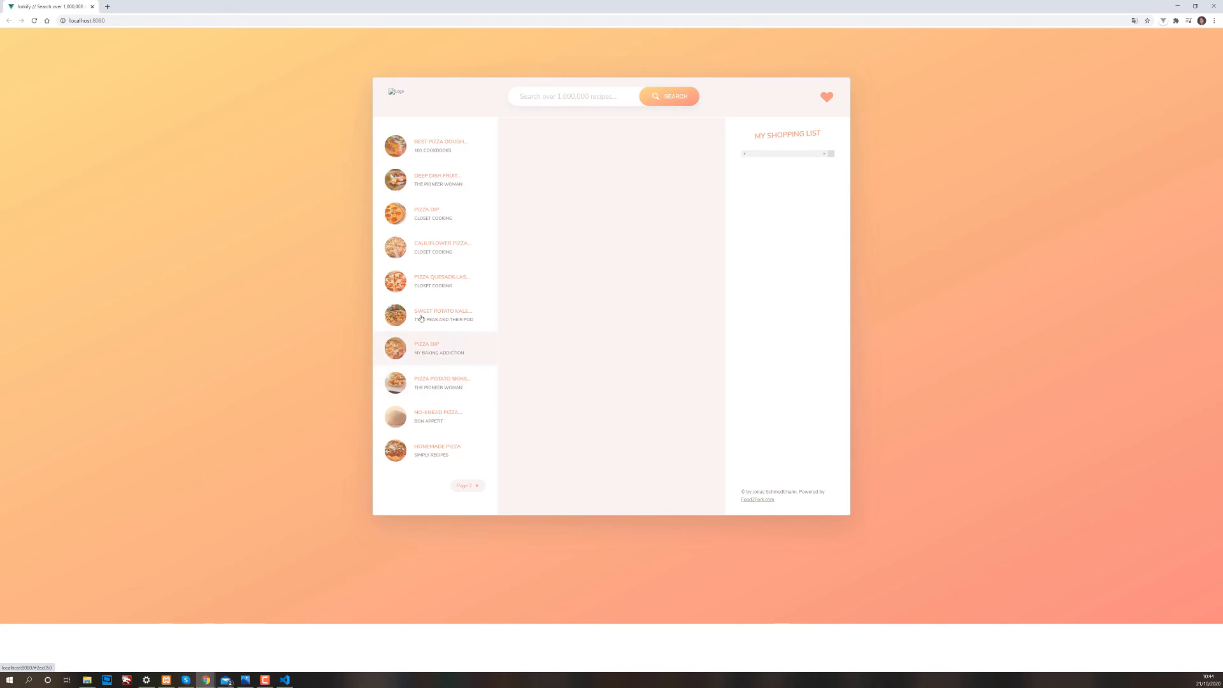
mouse_move(427, 452)
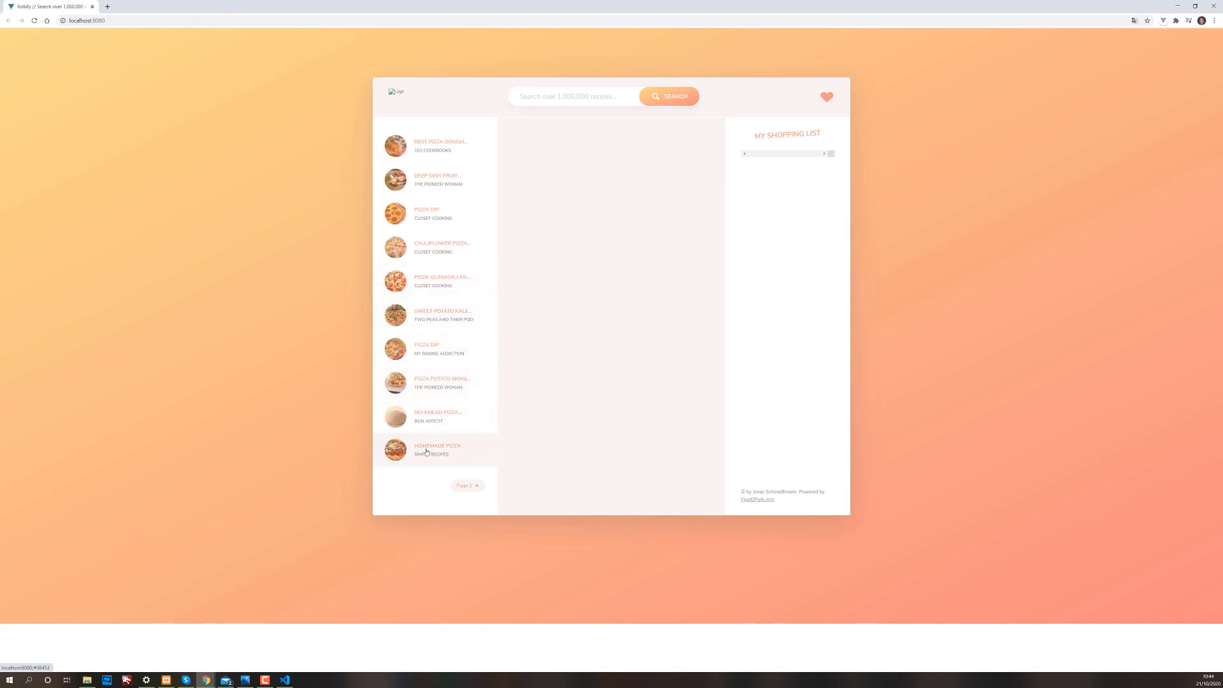
Open Homemade Pizza, scale it from 4 to 3 servings, and bookmark it.
left_click(436, 449)
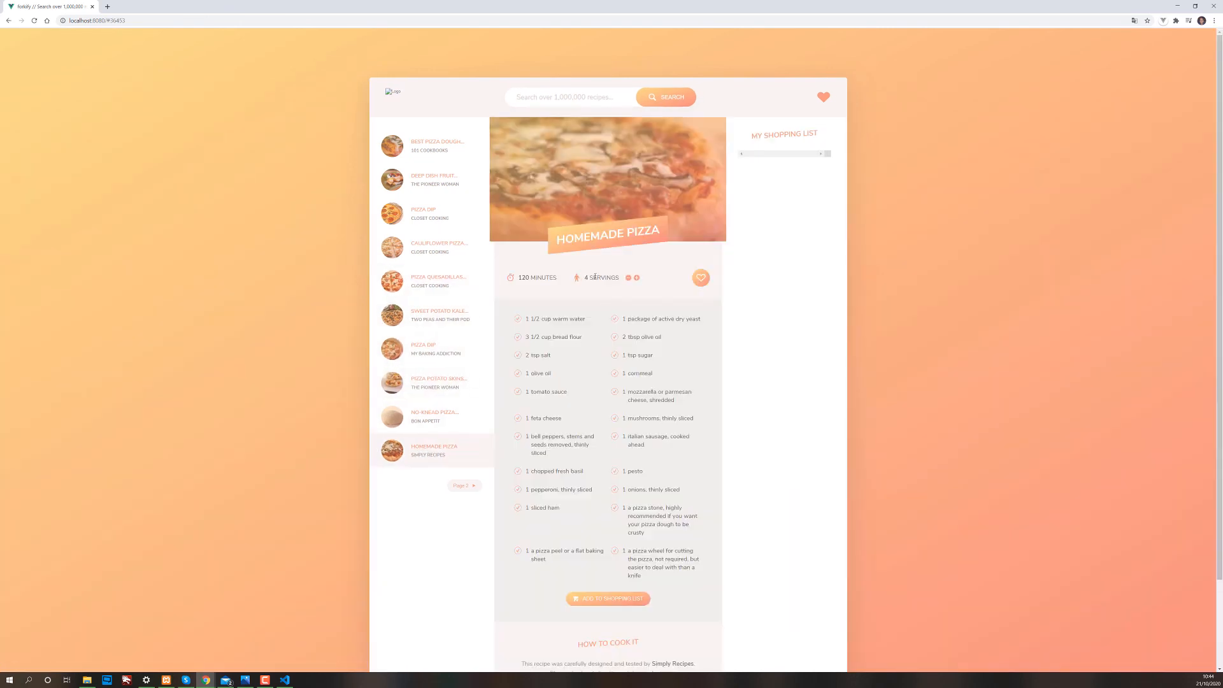
left_click(629, 278)
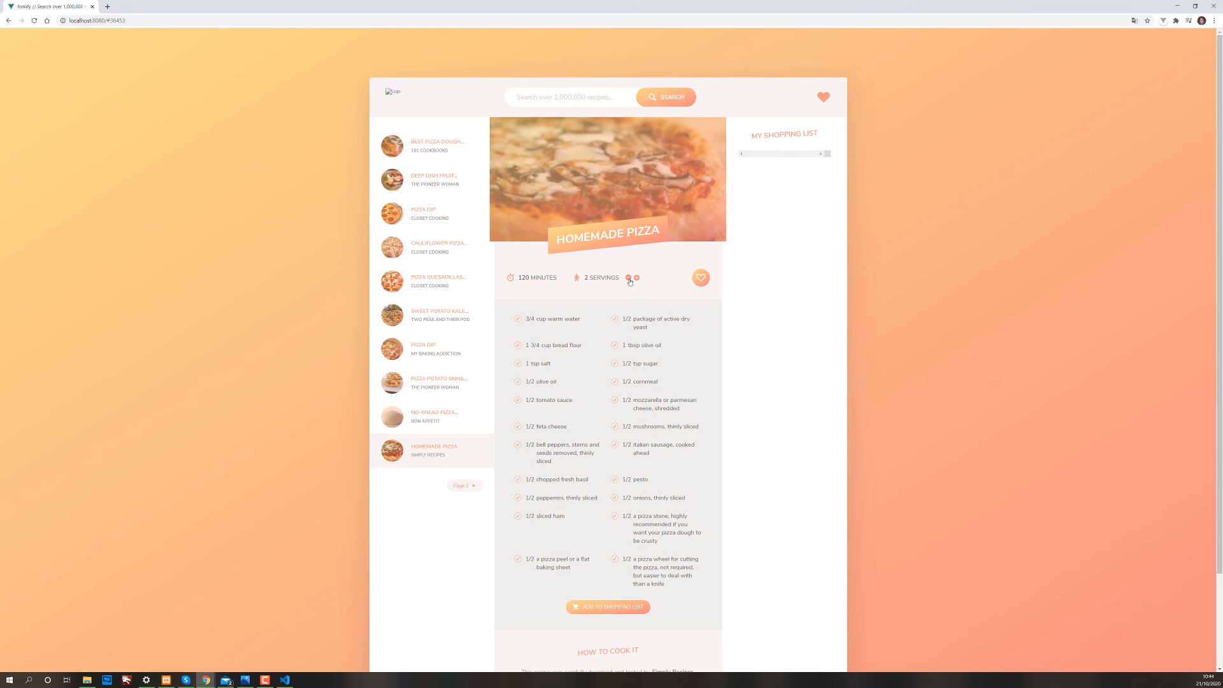
left_click(636, 278)
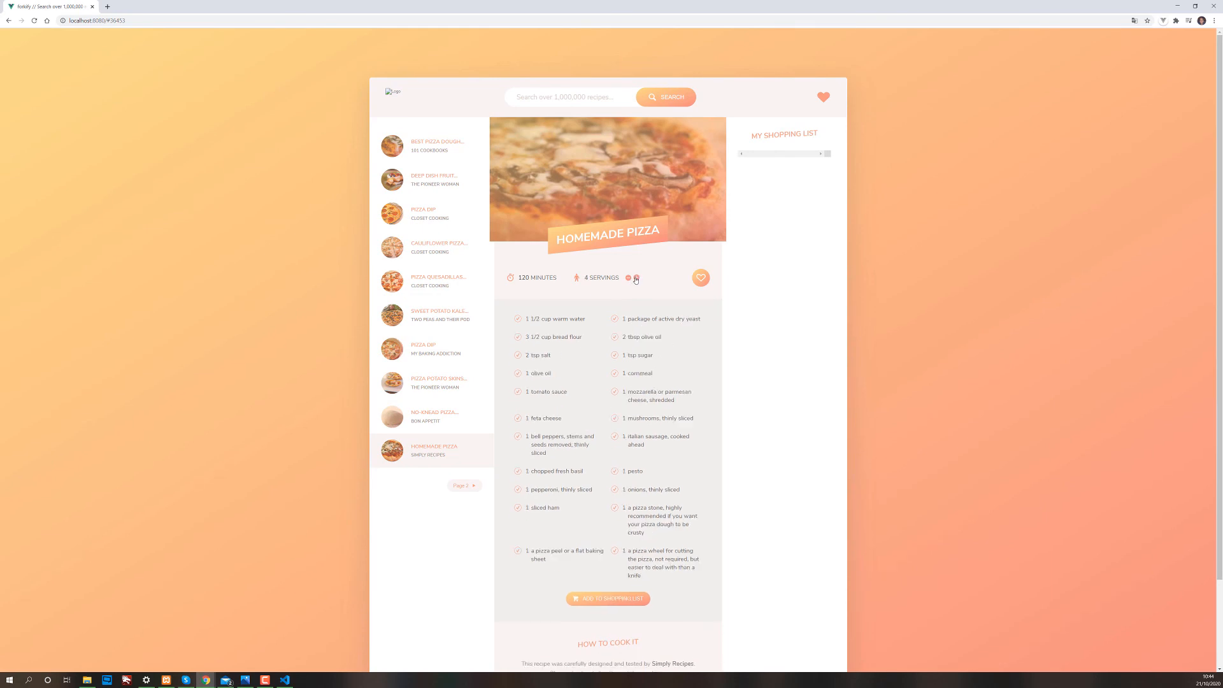
left_click(629, 278)
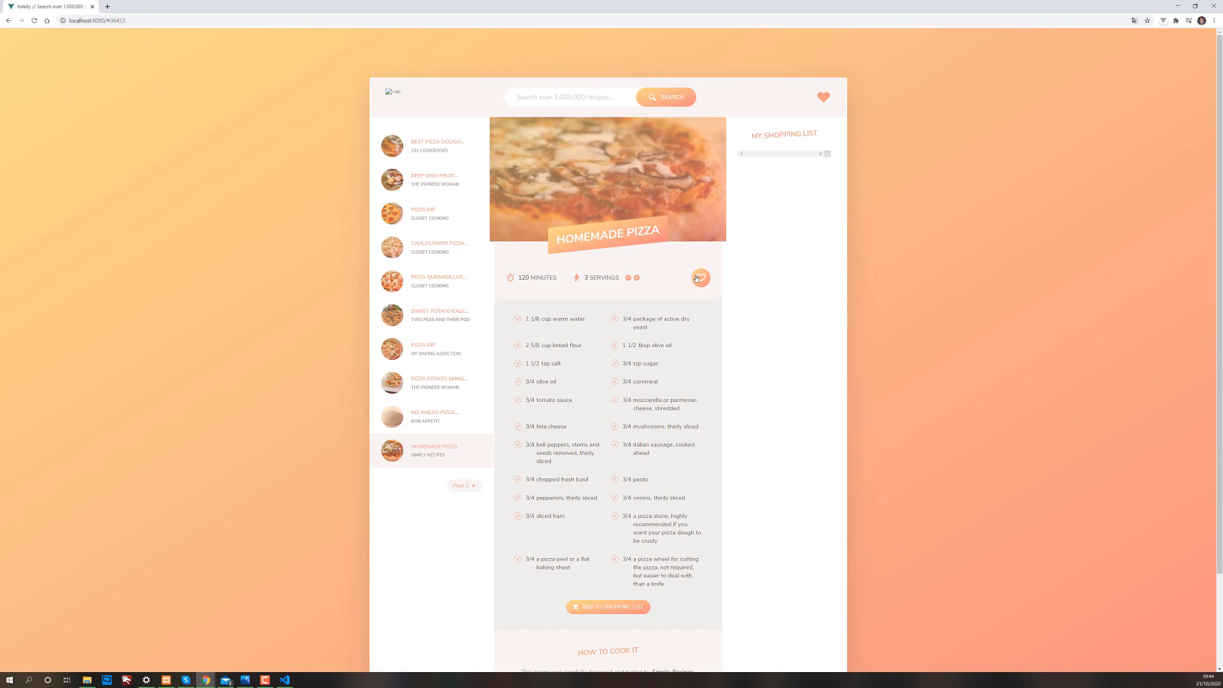
left_click(823, 97)
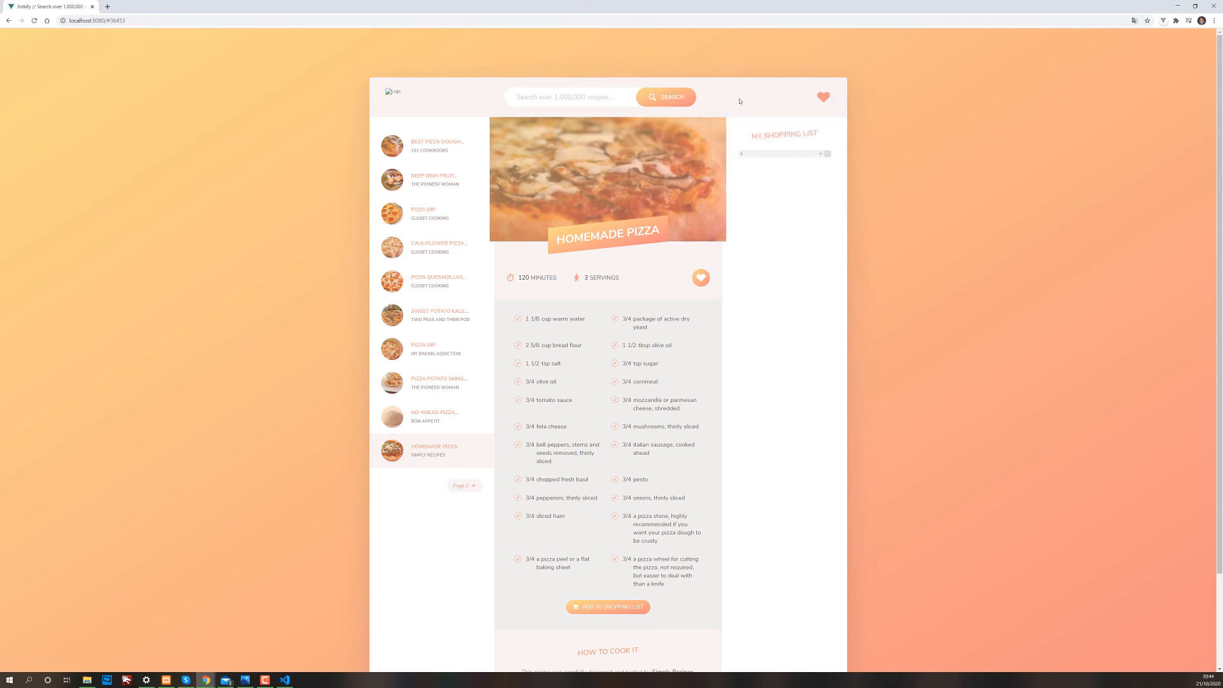
mouse_move(719, 175)
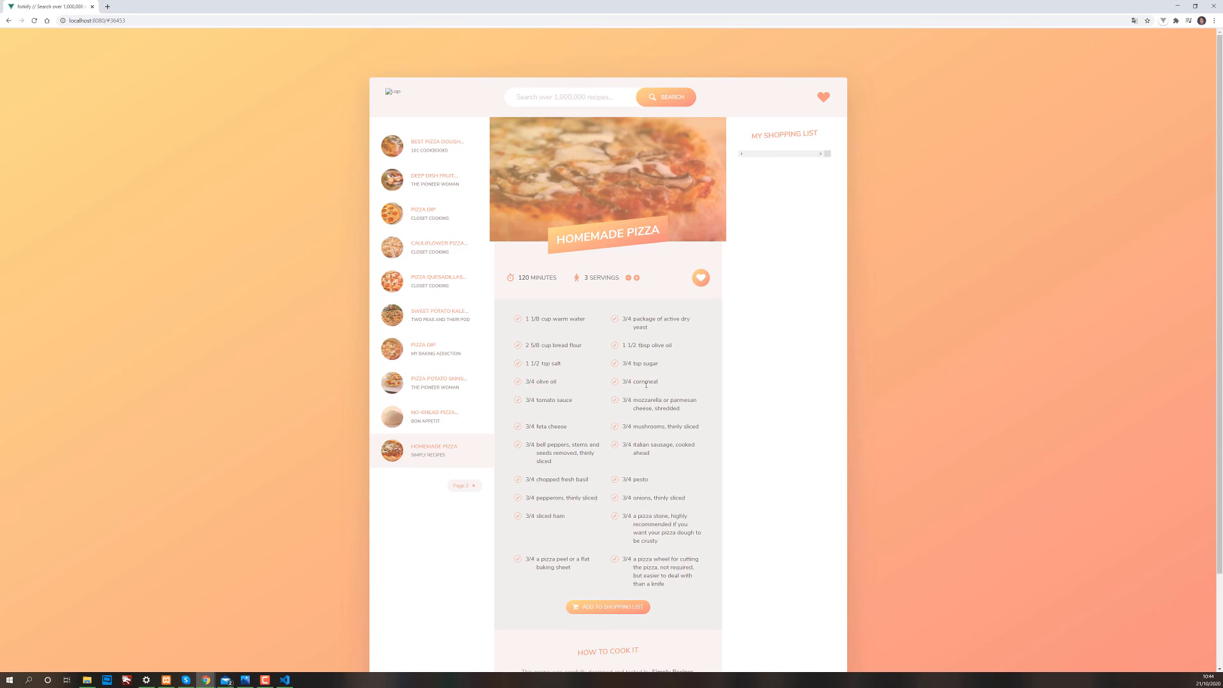
Add the Homemade Pizza ingredients at 3-serving amounts to the shopping list.
scroll("down", 3)
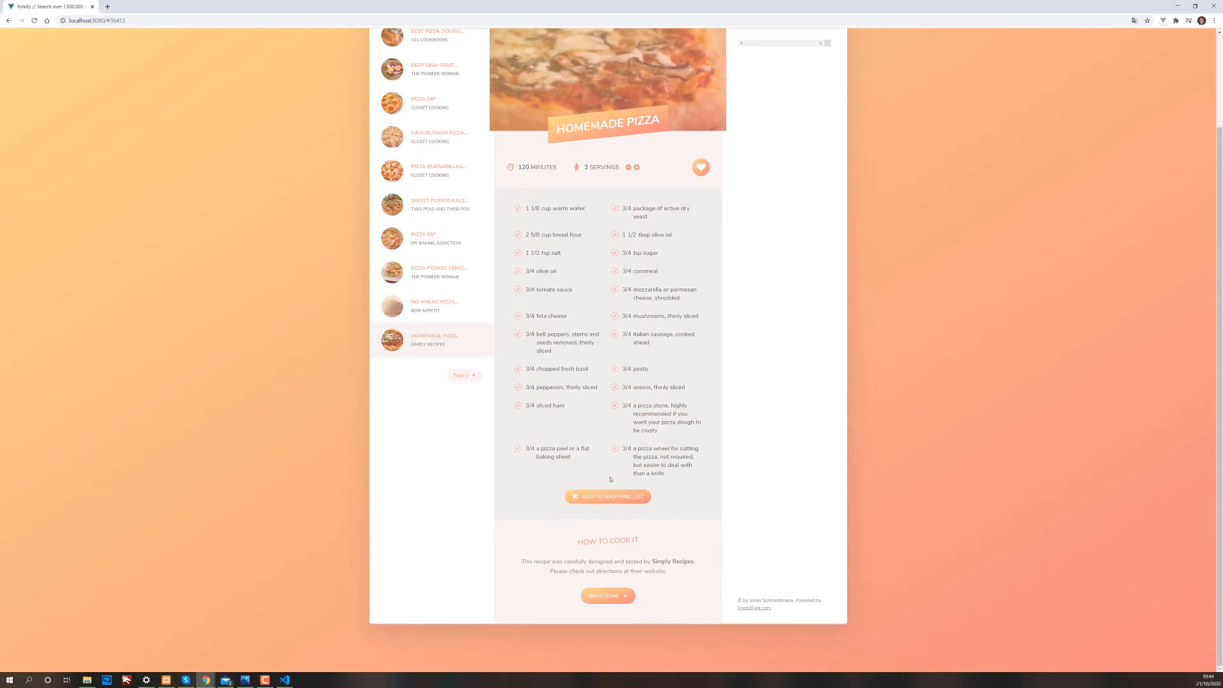
left_click(607, 496)
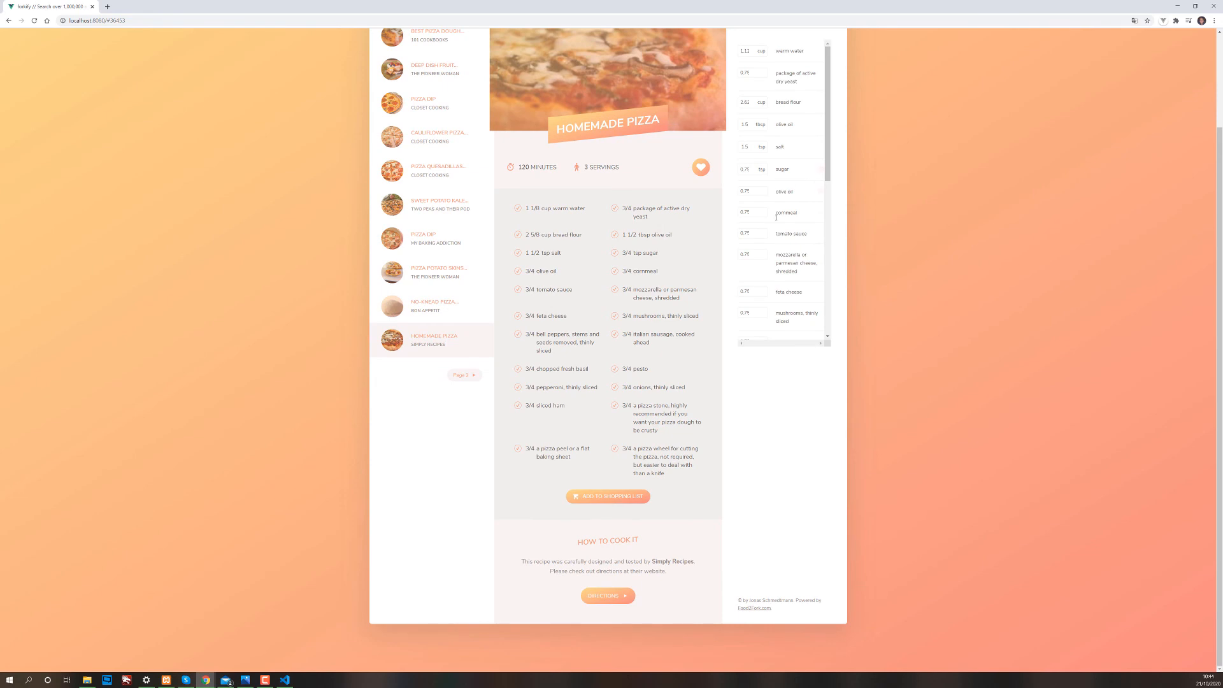
scroll("up", 3)
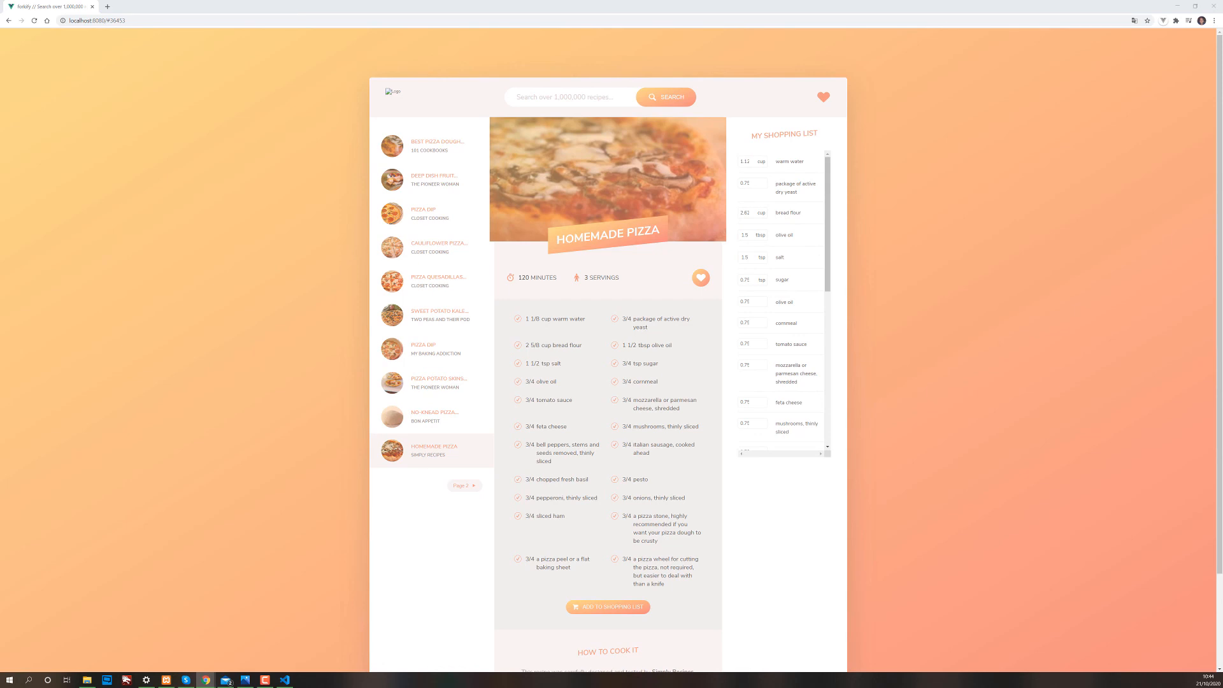
mouse_move(30, 553)
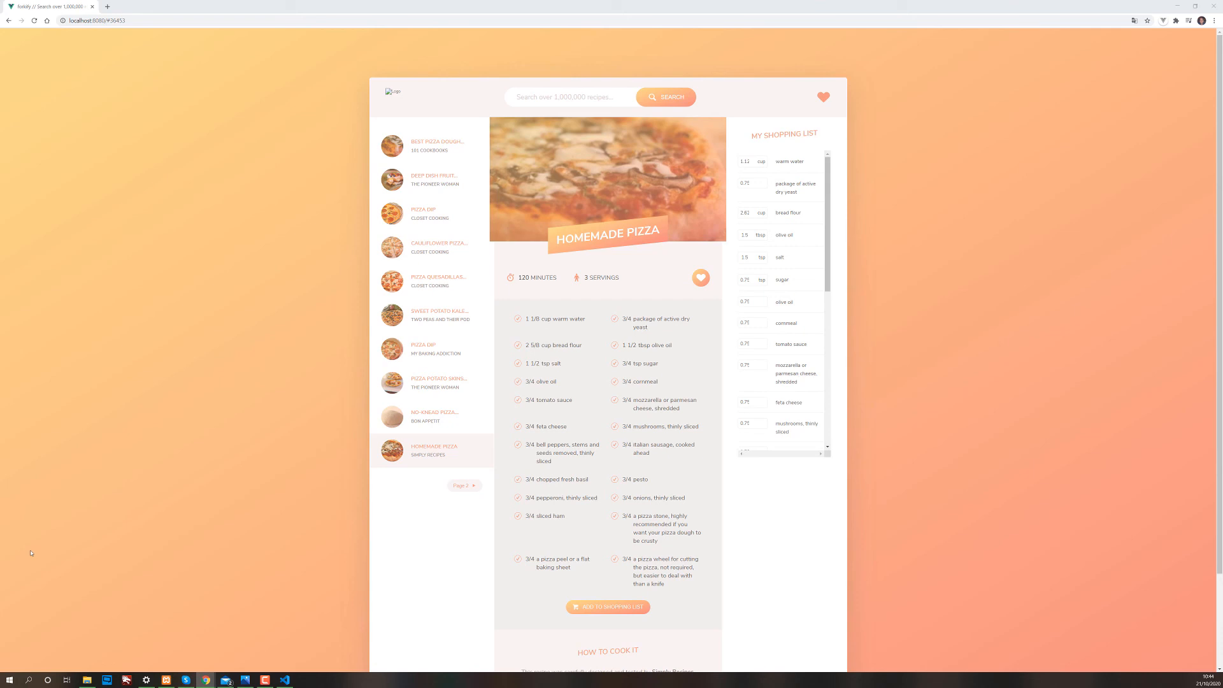
mouse_move(240, 655)
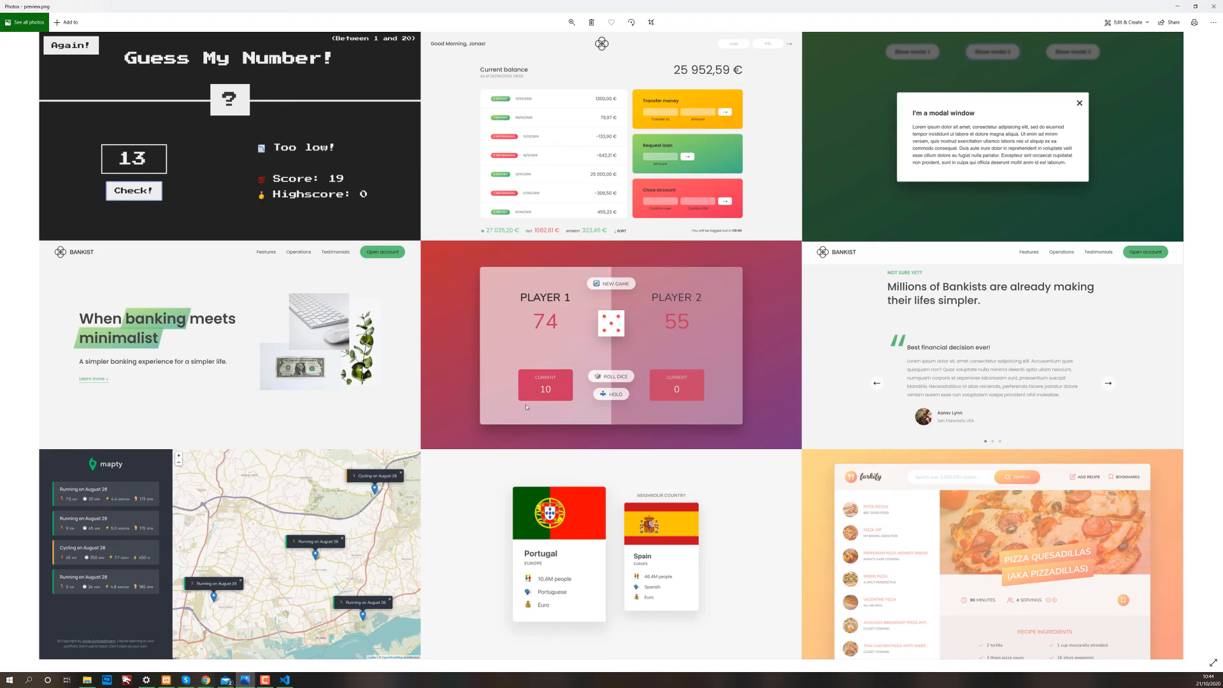
mouse_move(333, 284)
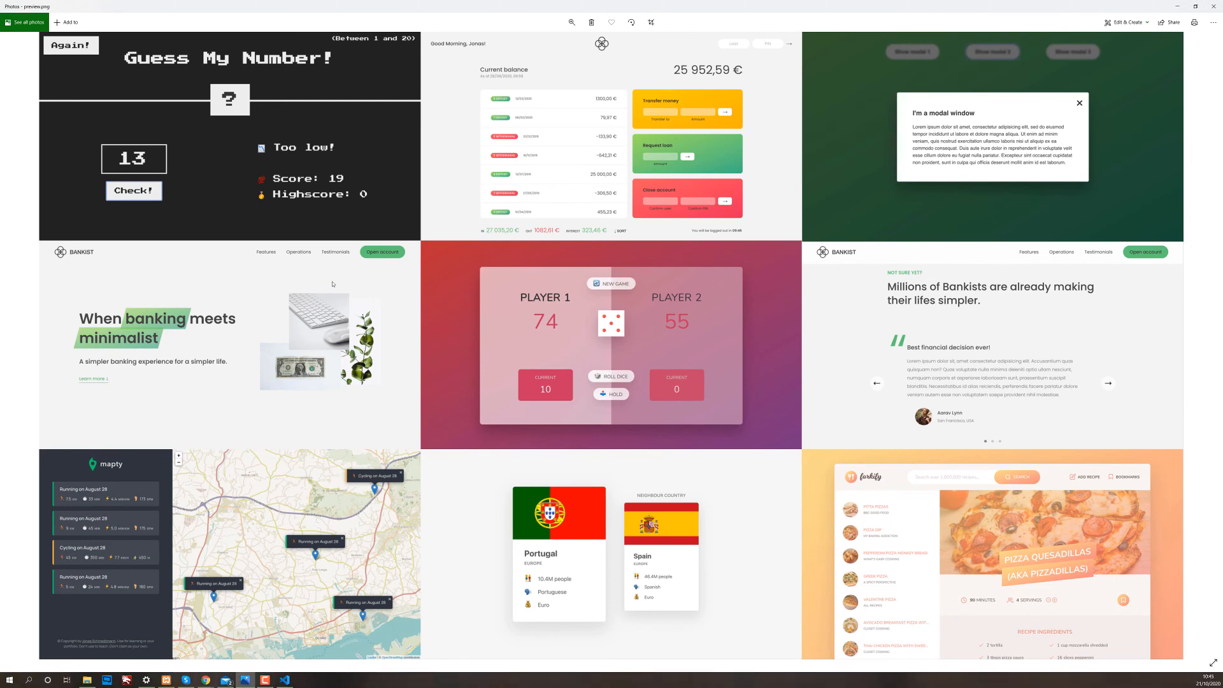
mouse_move(267, 109)
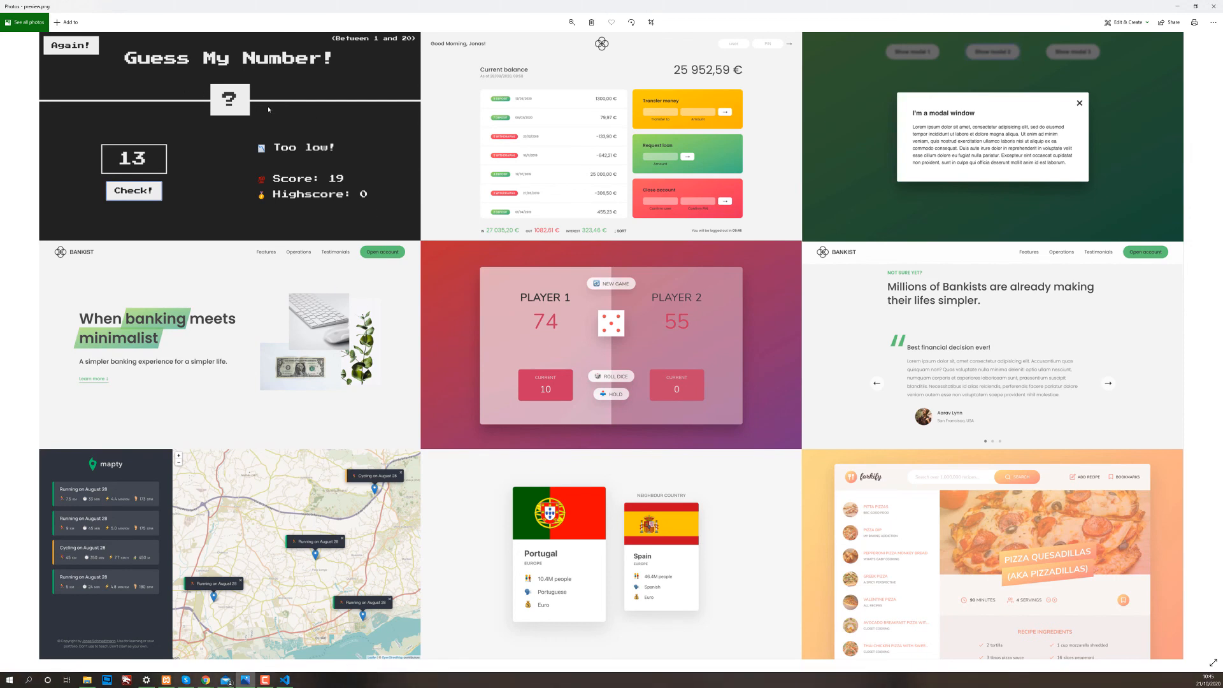
mouse_move(236, 131)
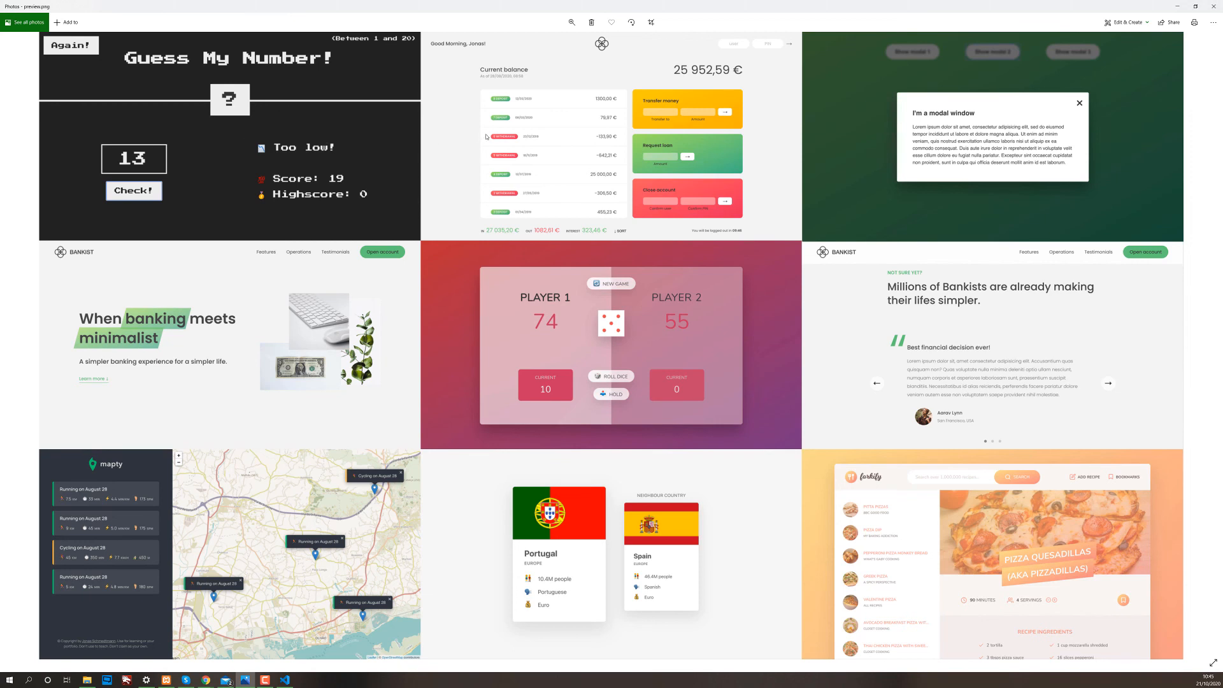
mouse_move(609, 363)
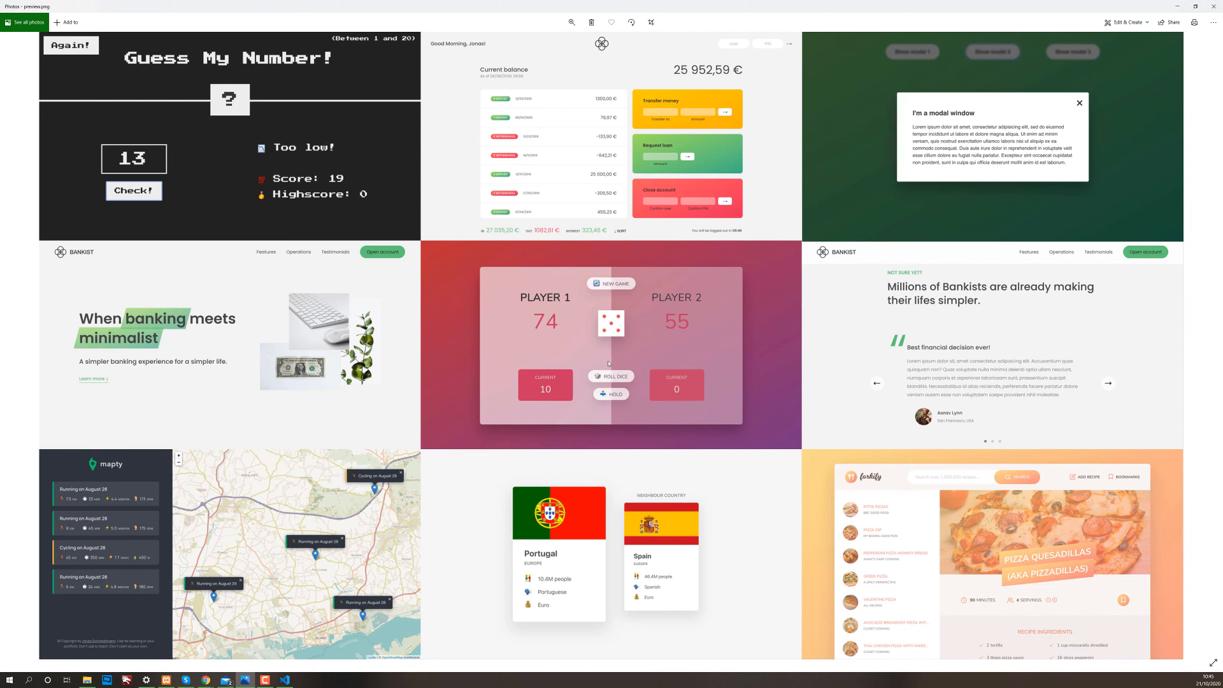
mouse_move(608, 353)
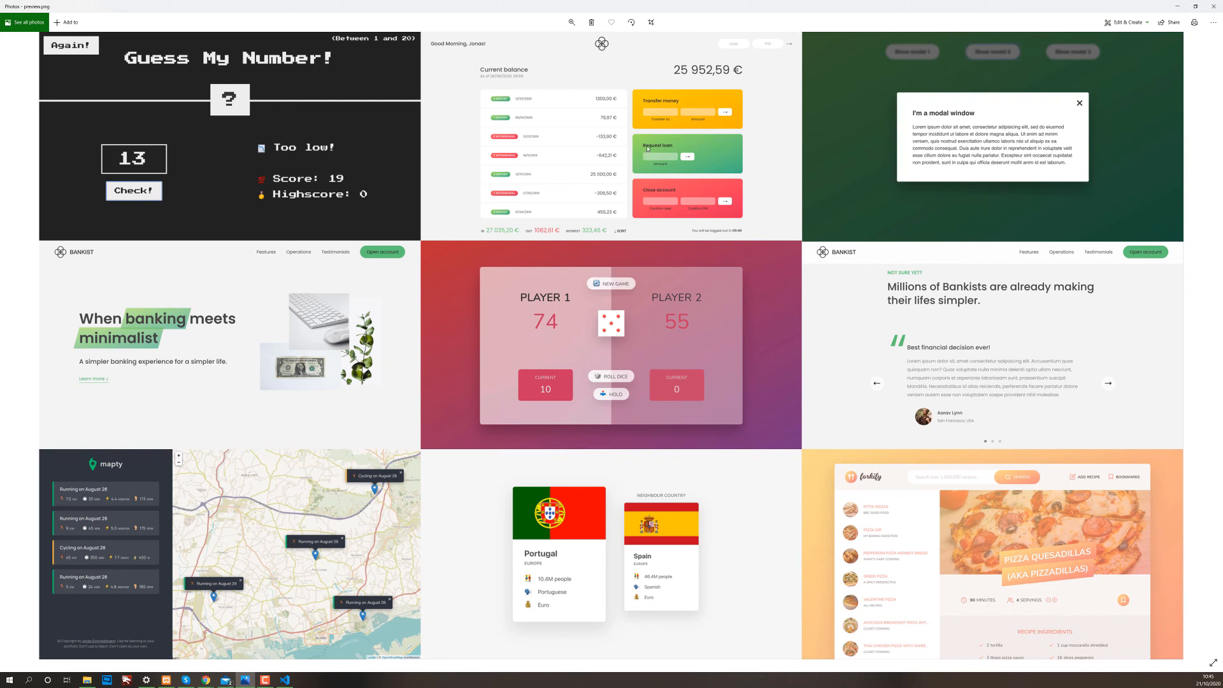
mouse_move(611, 194)
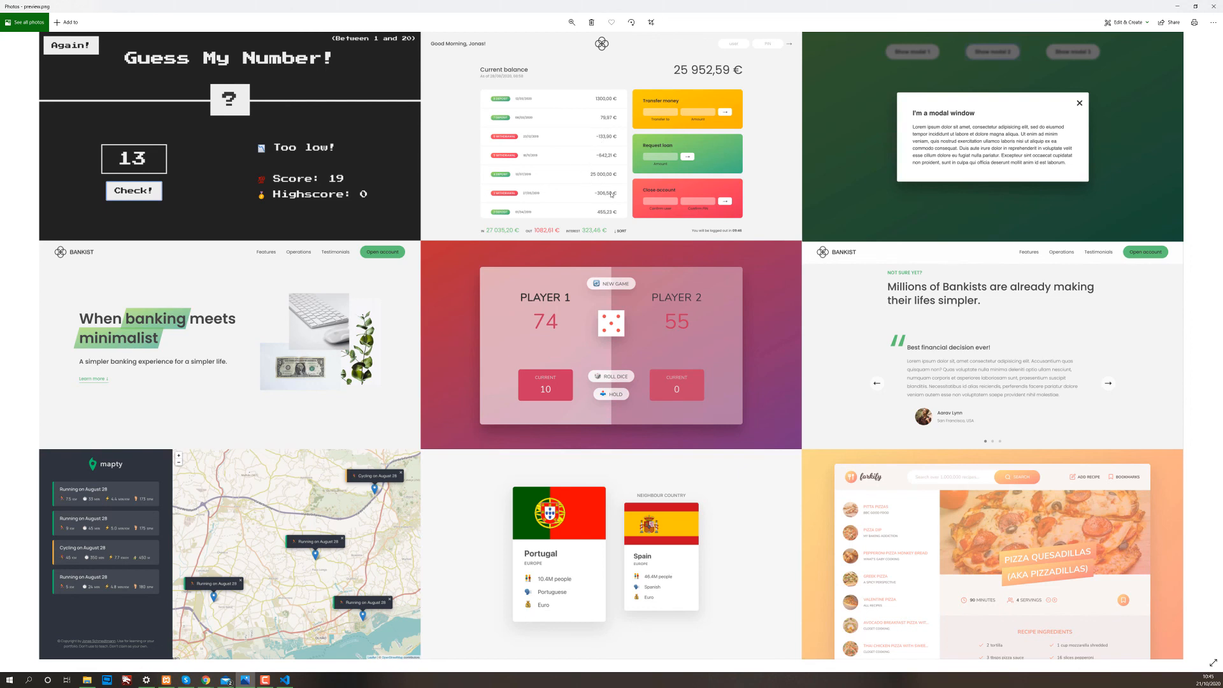
mouse_move(629, 147)
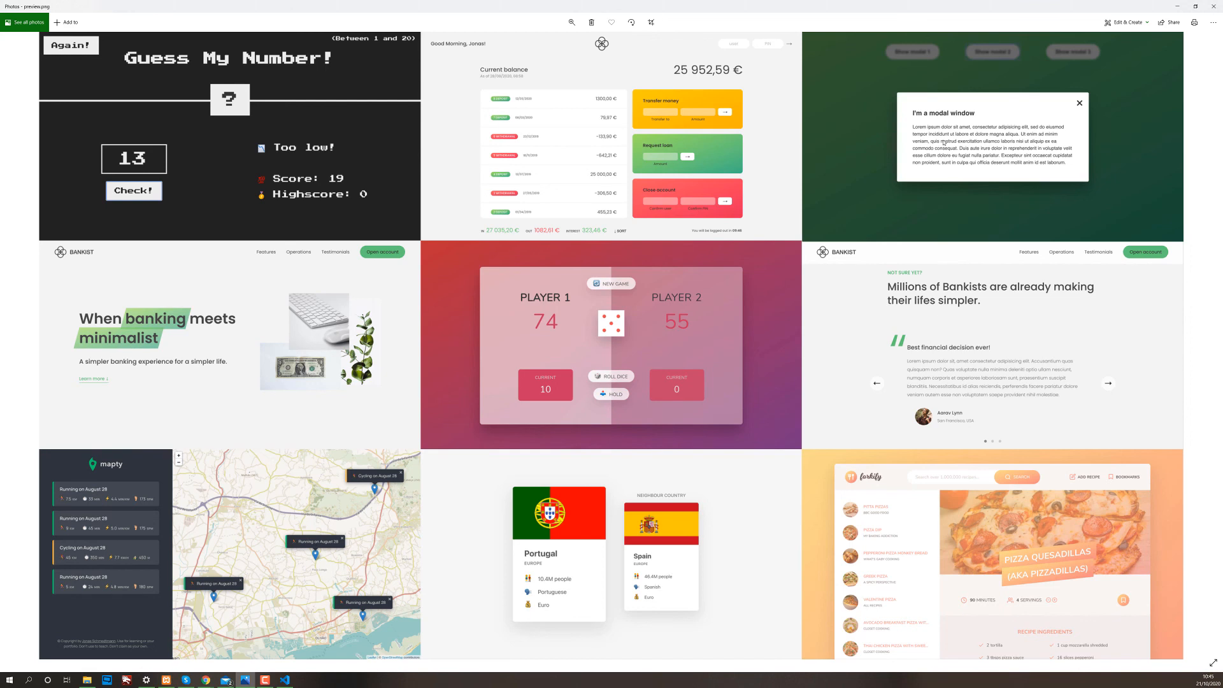
mouse_move(224, 337)
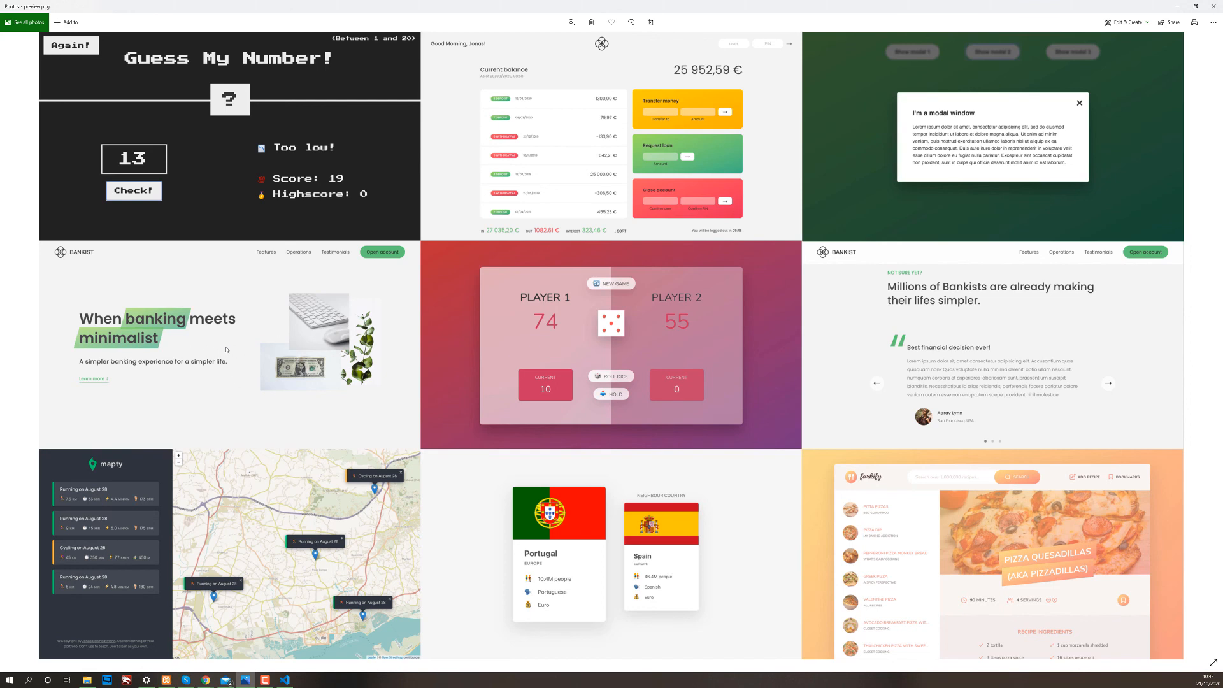
mouse_move(275, 347)
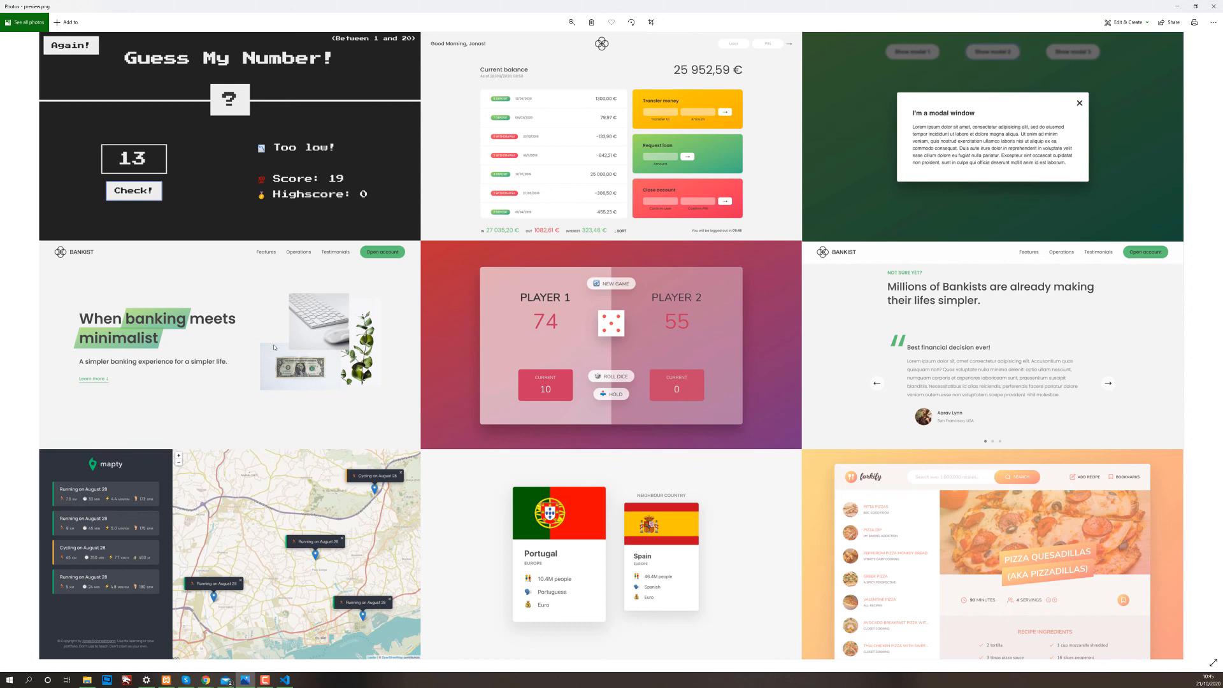
mouse_move(272, 468)
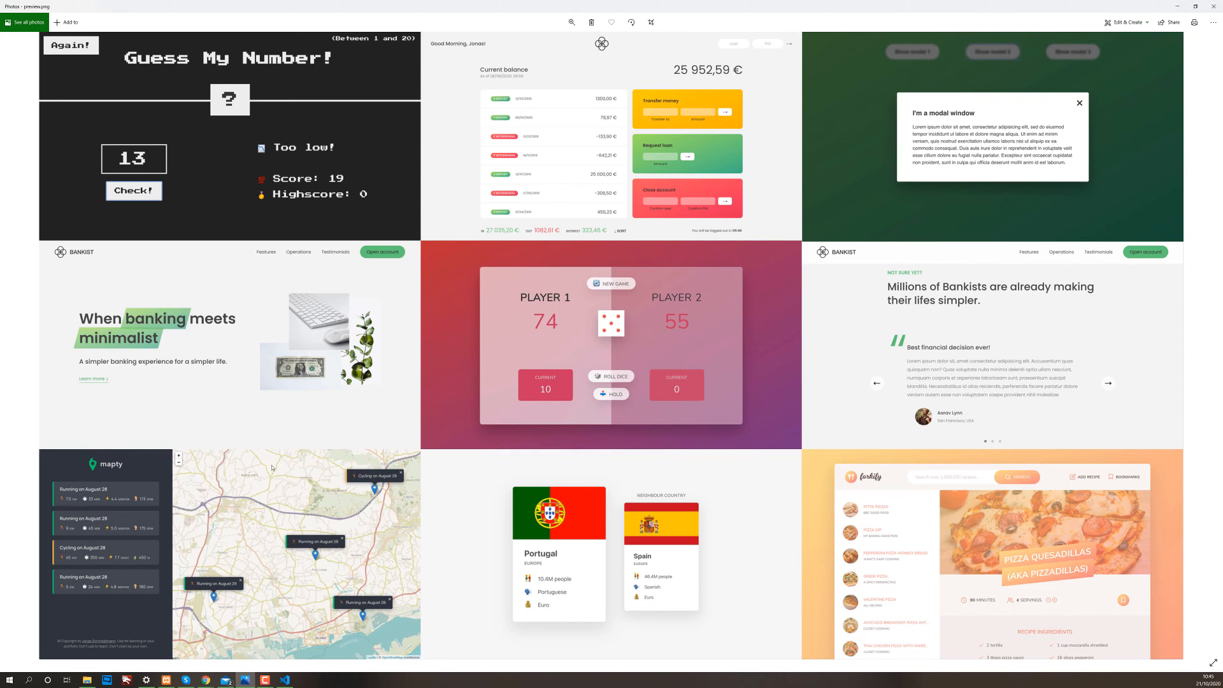
mouse_move(232, 539)
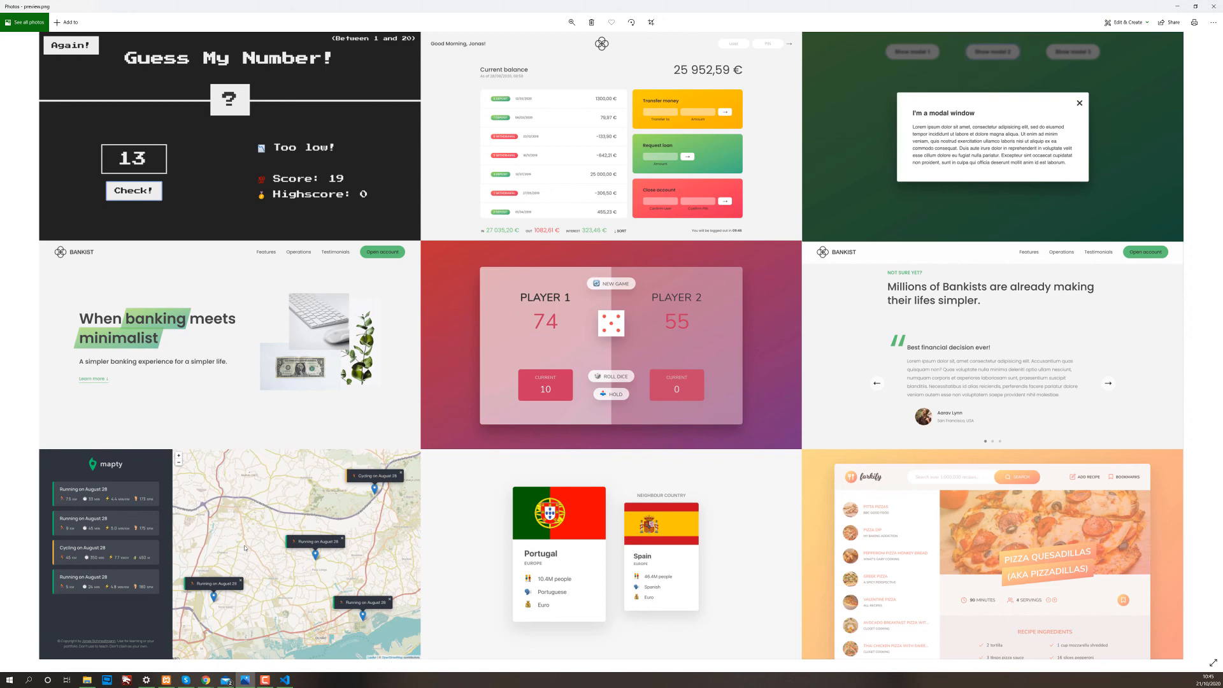
mouse_move(1073, 525)
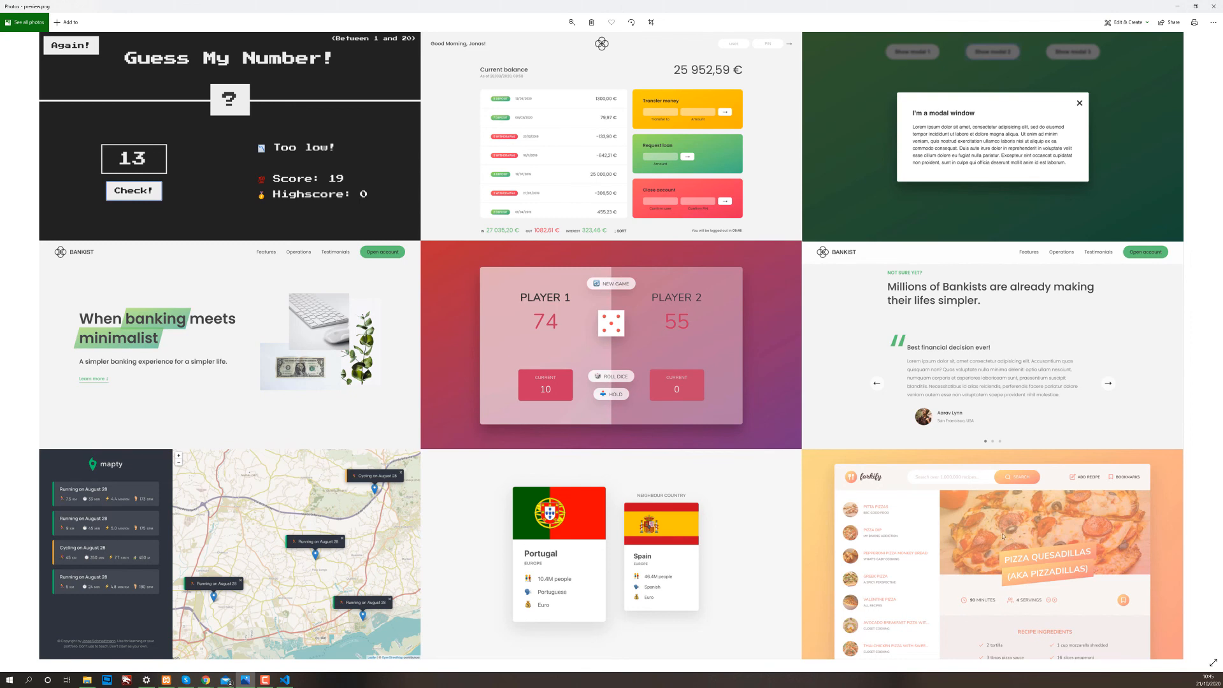
mouse_move(927, 503)
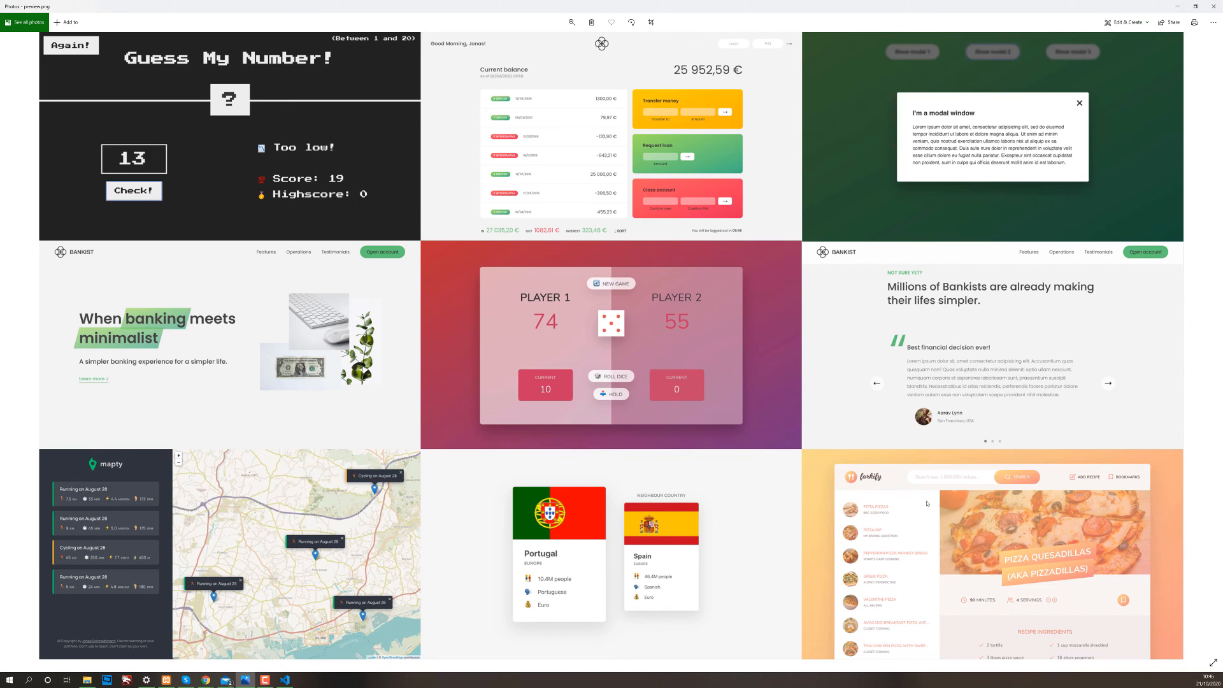
mouse_move(719, 150)
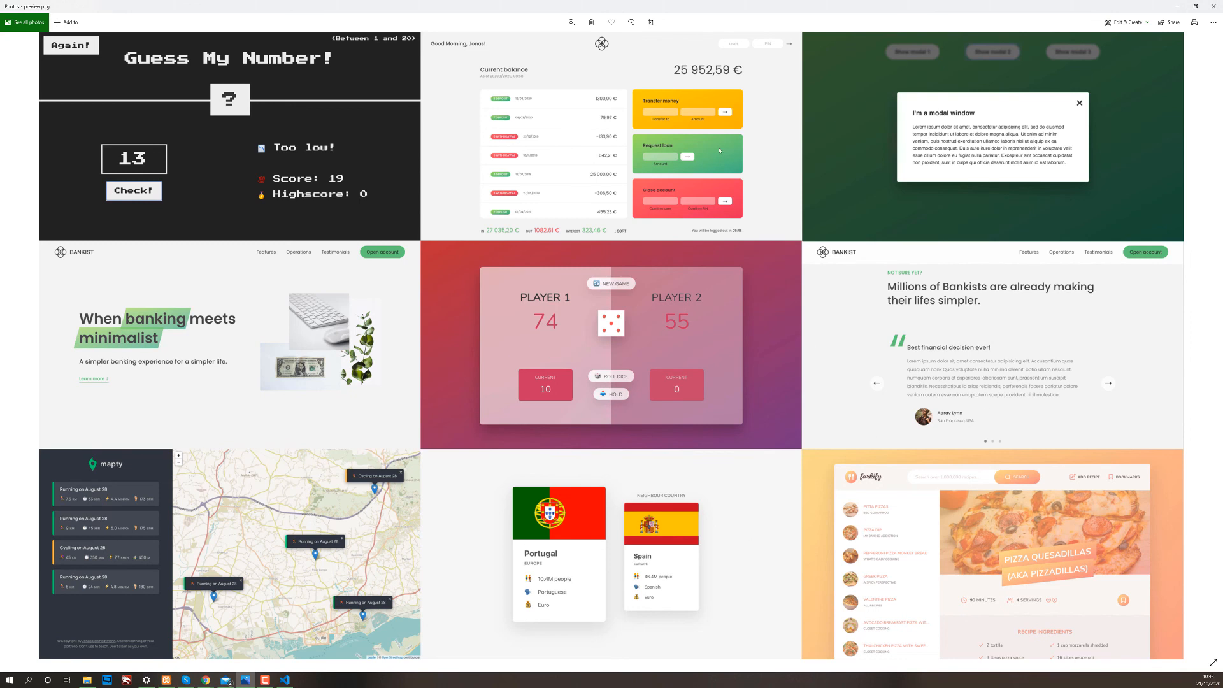
mouse_move(661, 313)
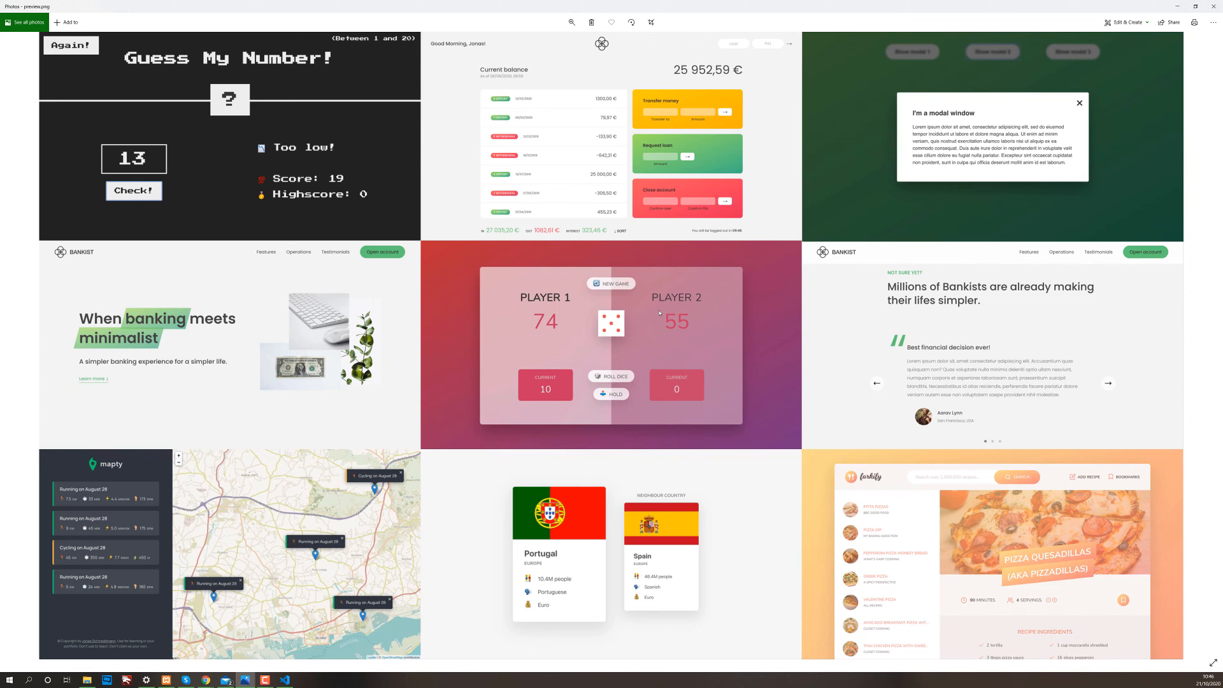
mouse_move(622, 378)
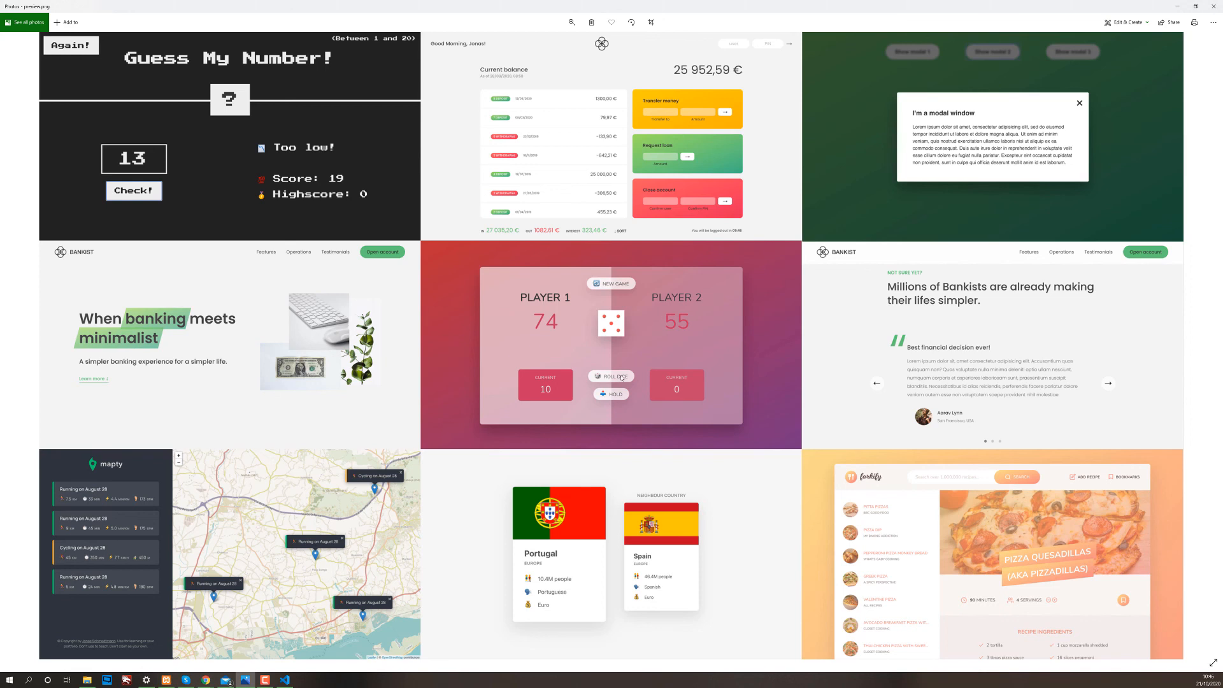
mouse_move(569, 299)
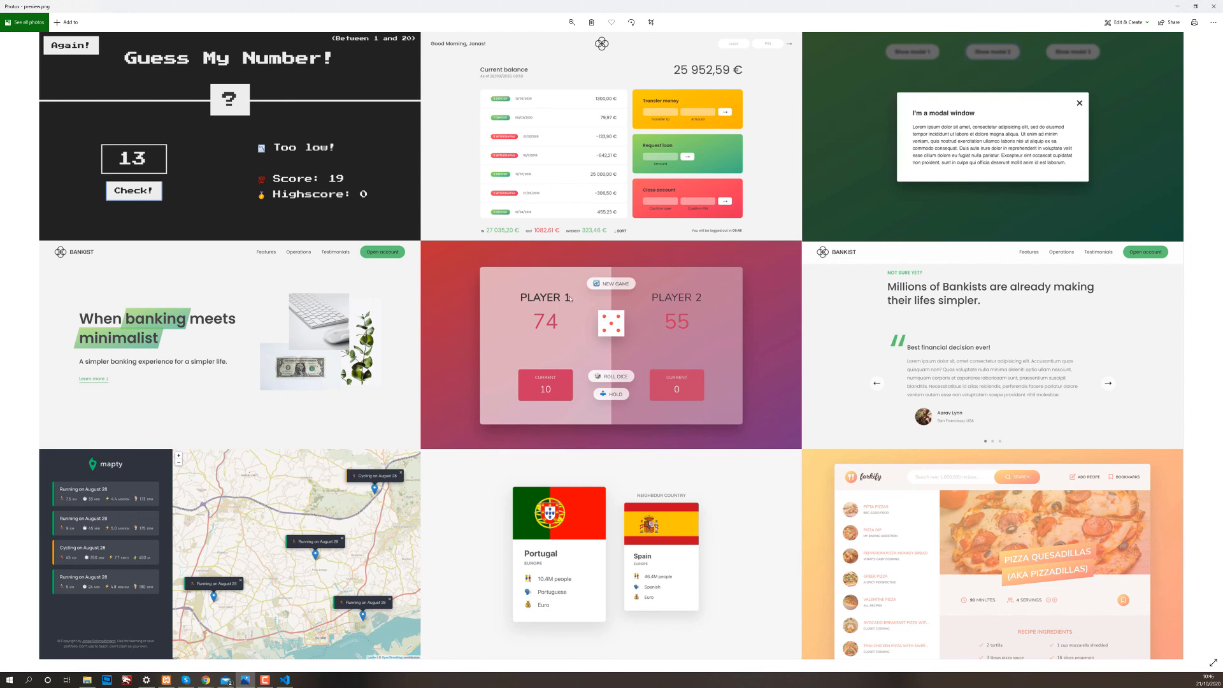